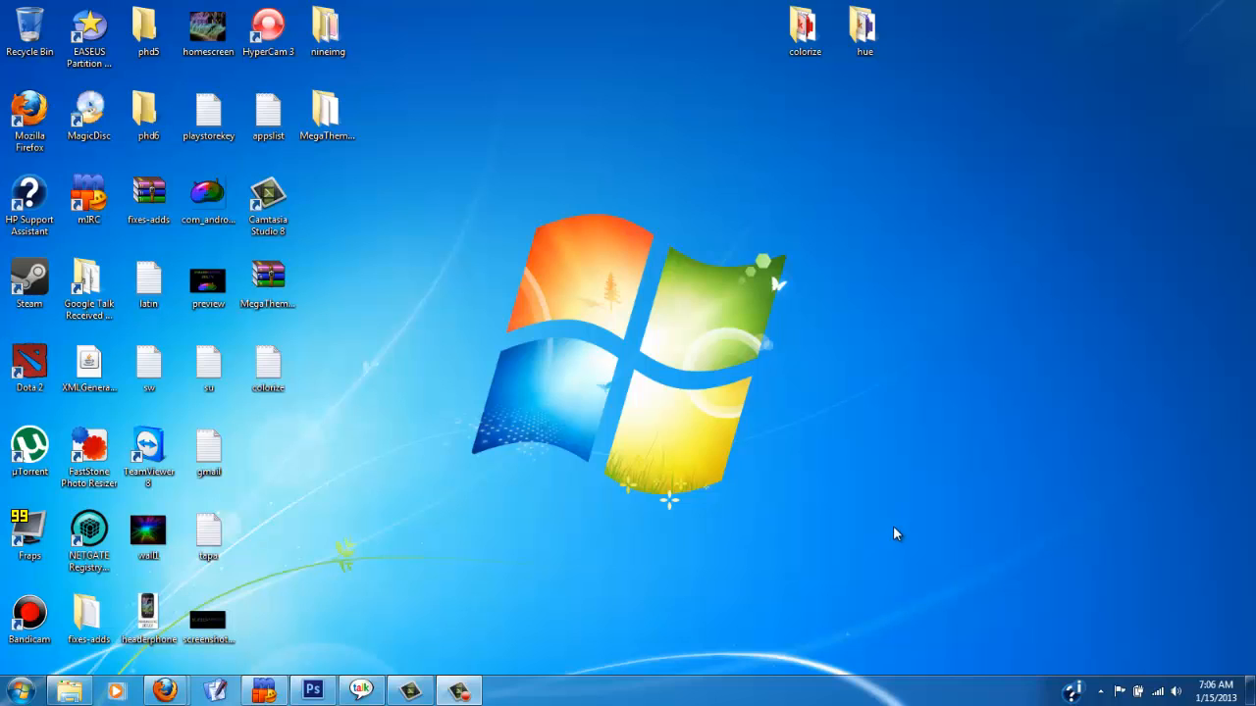
{"action": "mouse_move", "coordinate": [757, 546]}
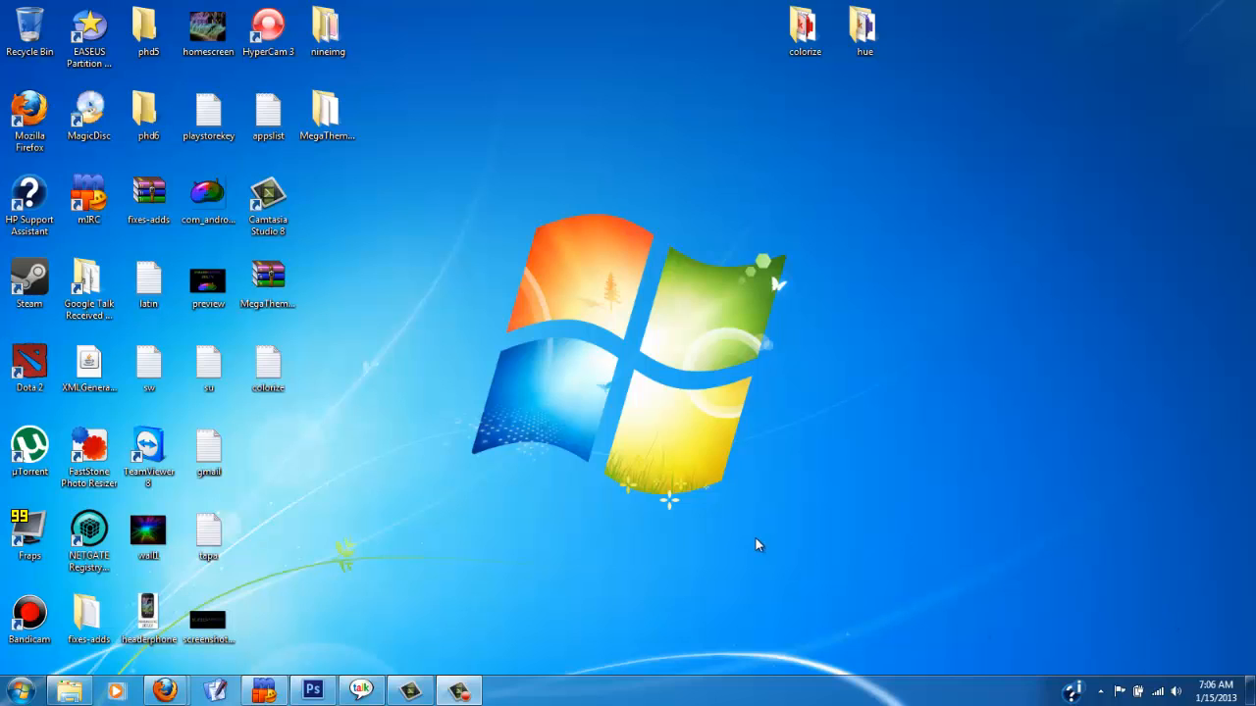
{"action": "mouse_move", "coordinate": [383, 545]}
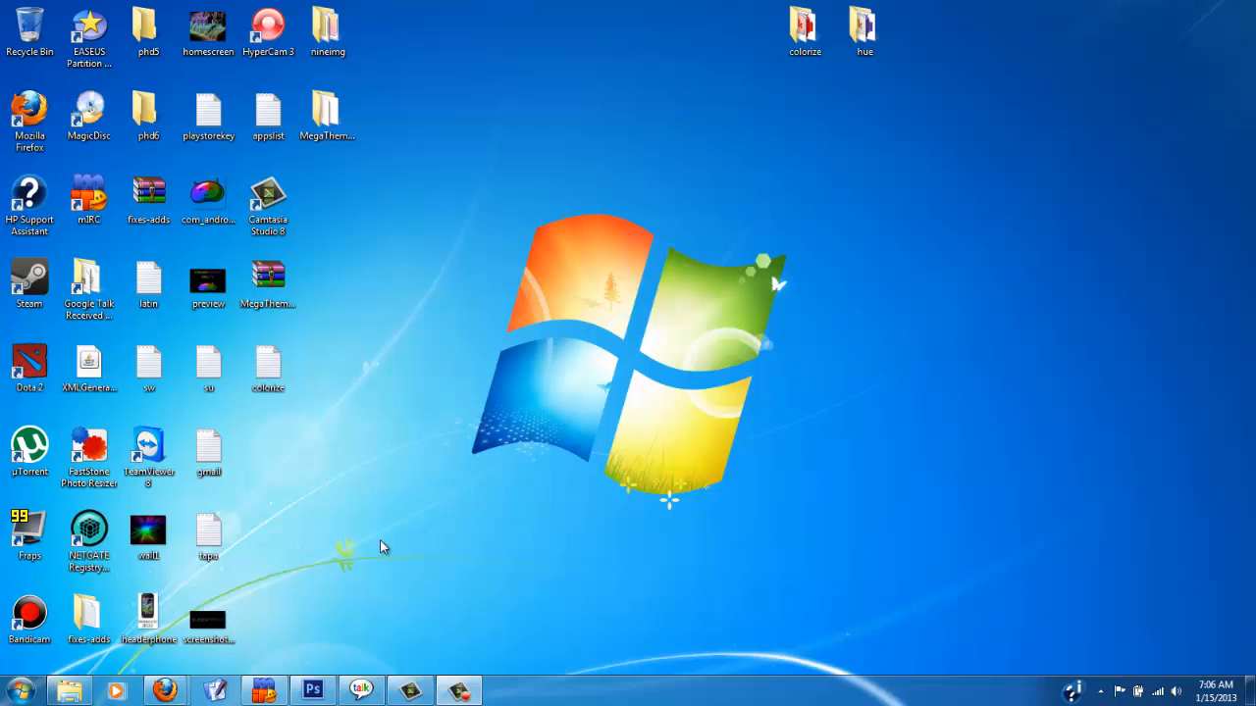
{"action": "mouse_move", "coordinate": [369, 443]}
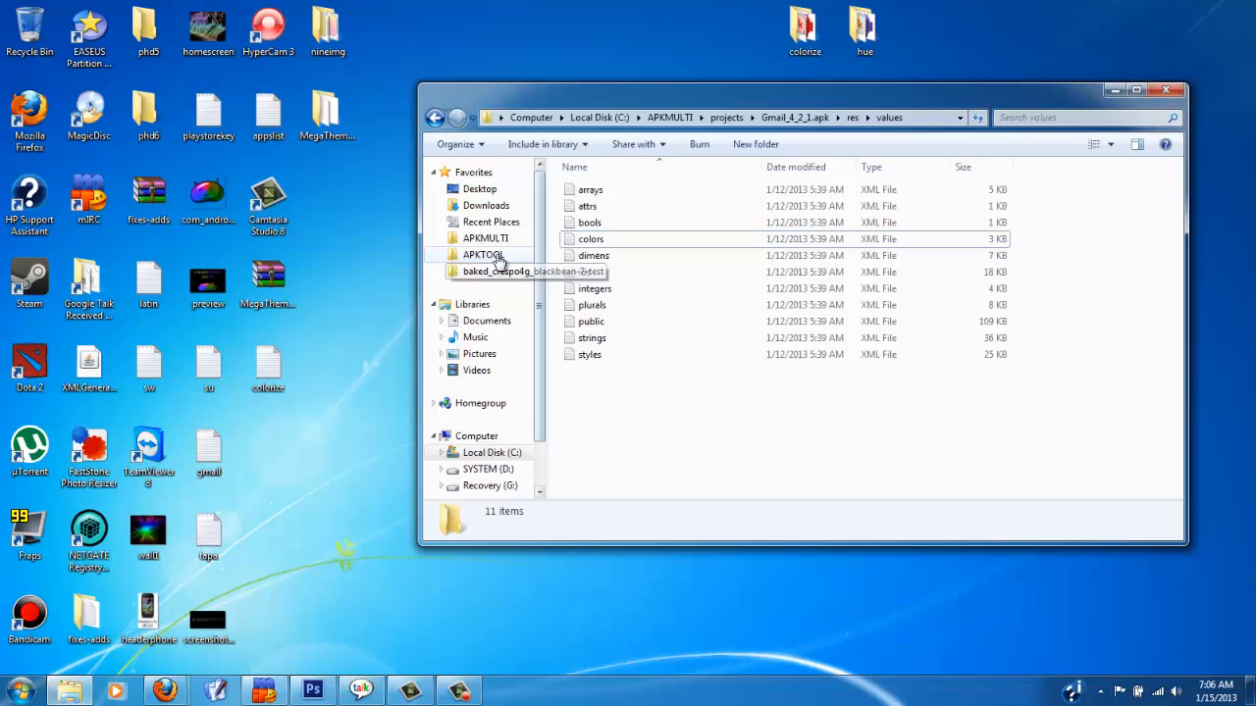
{"action": "mouse_move", "coordinate": [487, 251]}
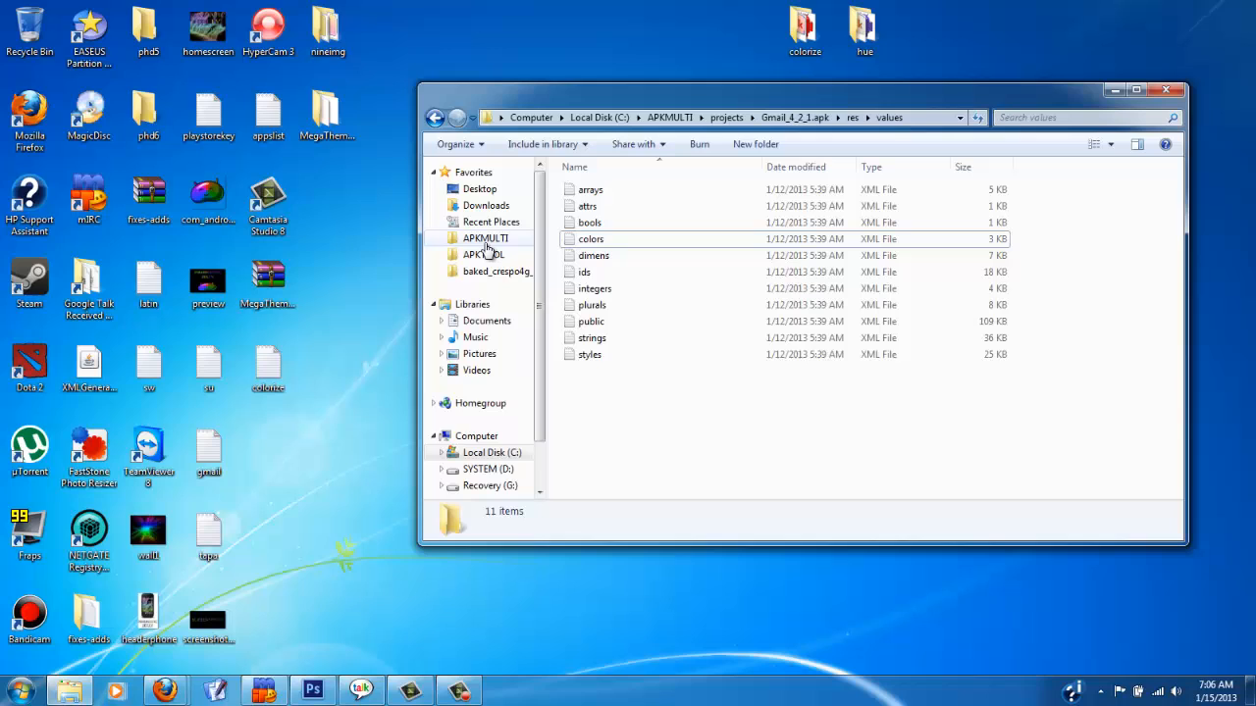
Go to the APKMULTI folder from the Favorites pane in Explorer.
{"action": "left_click", "coordinate": [486, 237]}
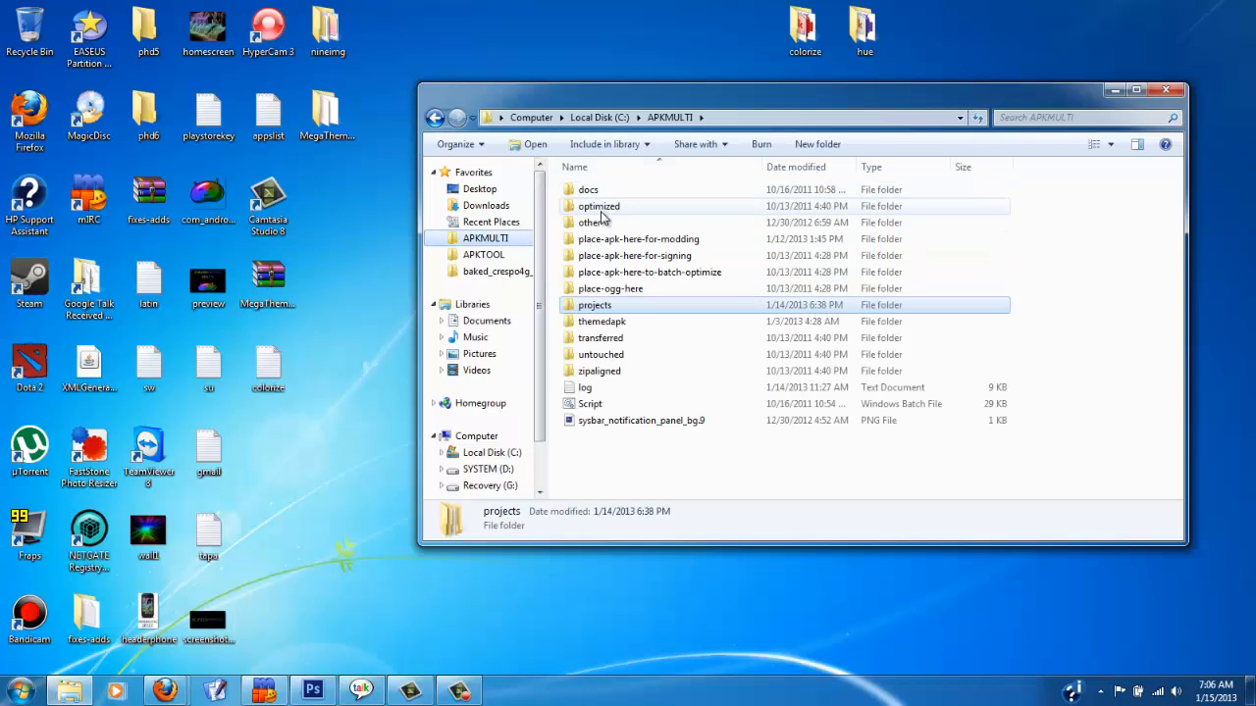
{"action": "mouse_move", "coordinate": [617, 410]}
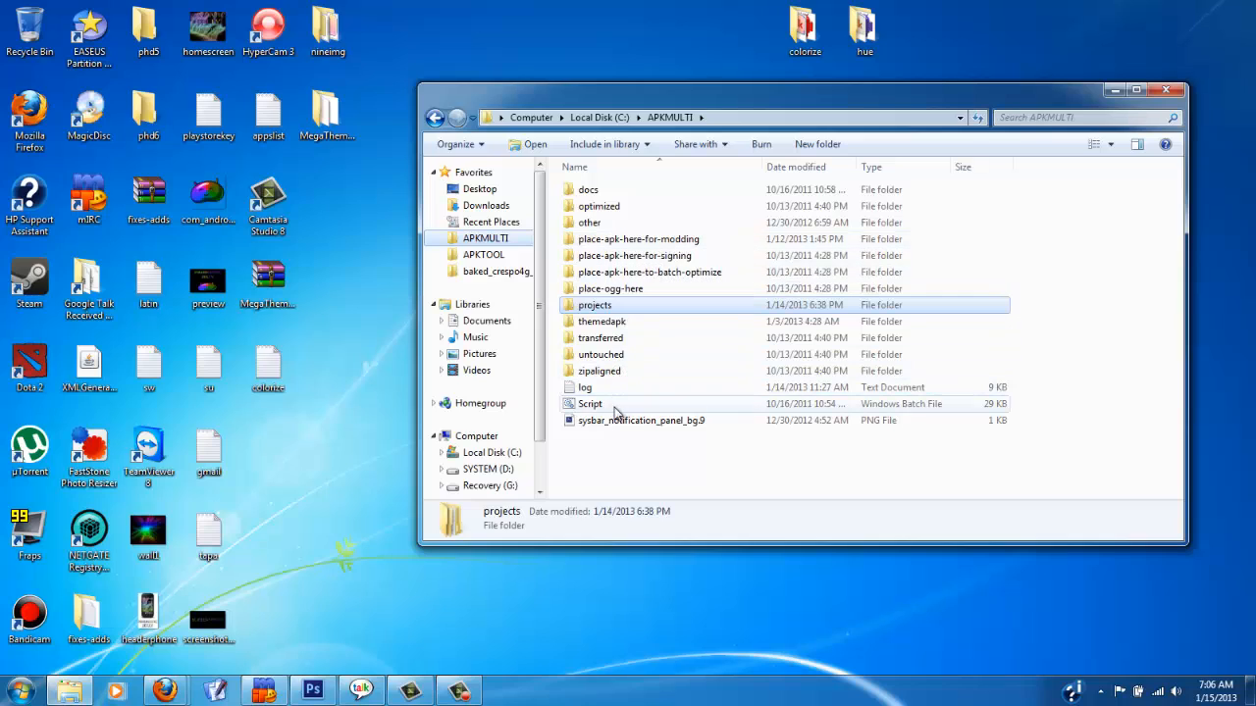
{"action": "mouse_move", "coordinate": [590, 404]}
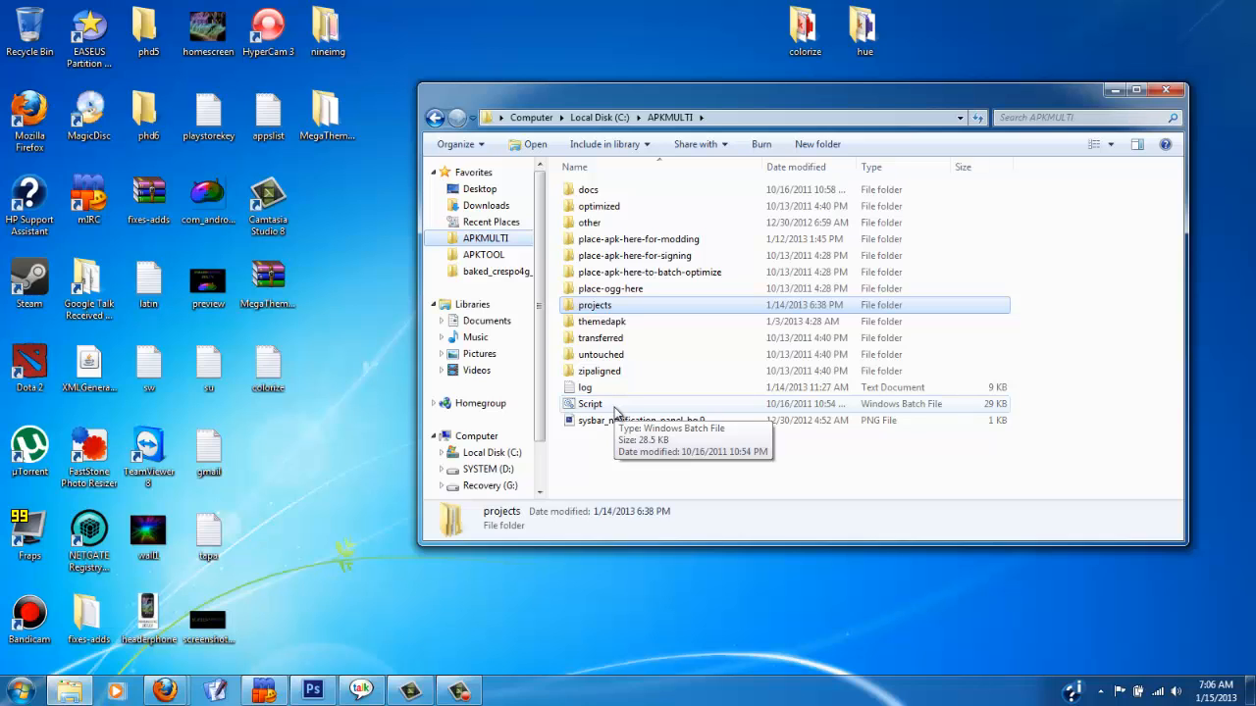
{"action": "mouse_move", "coordinate": [593, 416]}
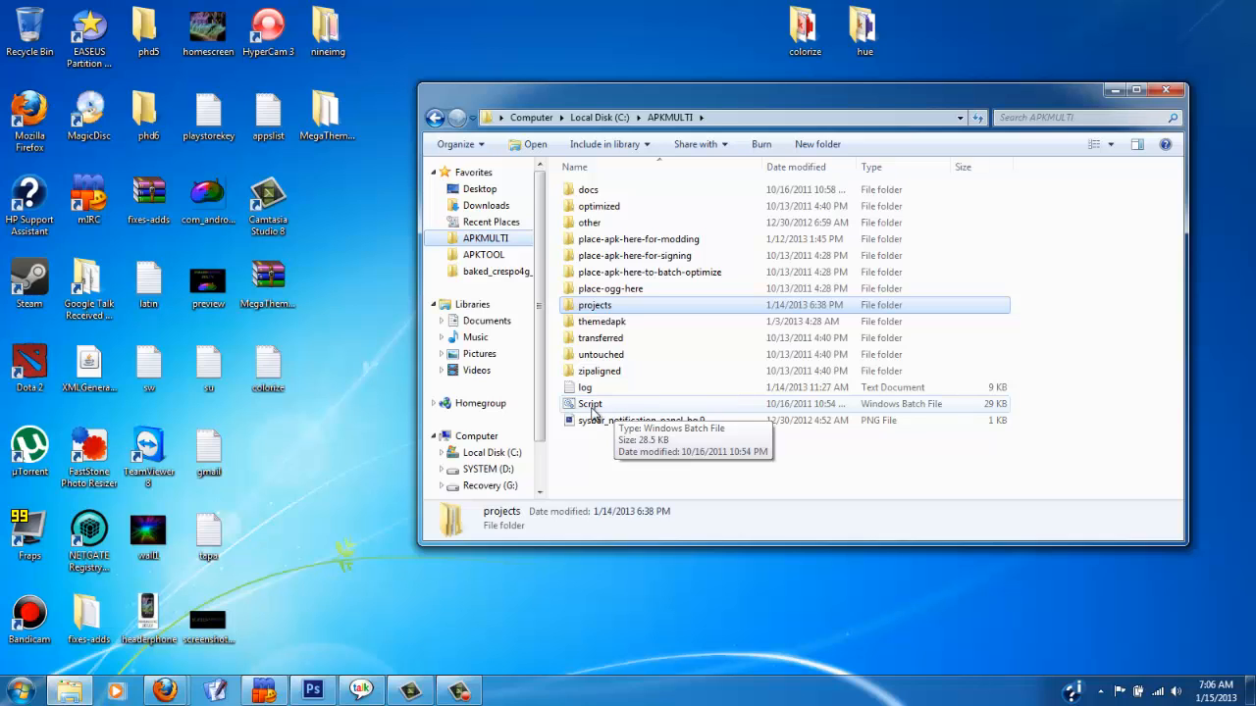
{"action": "mouse_move", "coordinate": [589, 404]}
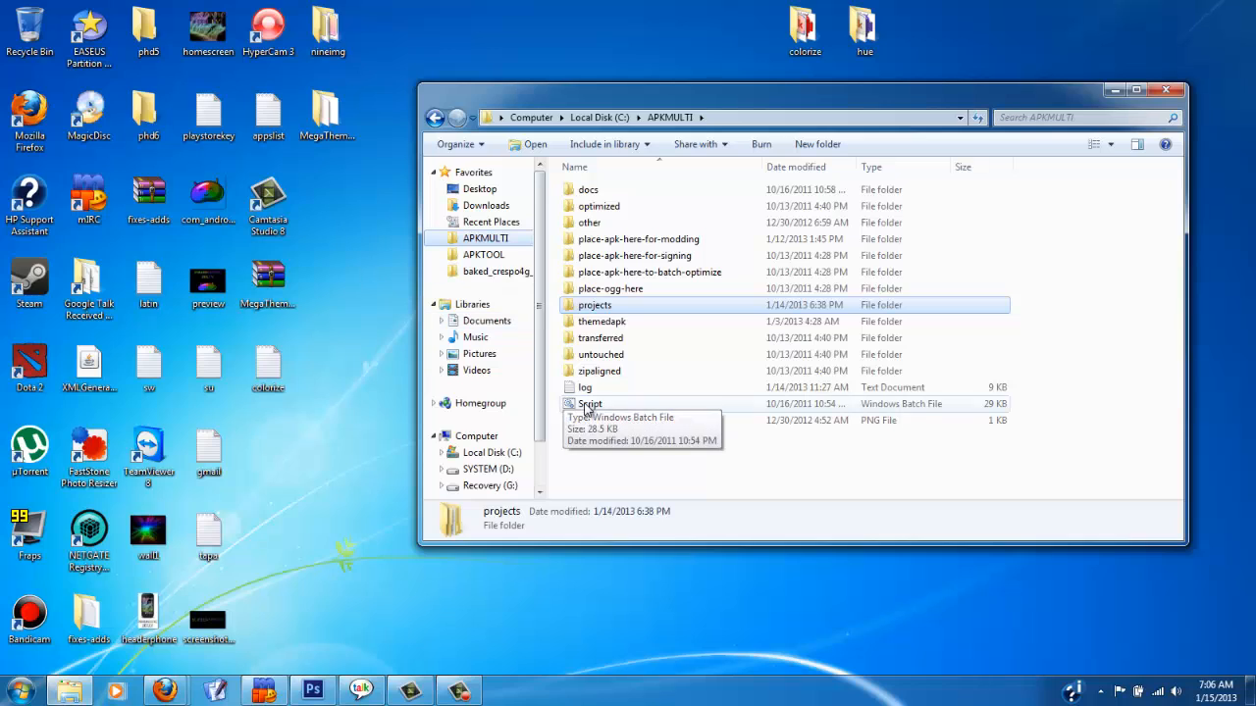
{"action": "mouse_move", "coordinate": [663, 465]}
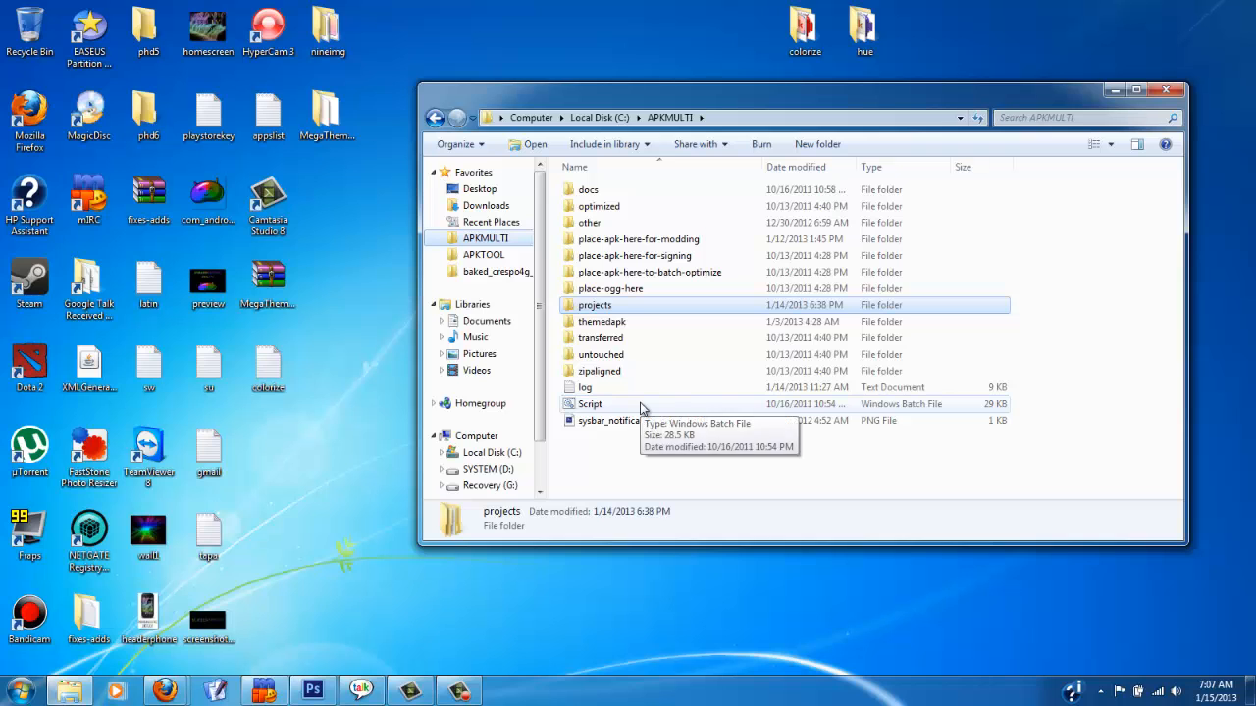
Launch Script.bat to bring up APK Multi-Tool's numbered task menu.
{"action": "double_click", "coordinate": [588, 405]}
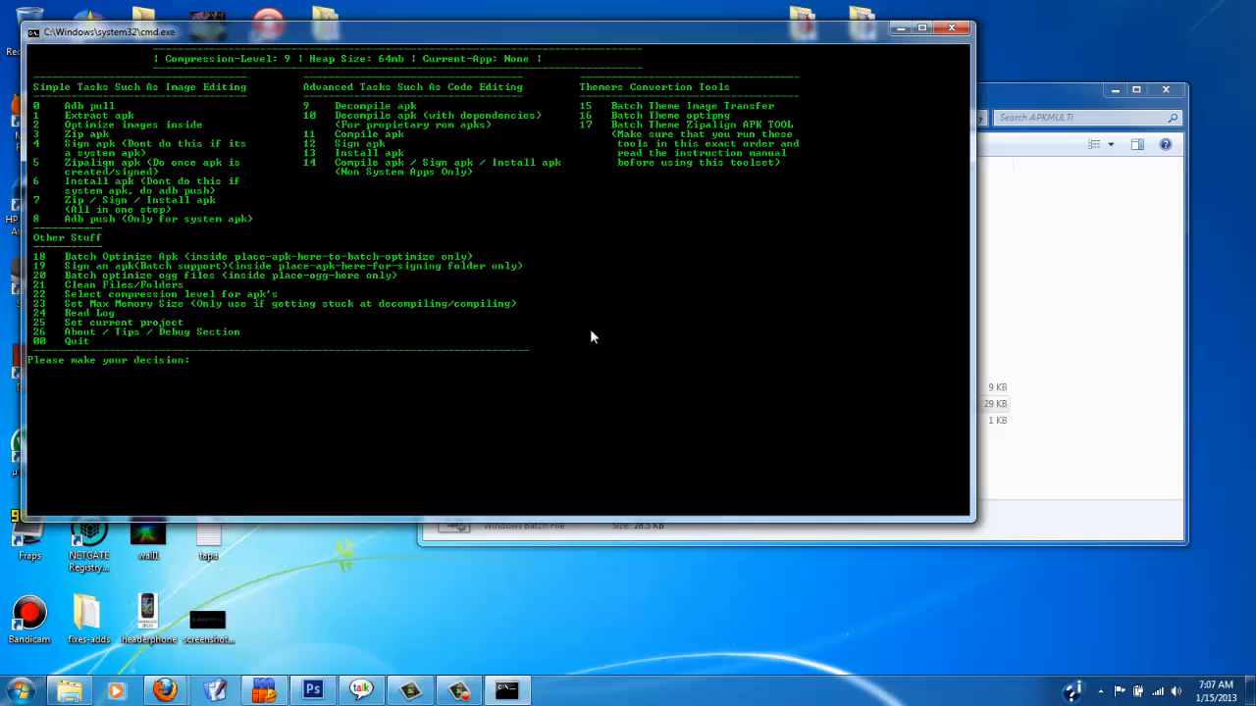
{"action": "mouse_move", "coordinate": [647, 16]}
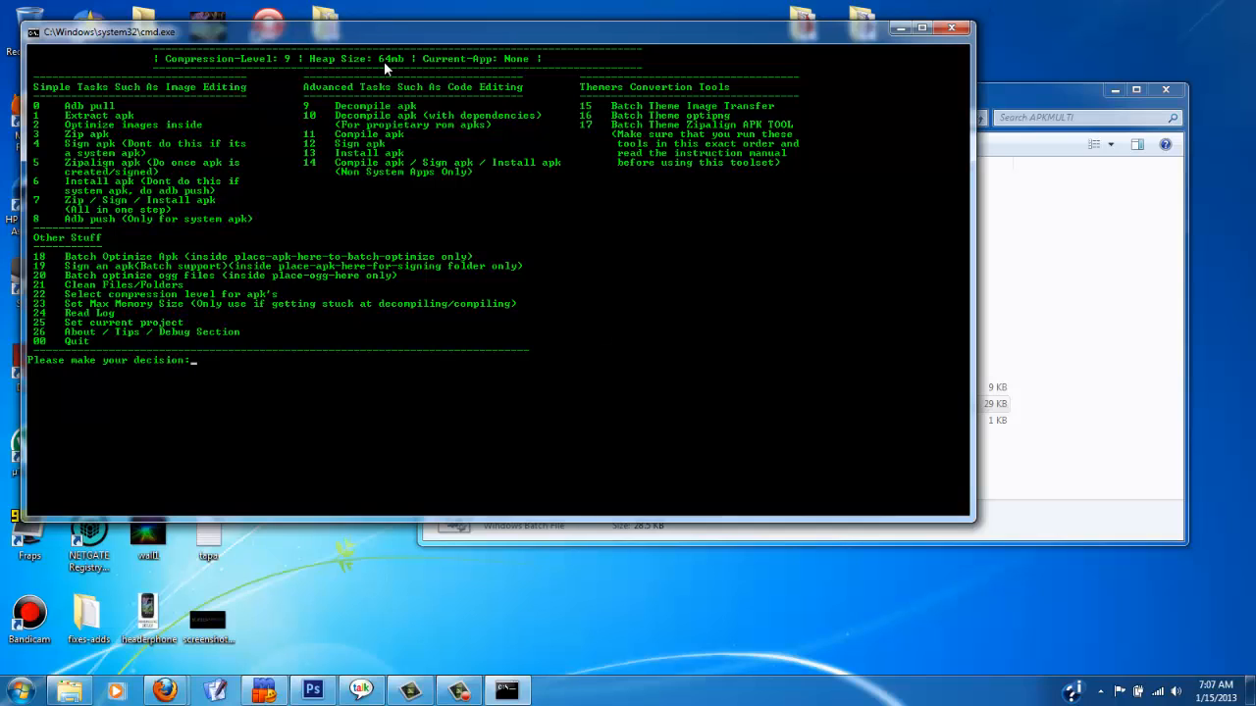
{"action": "mouse_move", "coordinate": [400, 130]}
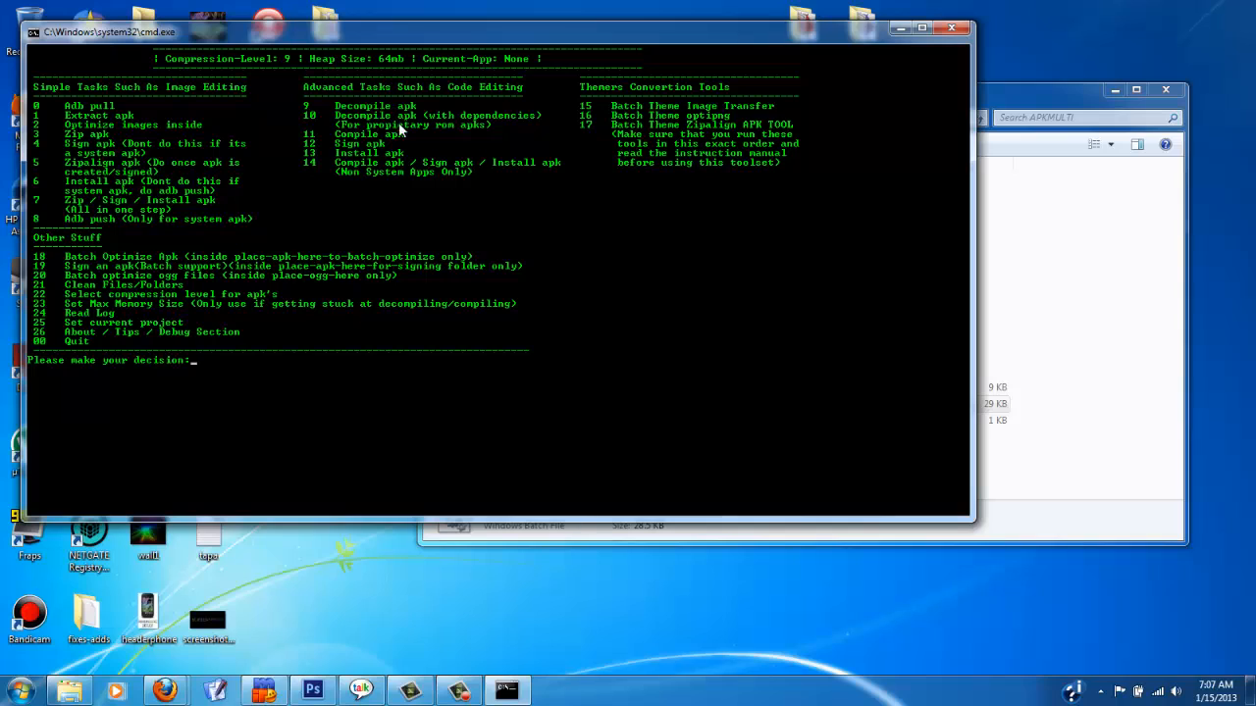
{"action": "mouse_move", "coordinate": [402, 153]}
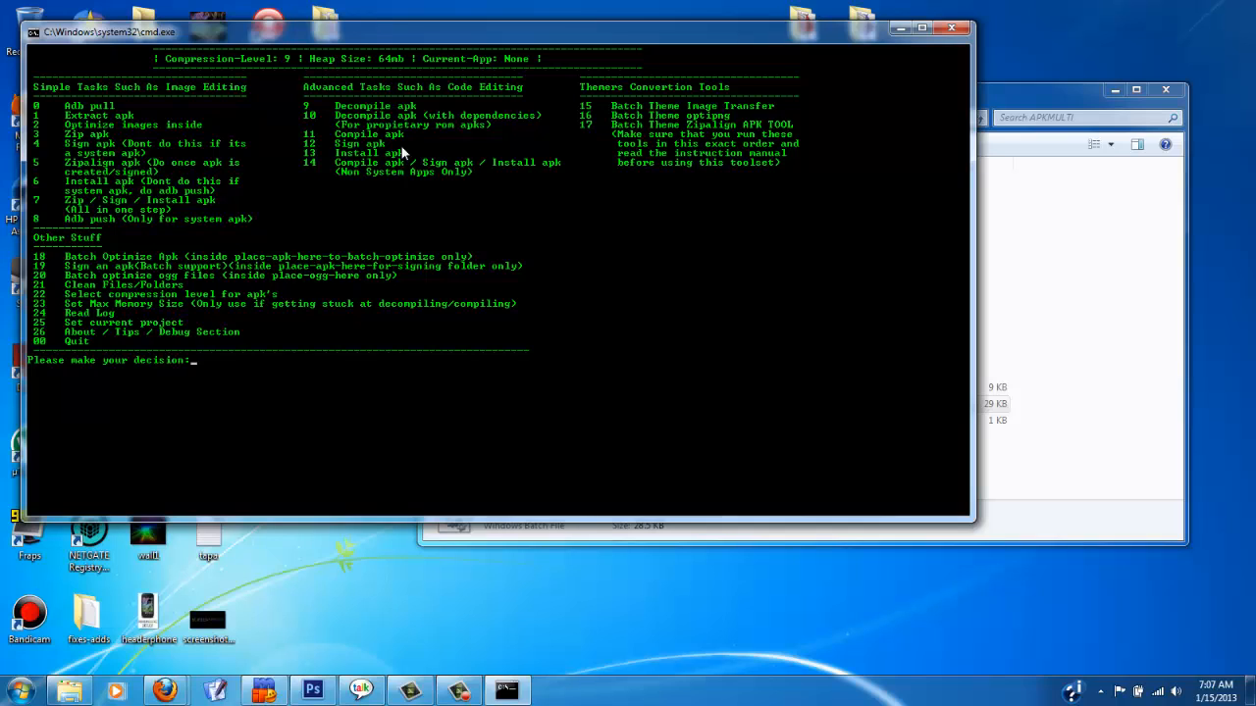
Use option 23 to set the maximum Java heap size to 512 MB.
{"action": "type", "text": "23"}
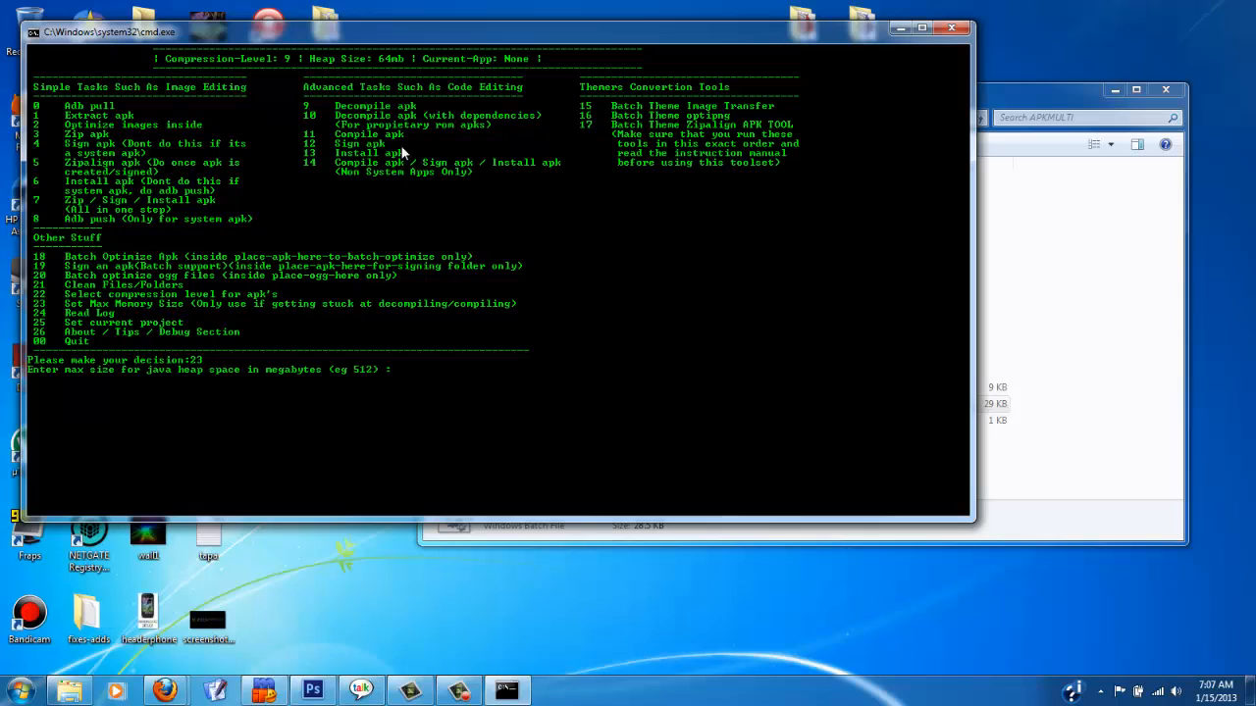
{"action": "type", "text": "5"}
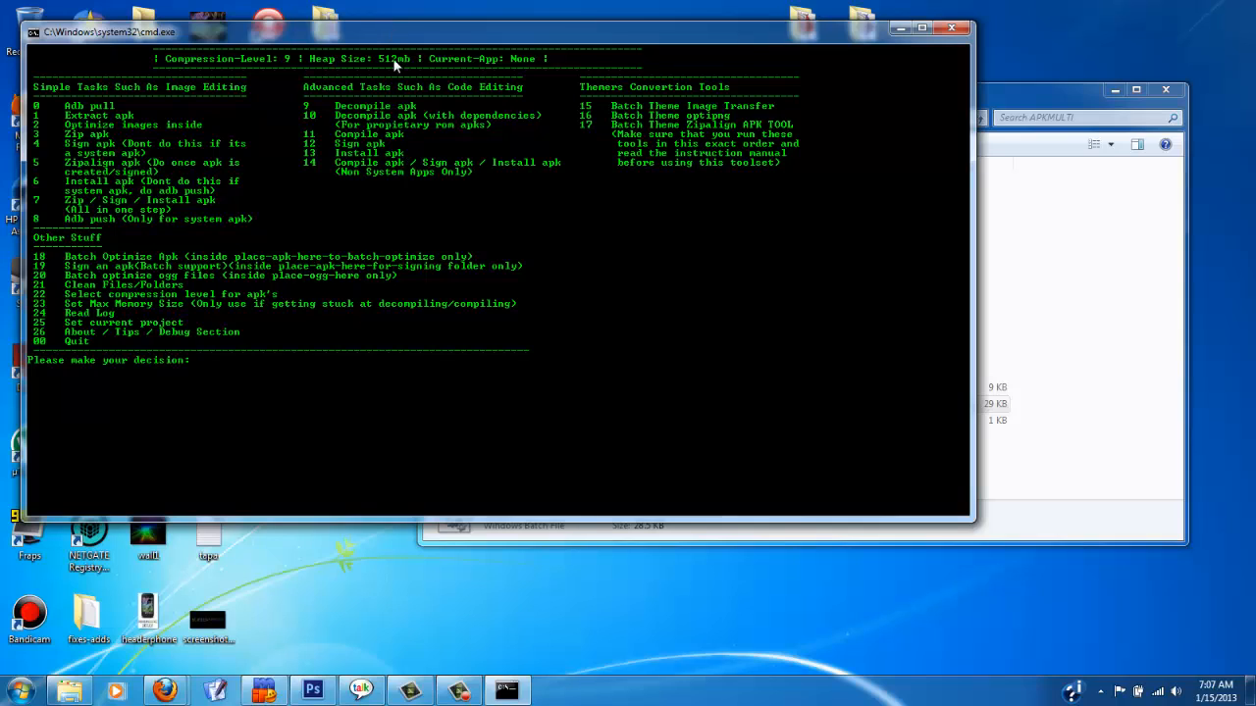
{"action": "mouse_move", "coordinate": [565, 424]}
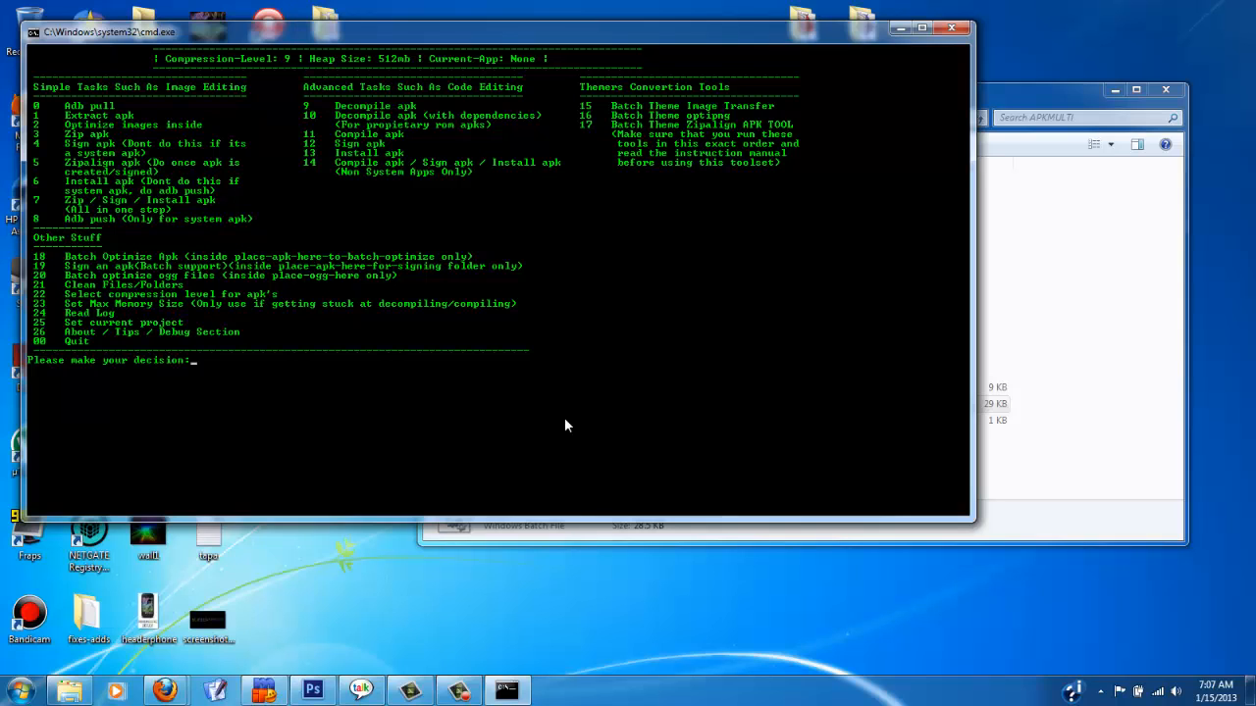
Use option 22 to select Tapatalk.apk as the current project, then choose 9.
{"action": "type", "text": "2"}
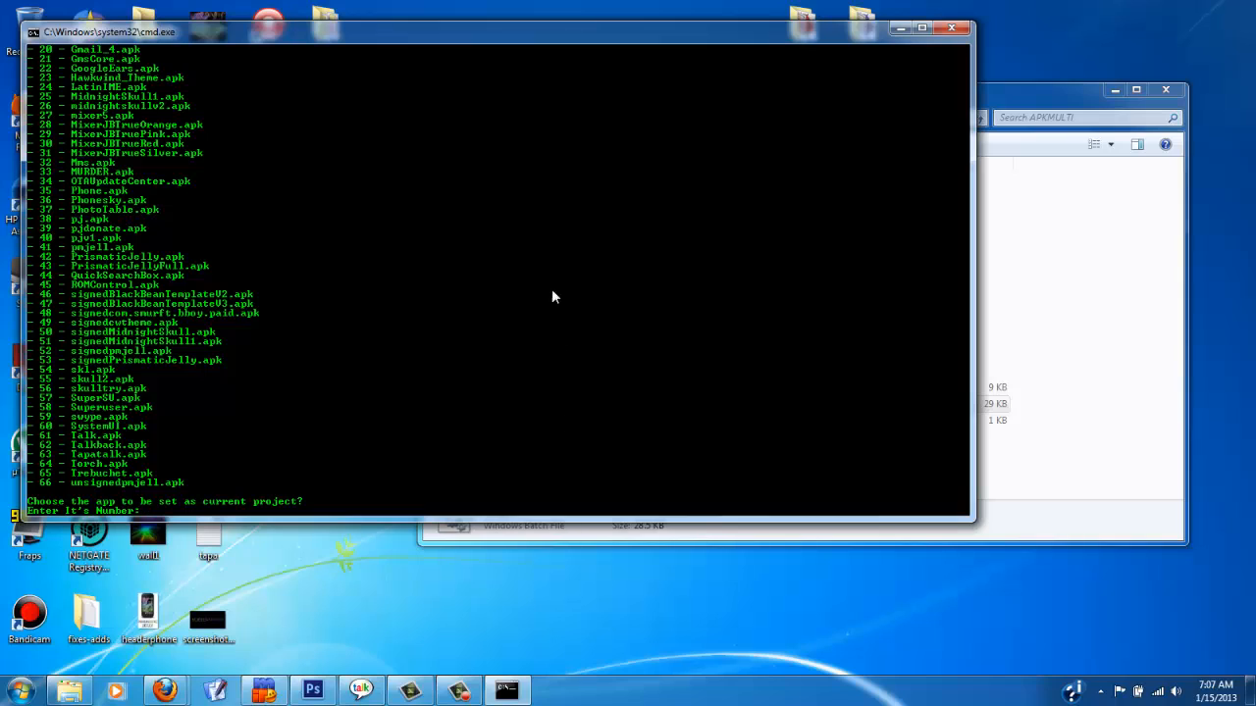
{"action": "mouse_move", "coordinate": [148, 413]}
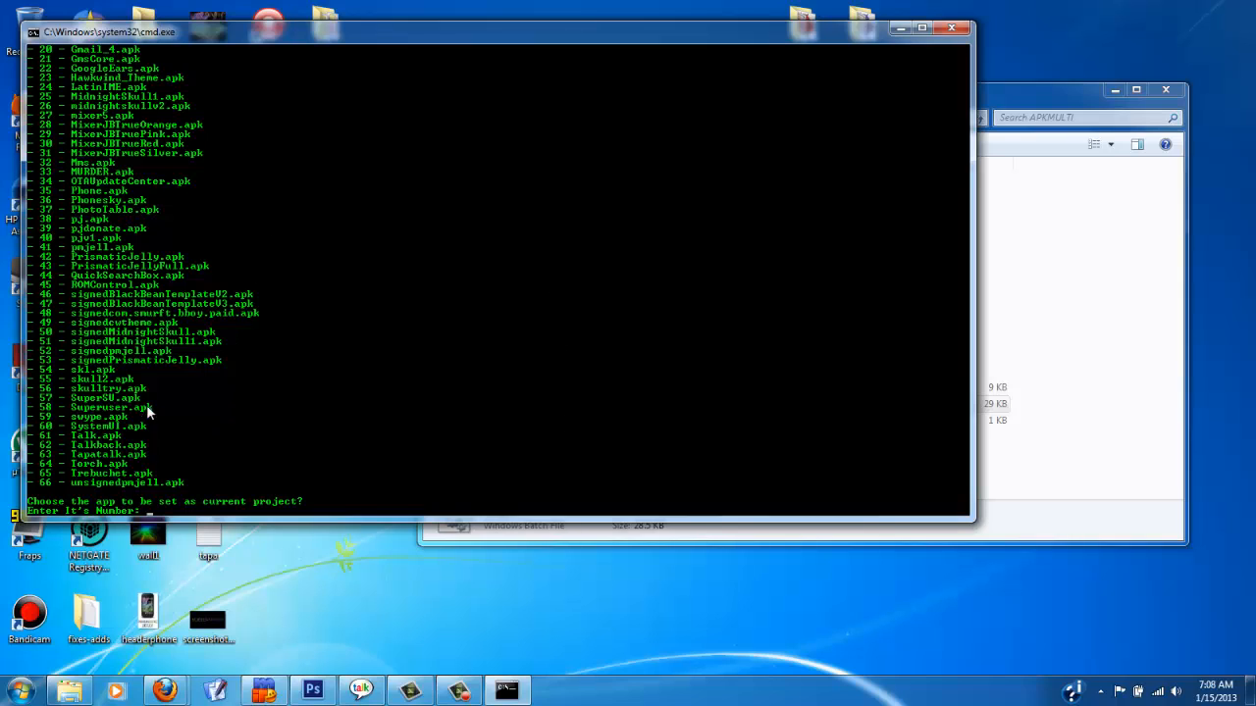
{"action": "mouse_move", "coordinate": [98, 455]}
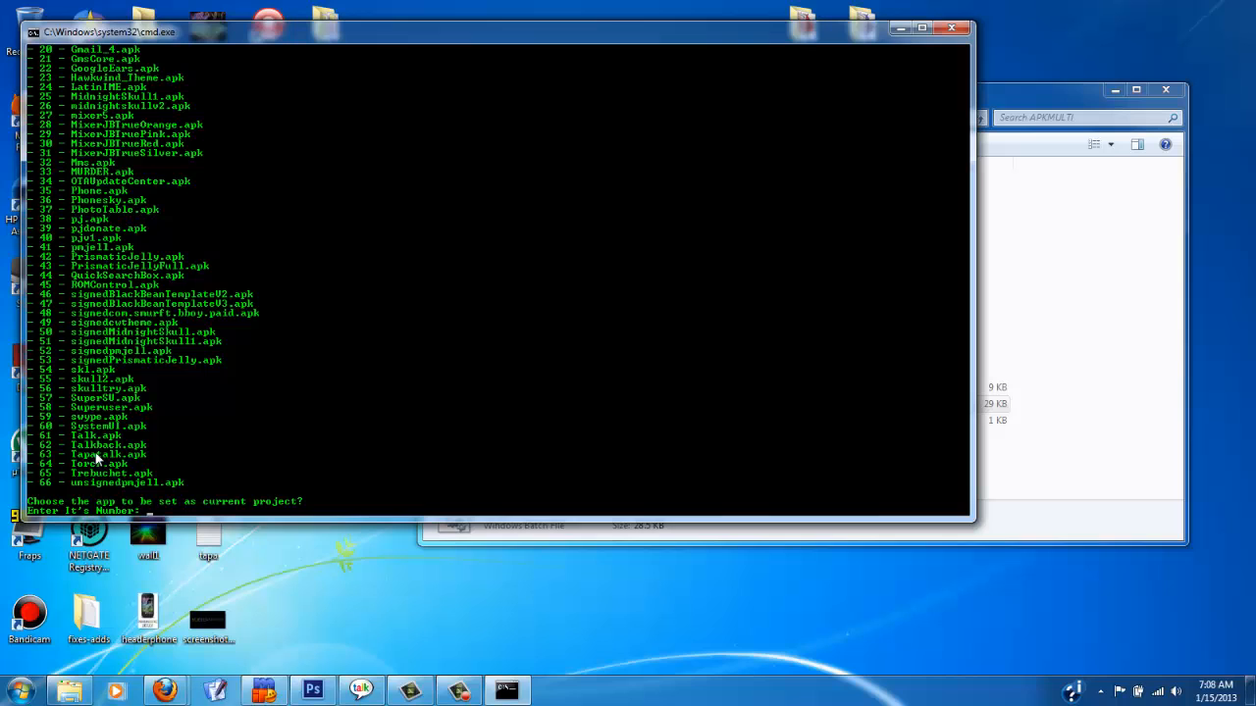
{"action": "mouse_move", "coordinate": [338, 420]}
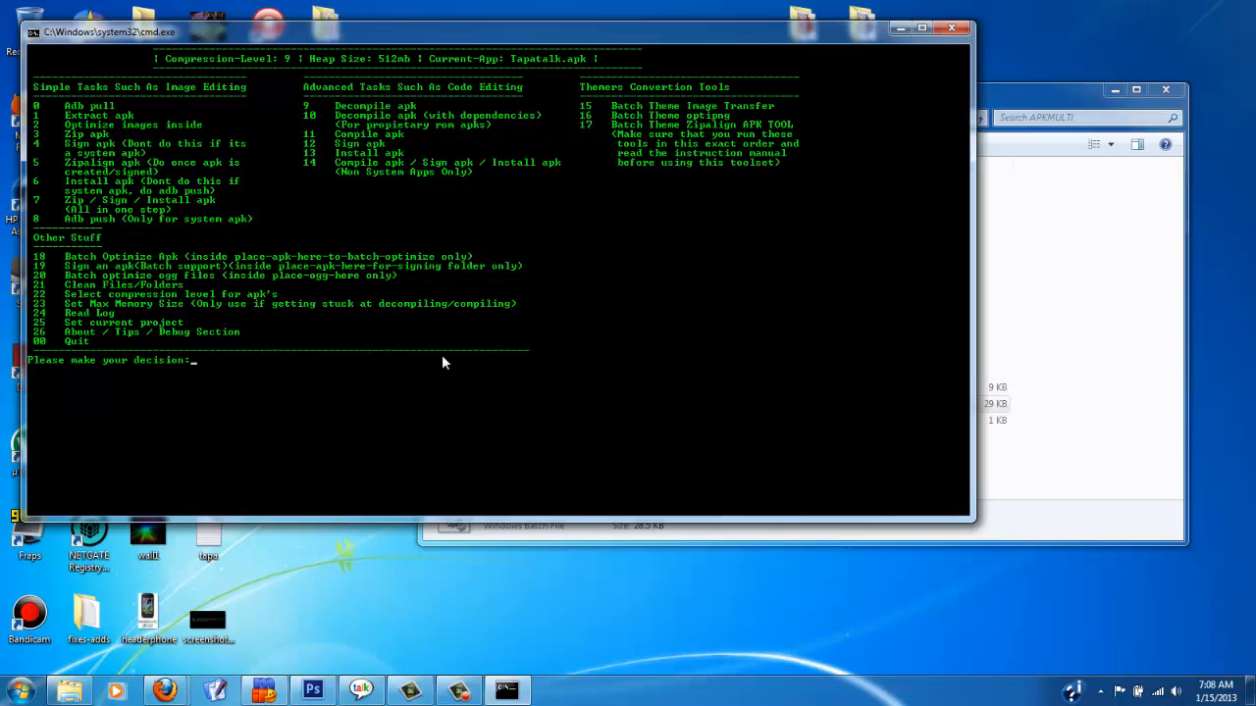
{"action": "type", "text": "9"}
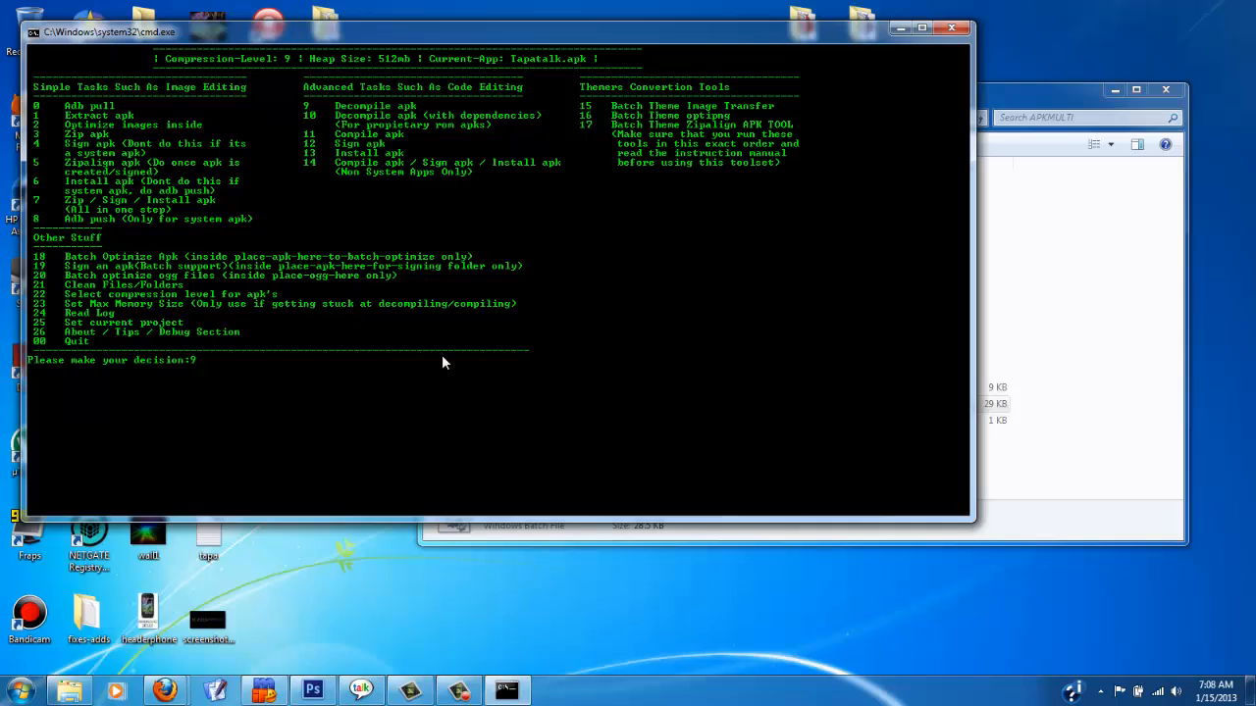
Run Decompile apk on Tapatalk.apk and locate its new folder under projects.
{"action": "key", "text": "Return"}
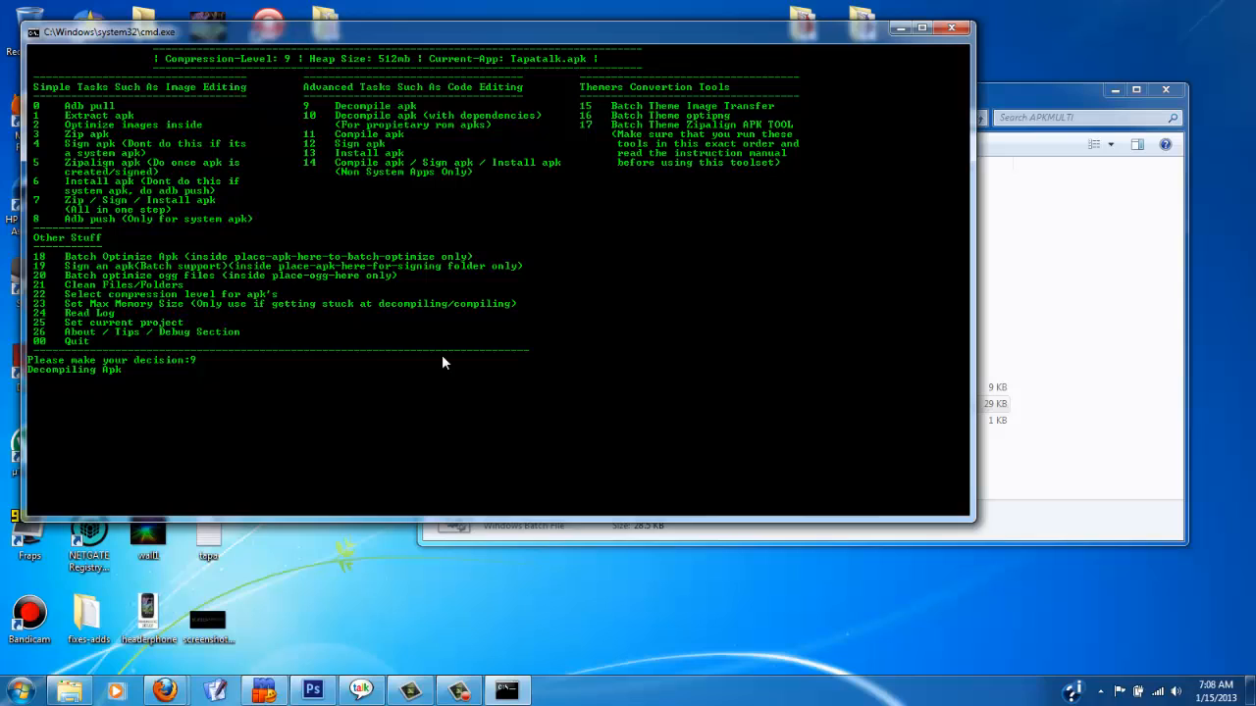
{"action": "mouse_move", "coordinate": [605, 338]}
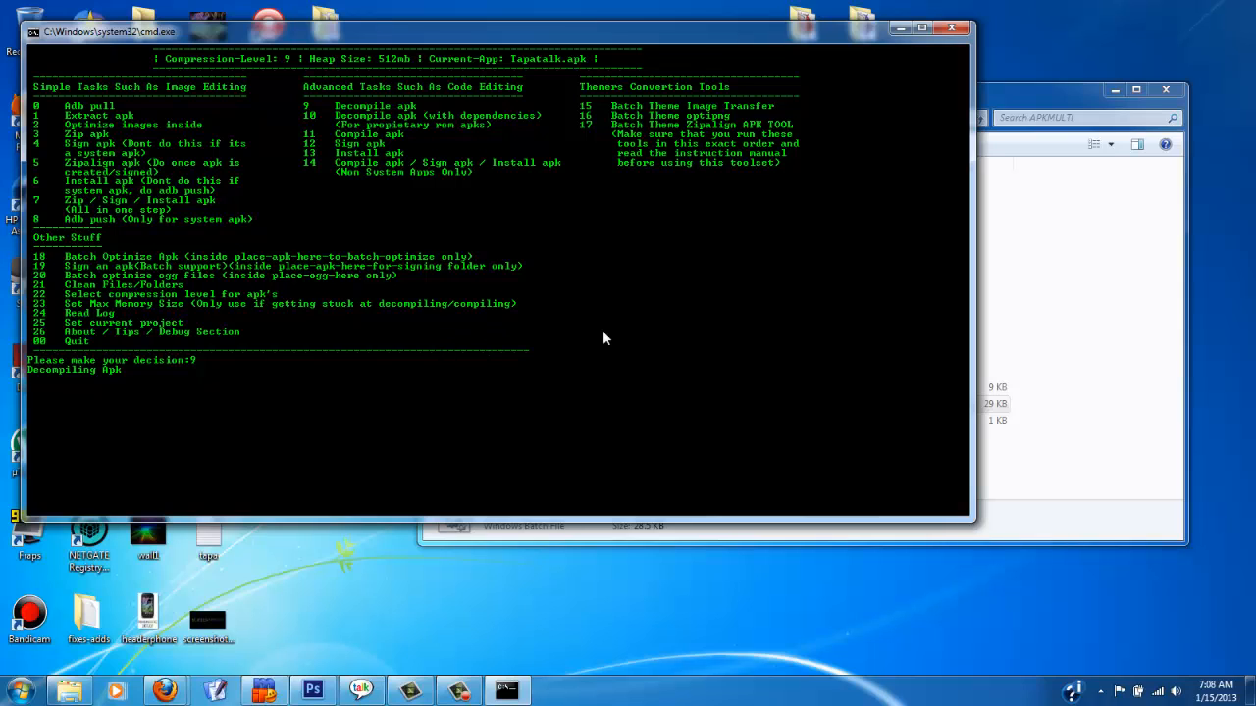
{"action": "mouse_move", "coordinate": [873, 49]}
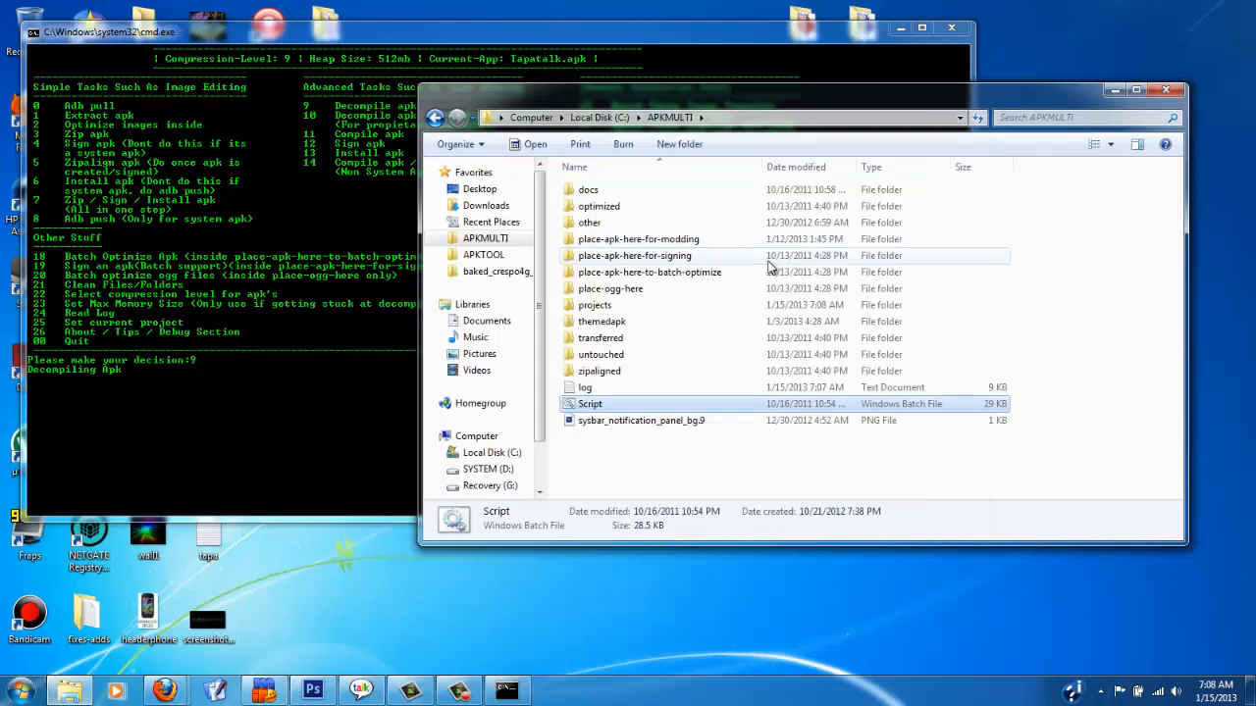
{"action": "double_click", "coordinate": [595, 306]}
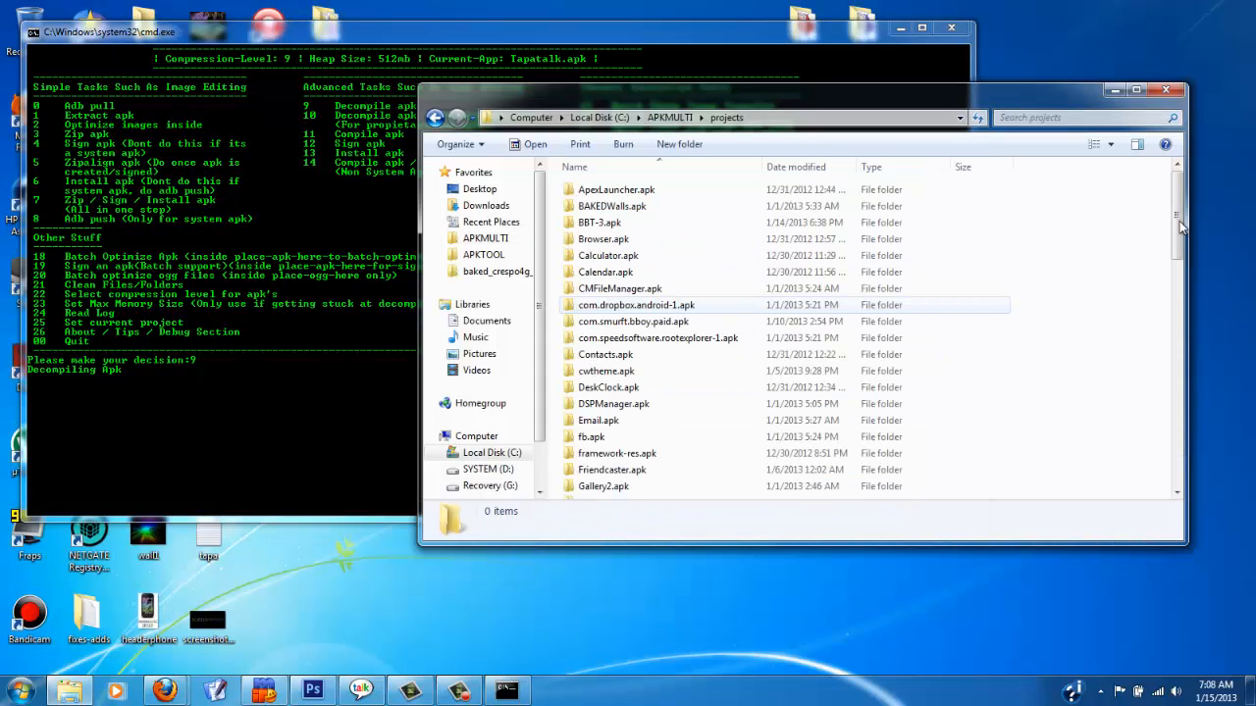
{"action": "scroll", "scroll_direction": "down", "scroll_amount": 3}
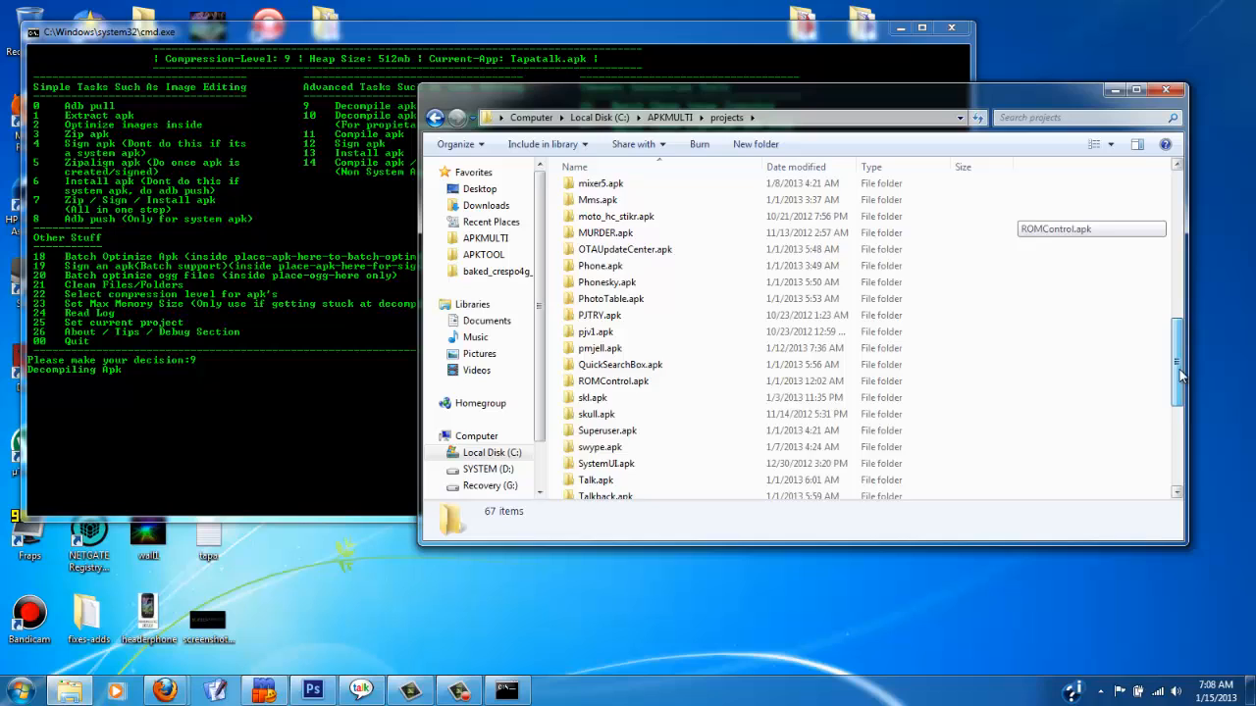
{"action": "scroll", "scroll_direction": "down", "scroll_amount": 3}
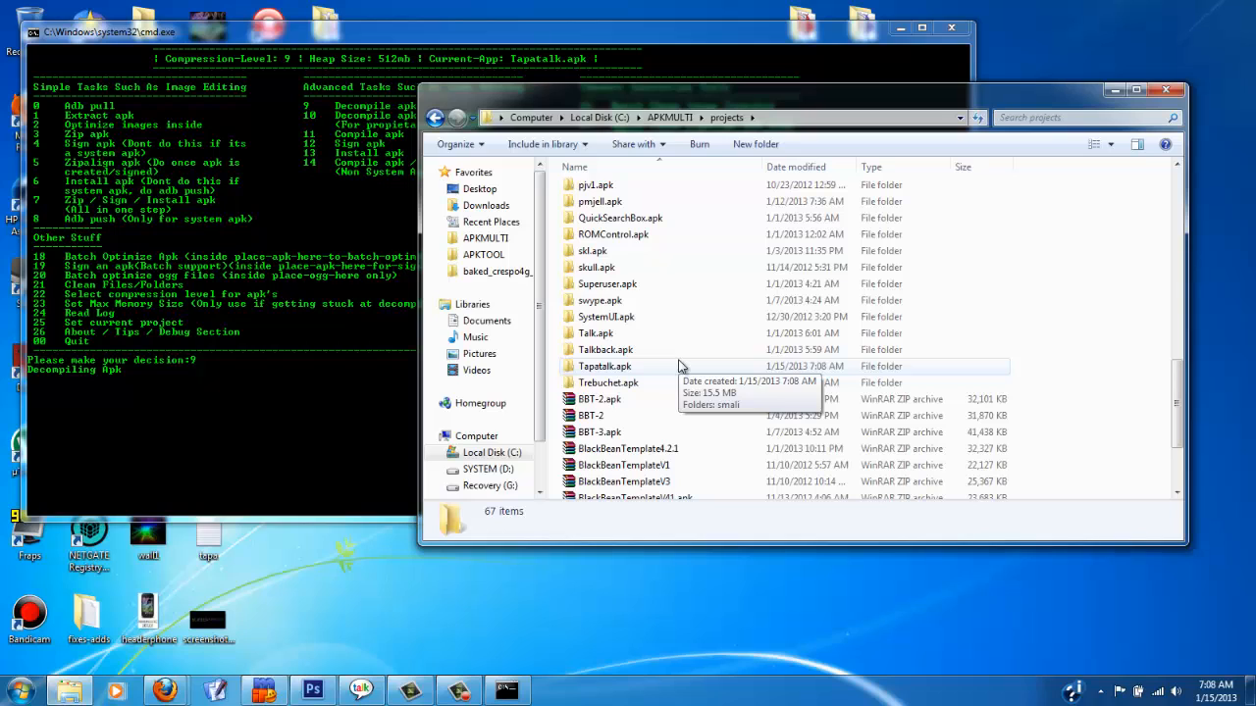
{"action": "mouse_move", "coordinate": [371, 443]}
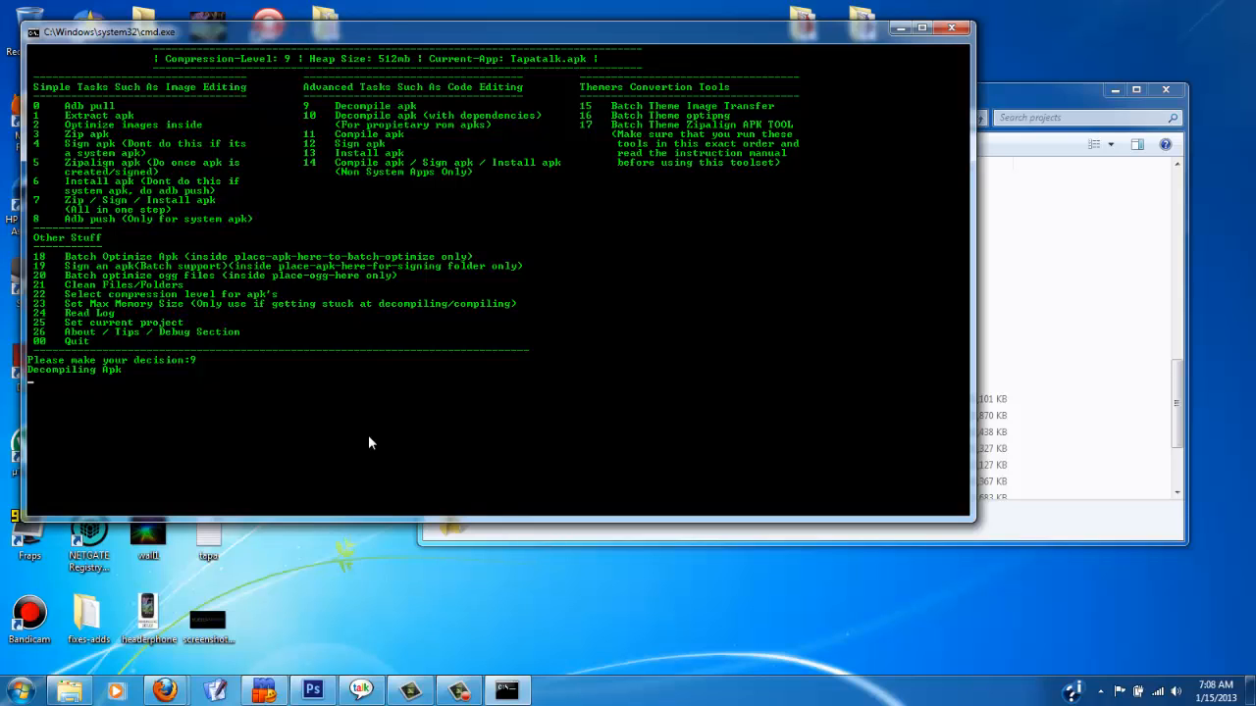
{"action": "mouse_move", "coordinate": [851, 381]}
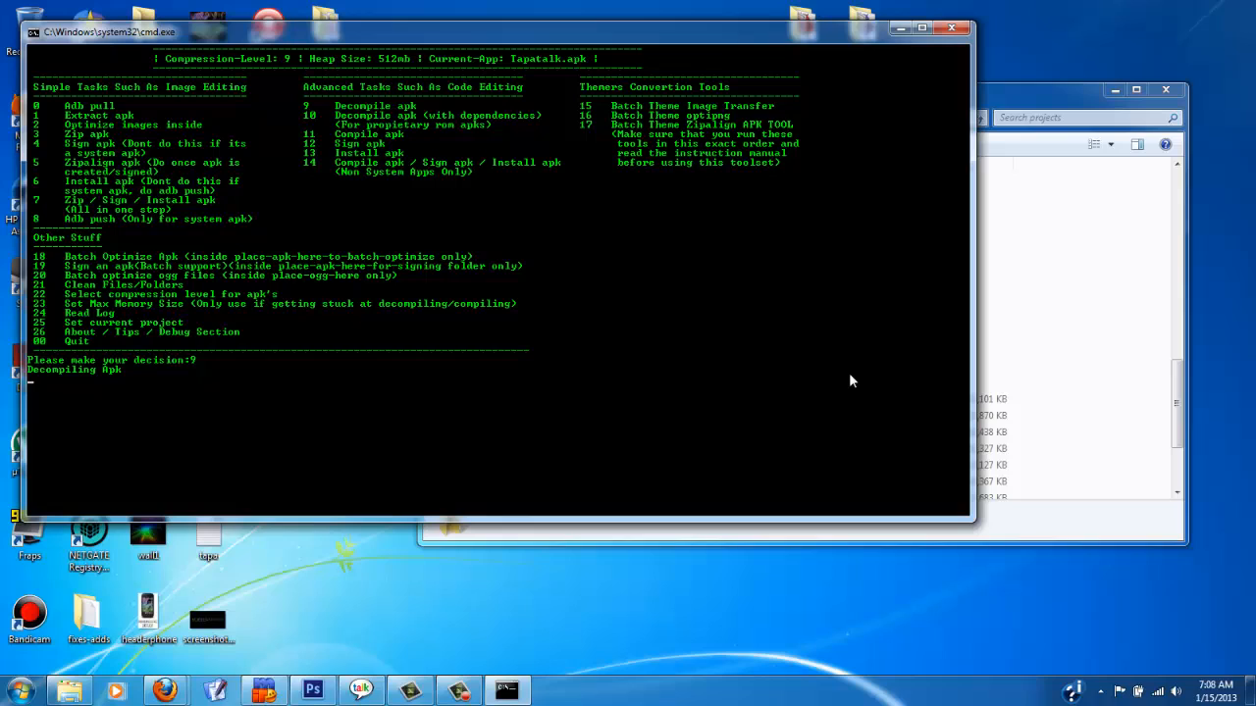
{"action": "mouse_move", "coordinate": [1166, 396]}
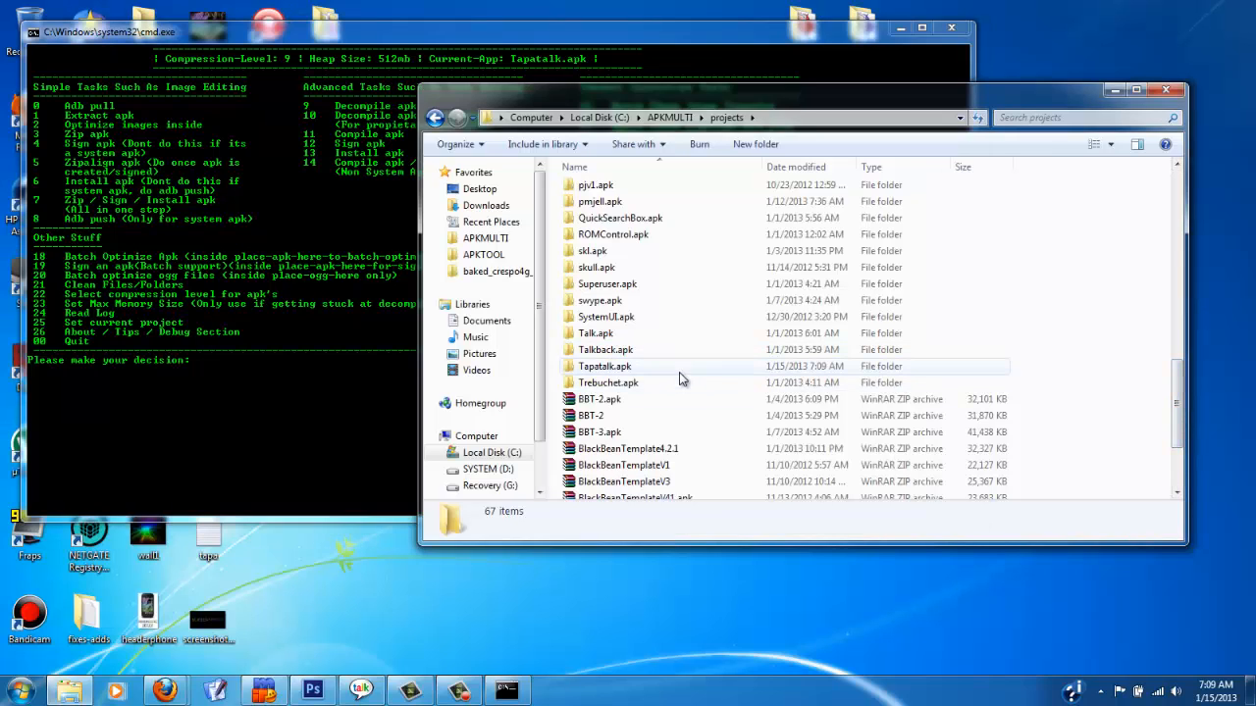
{"action": "mouse_move", "coordinate": [655, 375]}
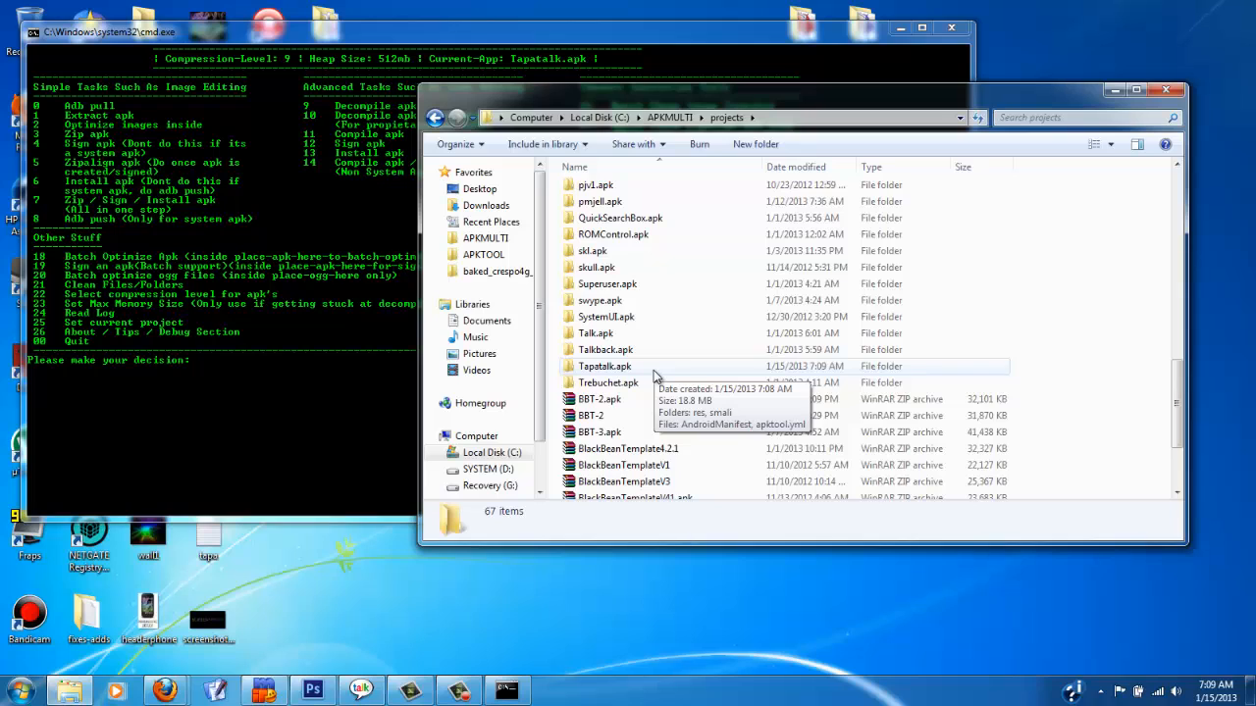
{"action": "mouse_move", "coordinate": [691, 349]}
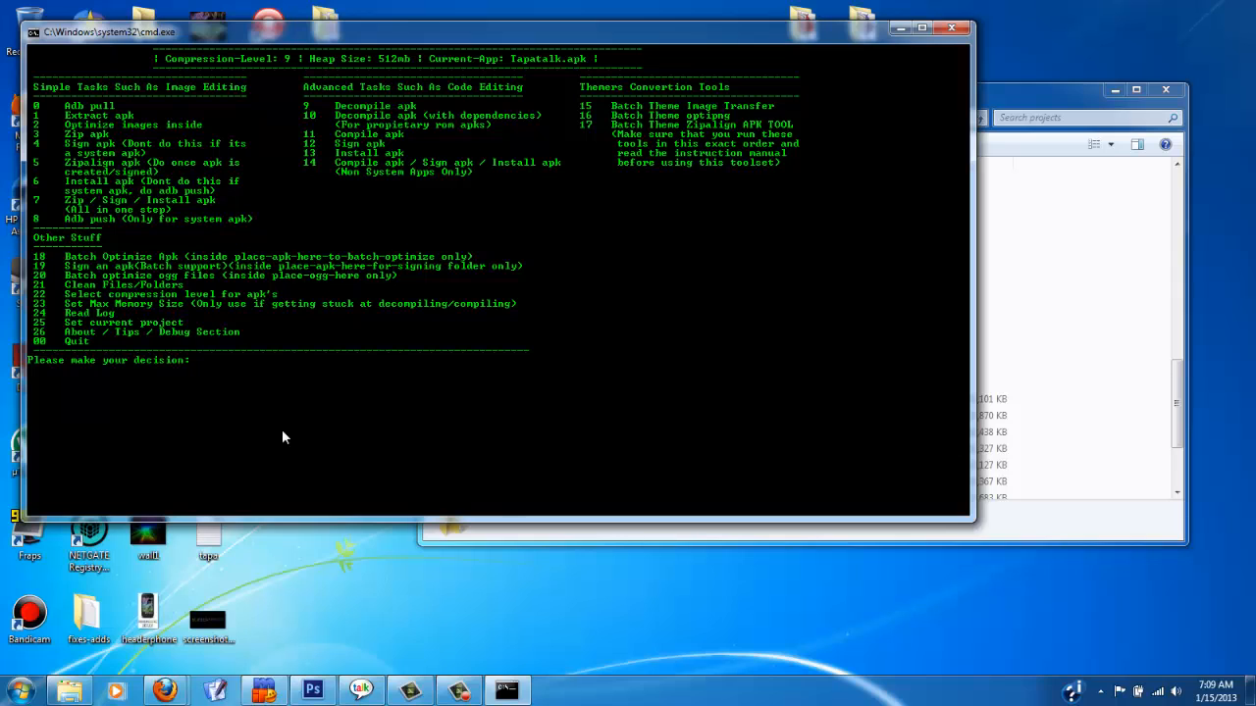
{"action": "mouse_move", "coordinate": [1187, 400]}
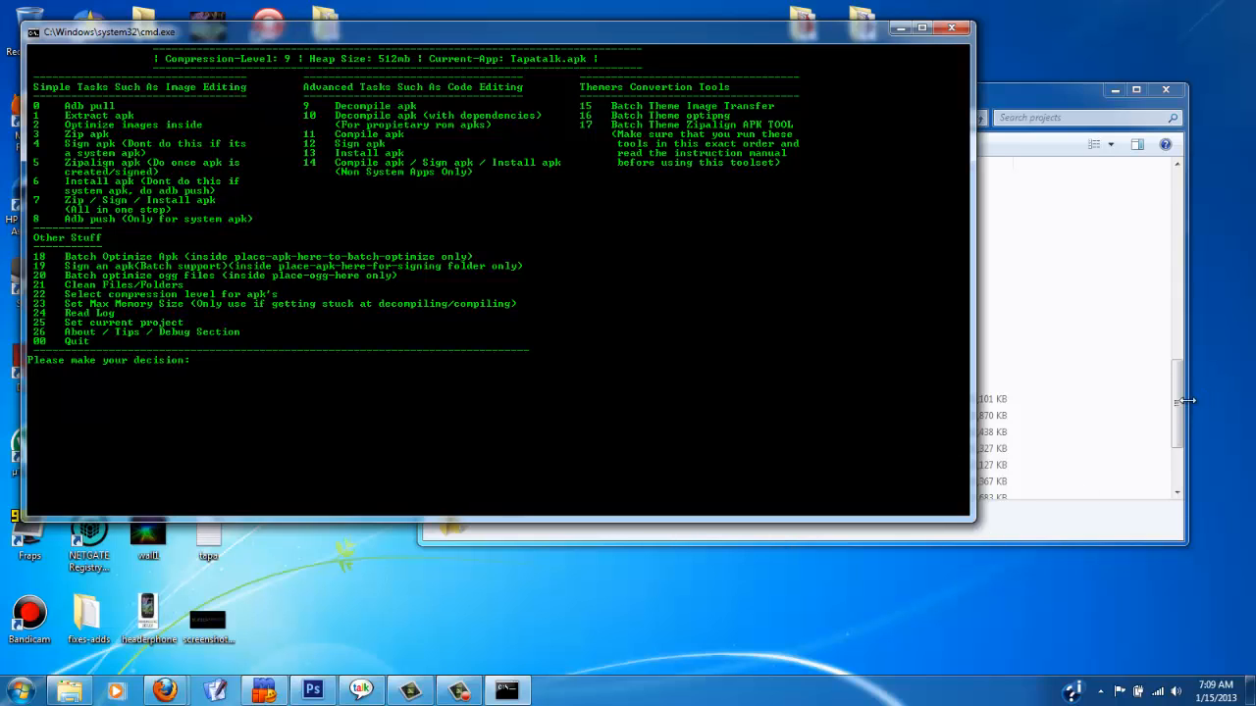
{"action": "mouse_move", "coordinate": [310, 461]}
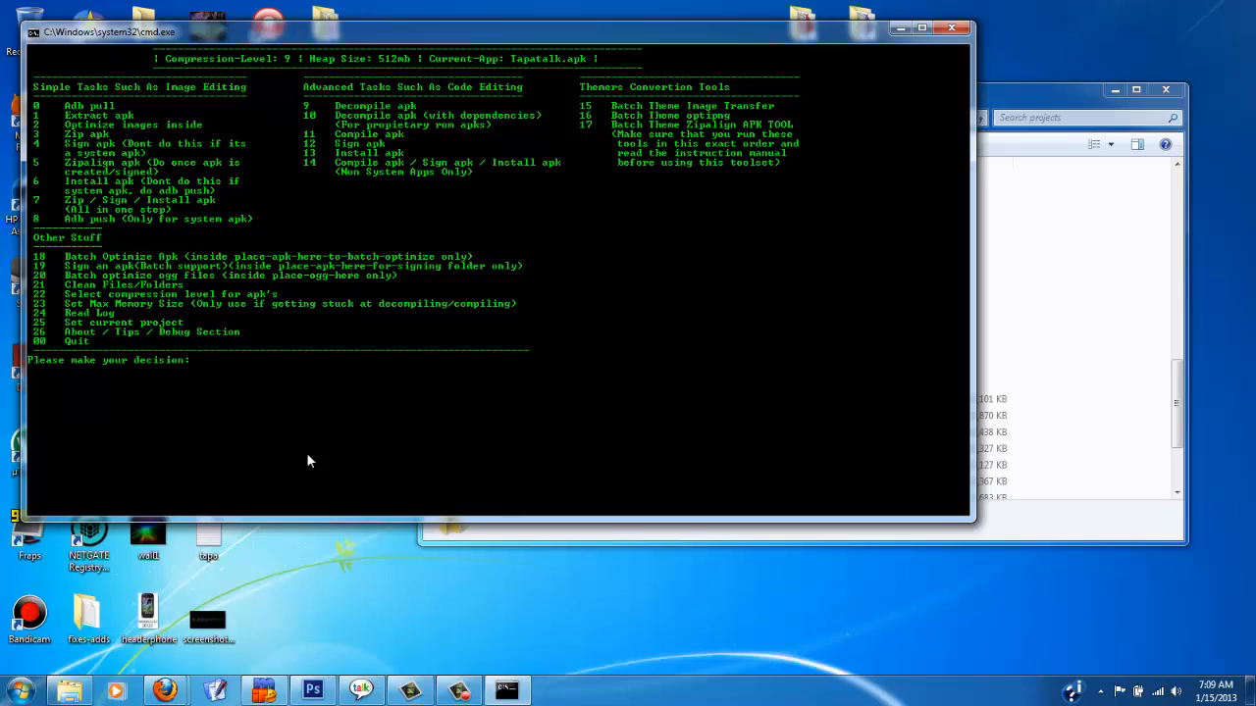
{"action": "mouse_move", "coordinate": [401, 184]}
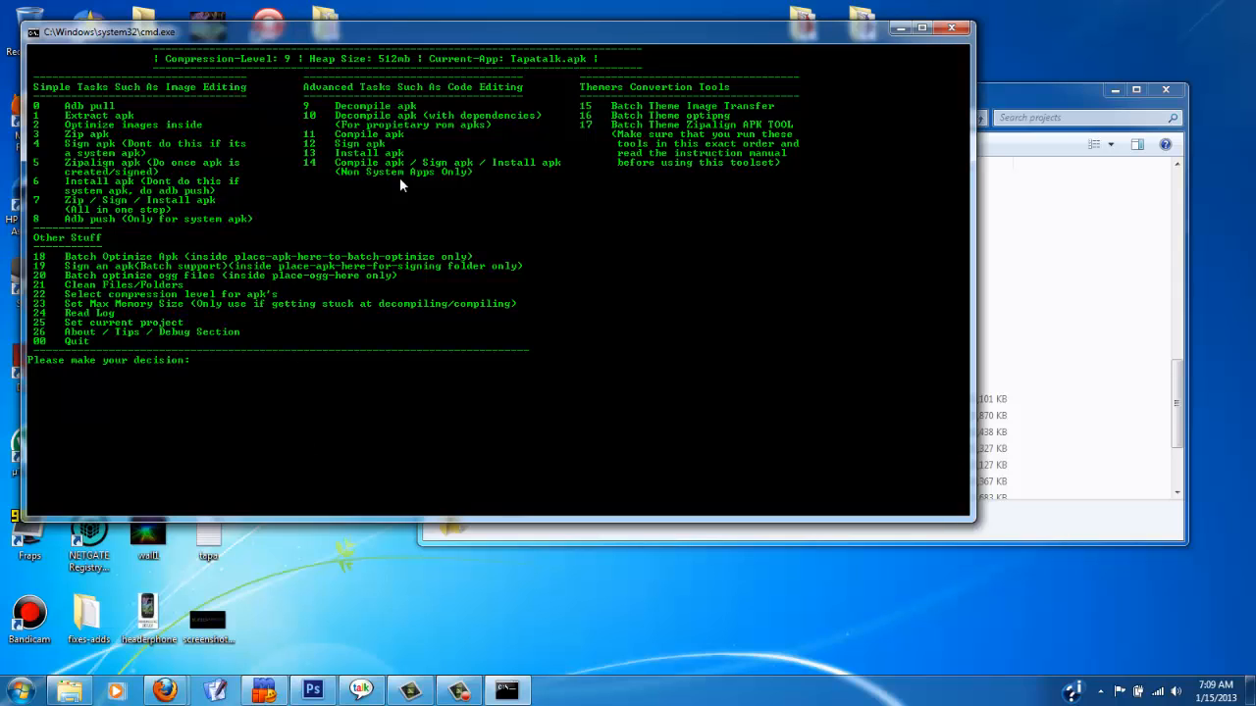
{"action": "mouse_move", "coordinate": [1173, 419]}
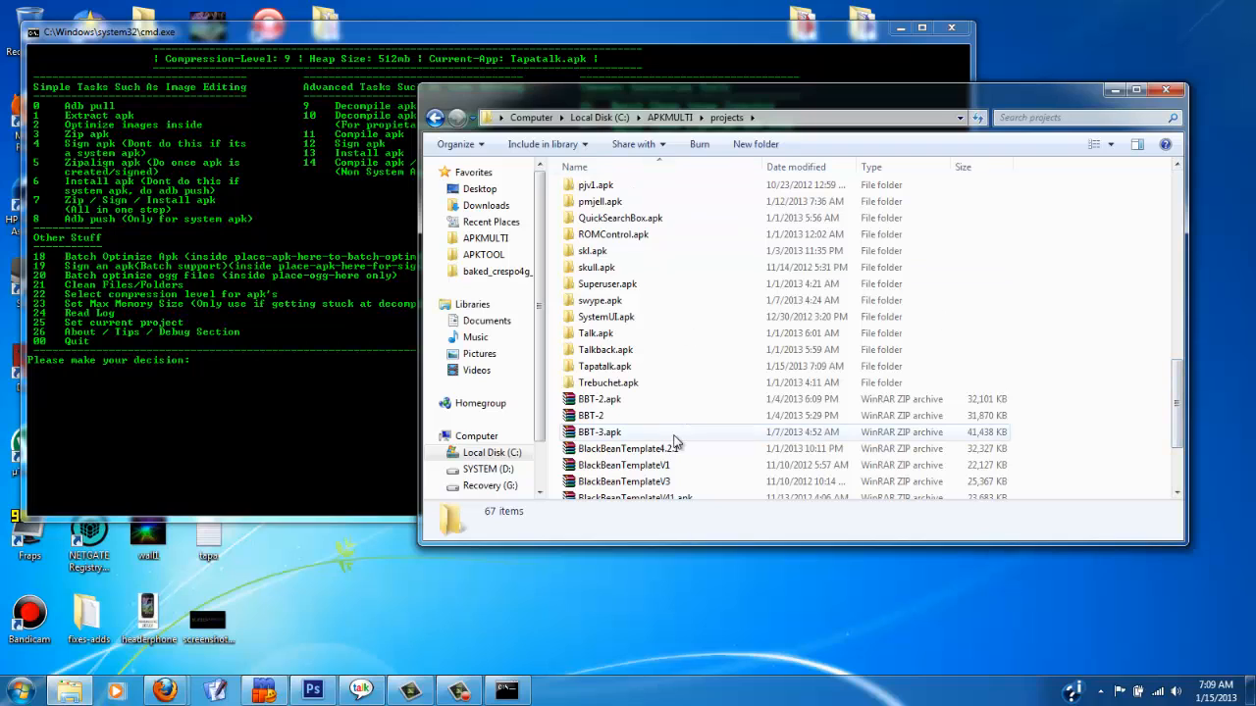
Browse Tapatalk.apk's res/drawable-hdpi images, then return to the res folder.
{"action": "double_click", "coordinate": [604, 367]}
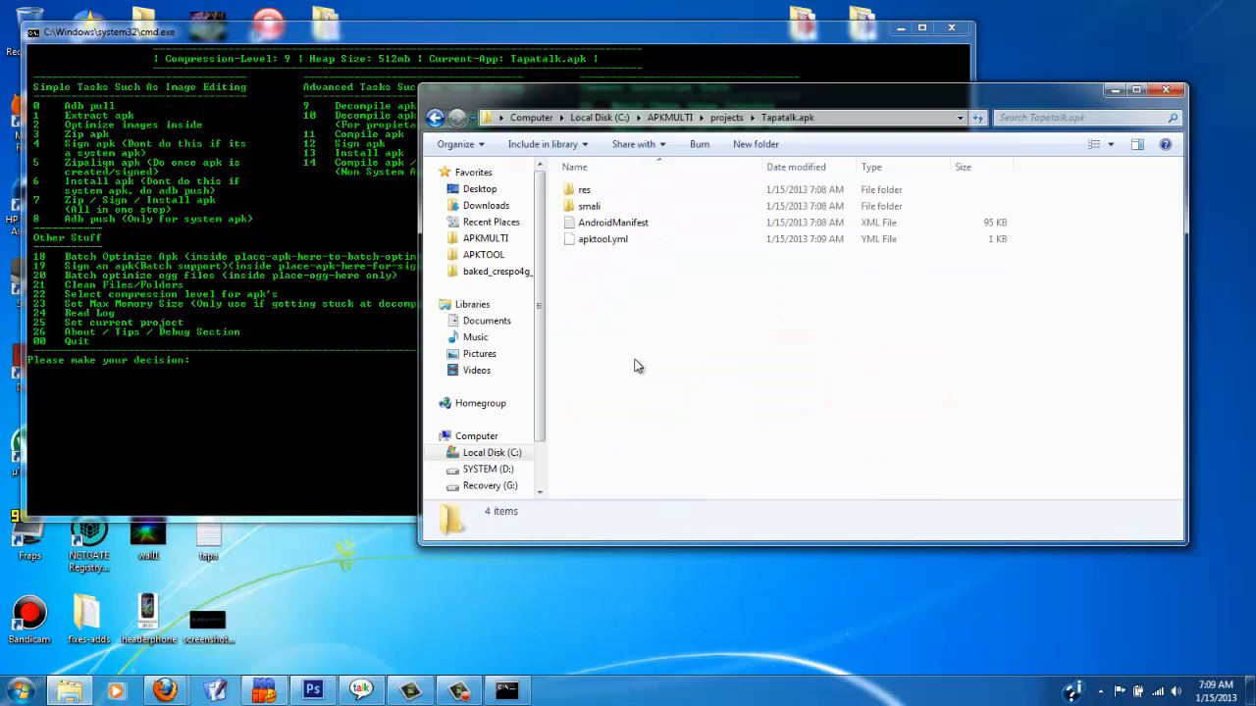
{"action": "double_click", "coordinate": [584, 189]}
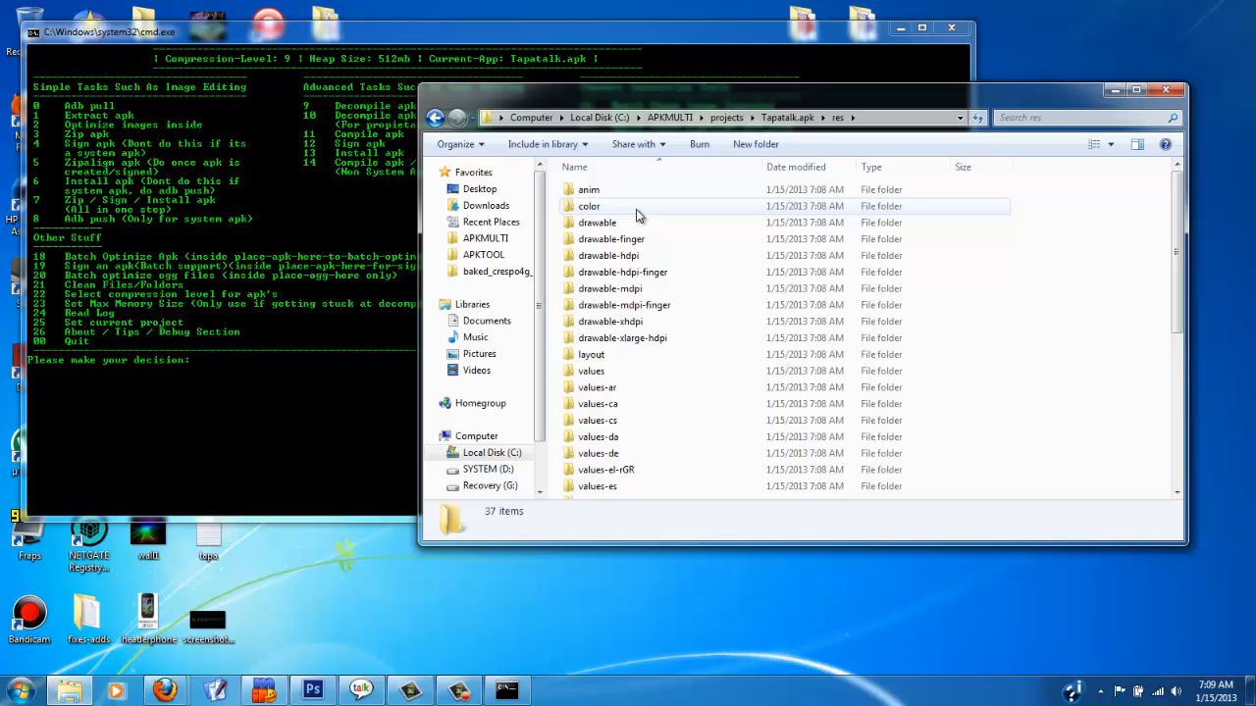
{"action": "mouse_move", "coordinate": [651, 255]}
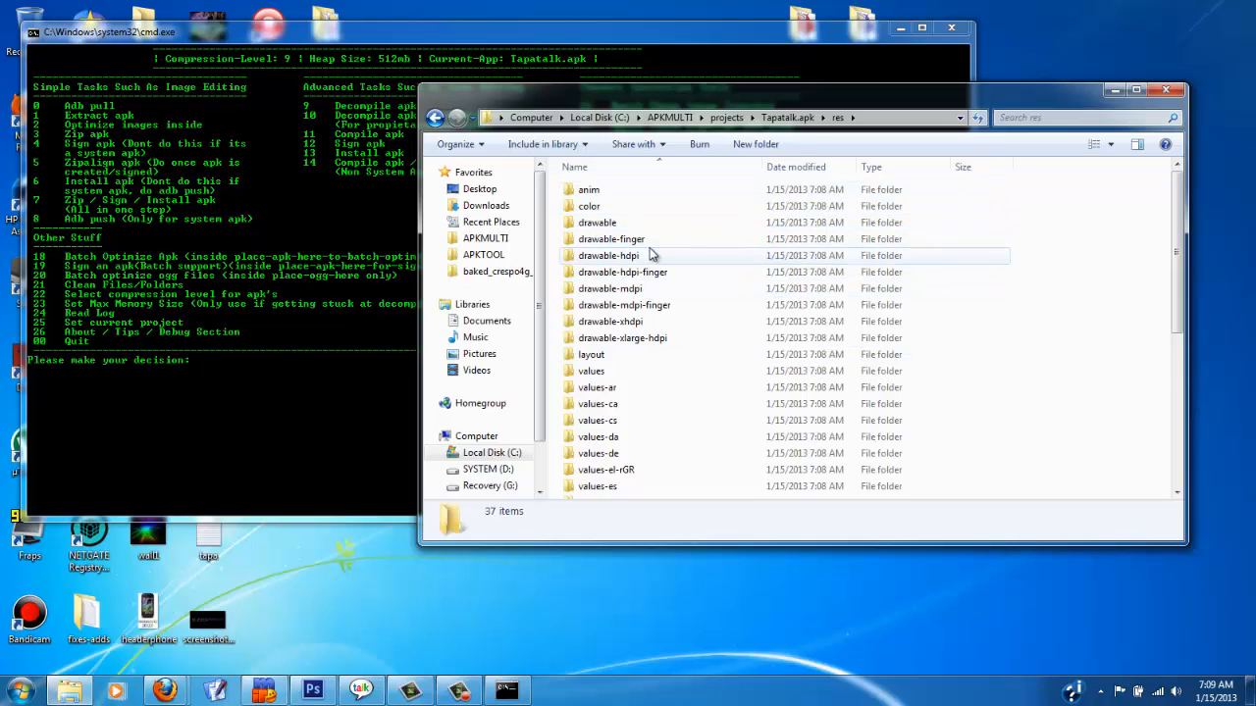
{"action": "double_click", "coordinate": [608, 255]}
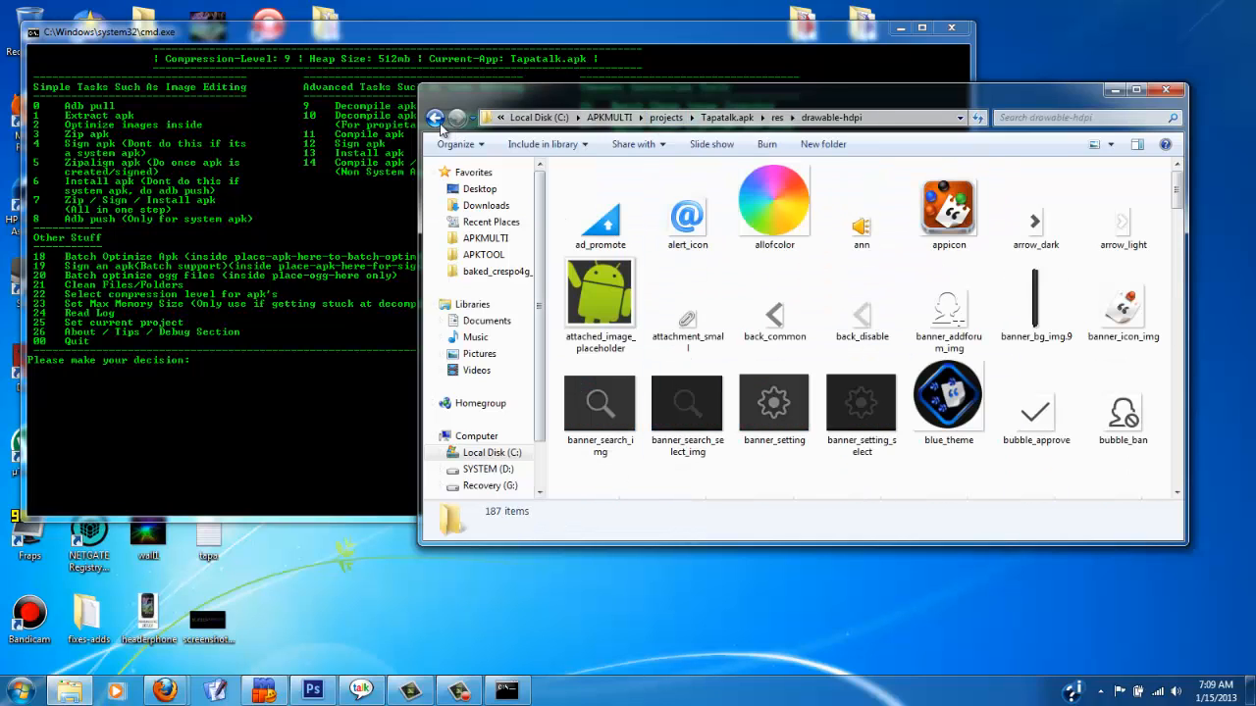
{"action": "left_click", "coordinate": [435, 118]}
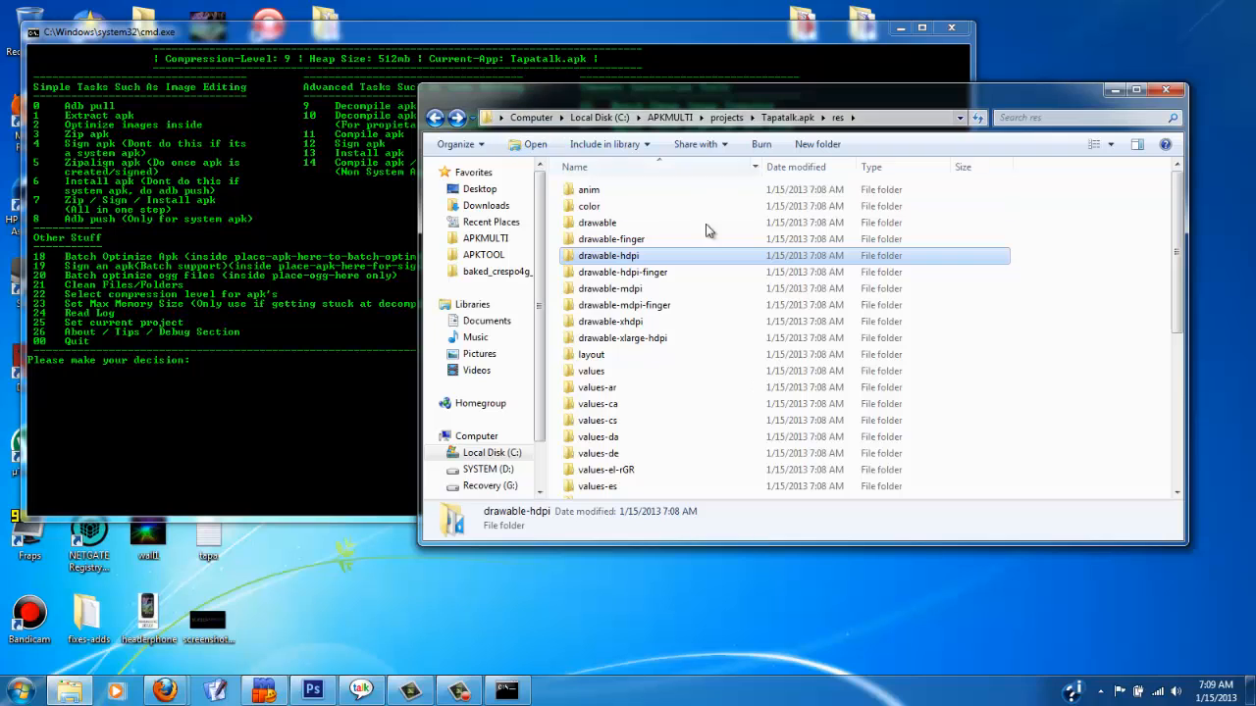
{"action": "mouse_move", "coordinate": [1187, 288]}
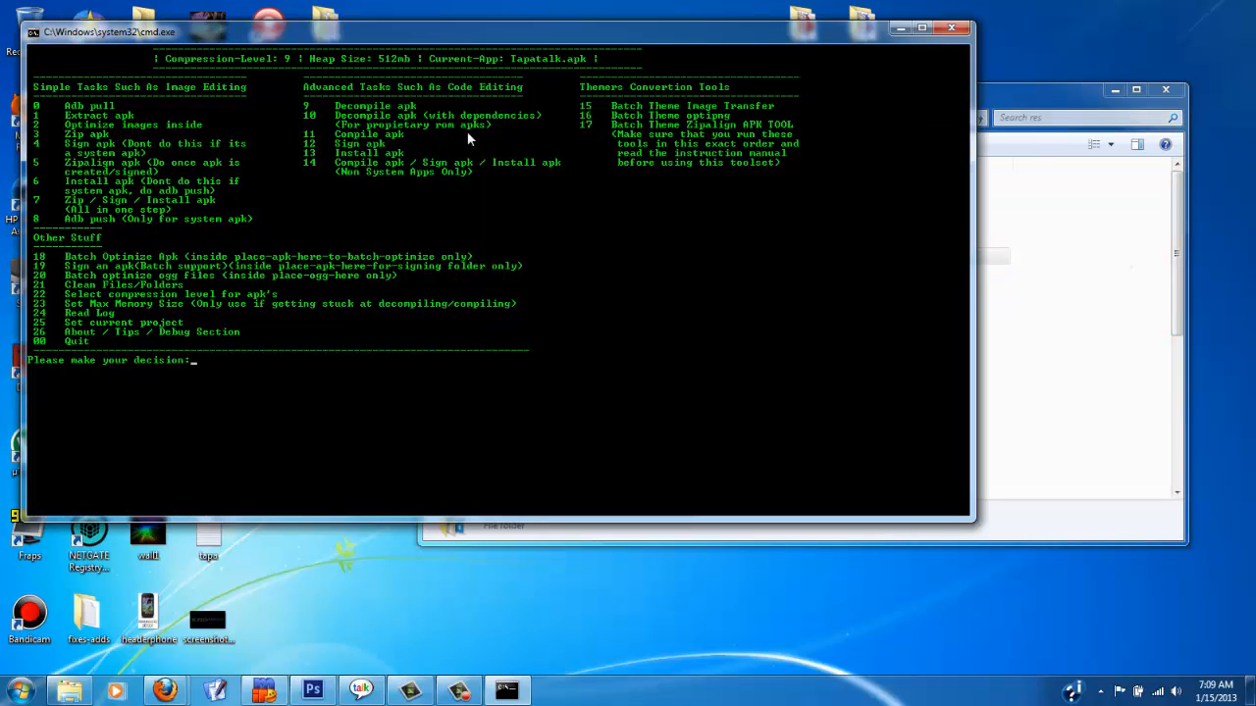
{"action": "mouse_move", "coordinate": [549, 432]}
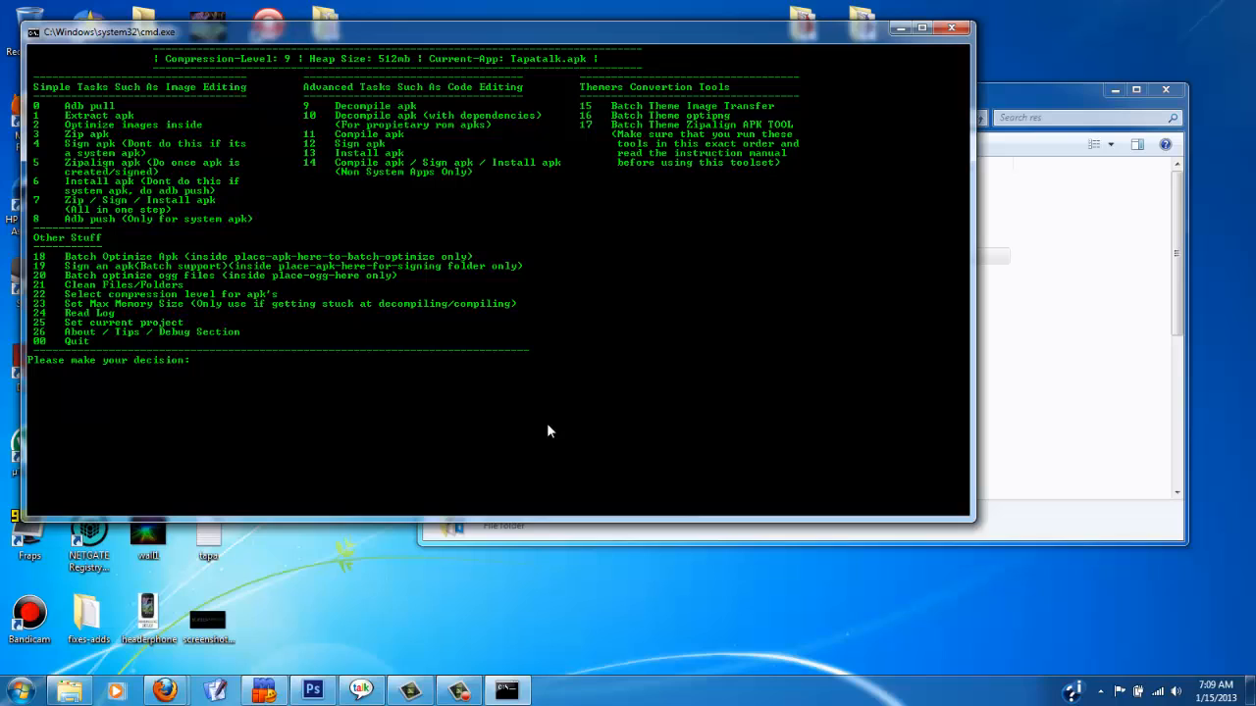
Choose Compile apk to rebuild Tapatalk.apk, producing a build folder in the project.
{"action": "type", "text": "1"}
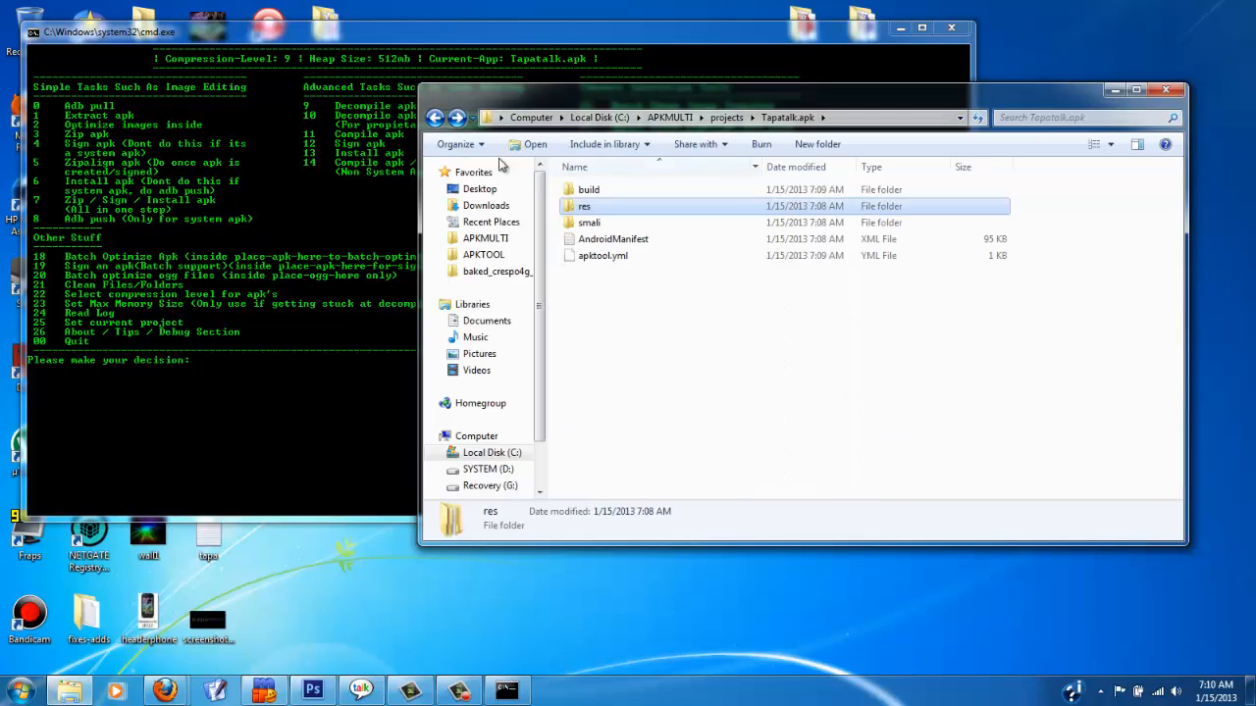
Check the newly dated signedTapatalk.apk in place-apk-here-for-modding, then go back to APKMULTI.
{"action": "left_click", "coordinate": [726, 117]}
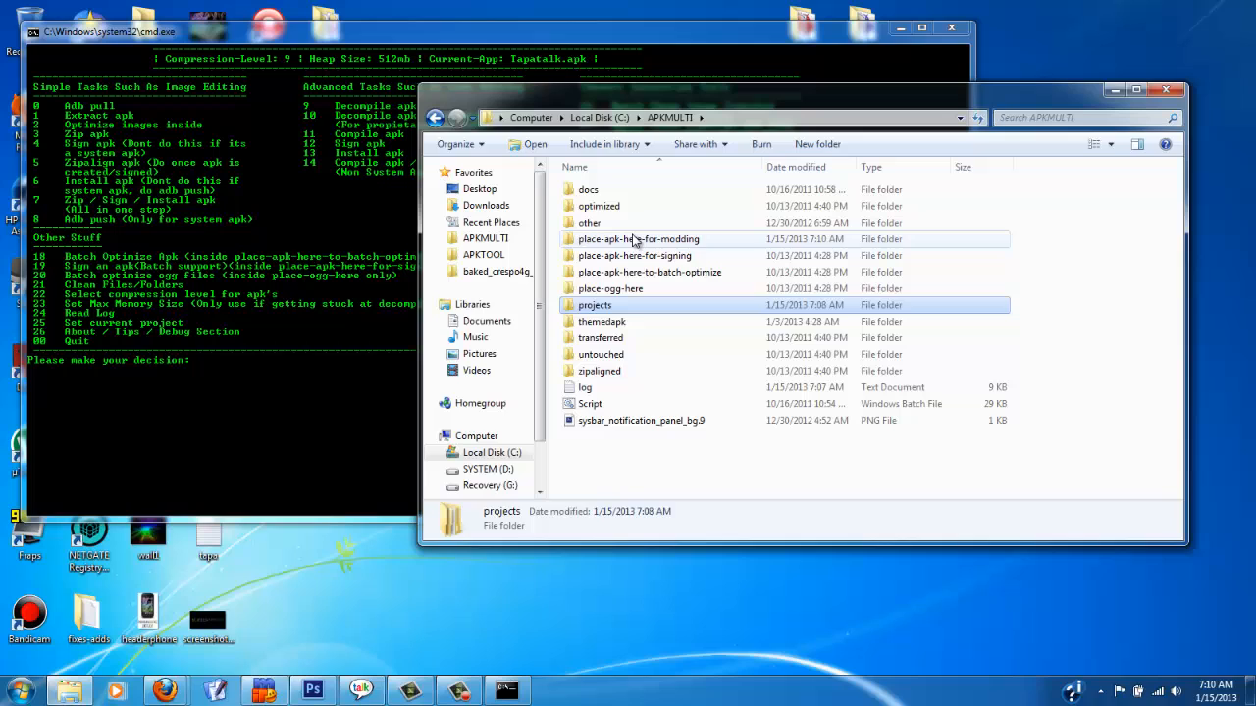
{"action": "left_click", "coordinate": [638, 239]}
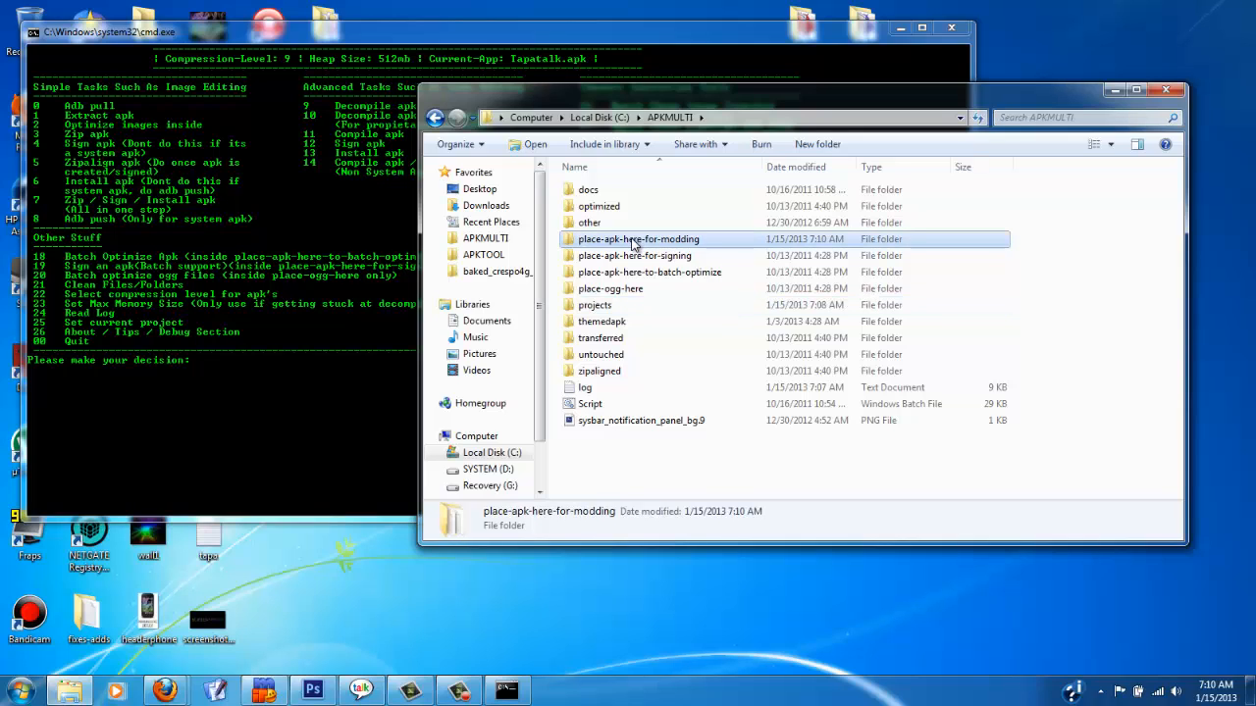
{"action": "mouse_move", "coordinate": [632, 255]}
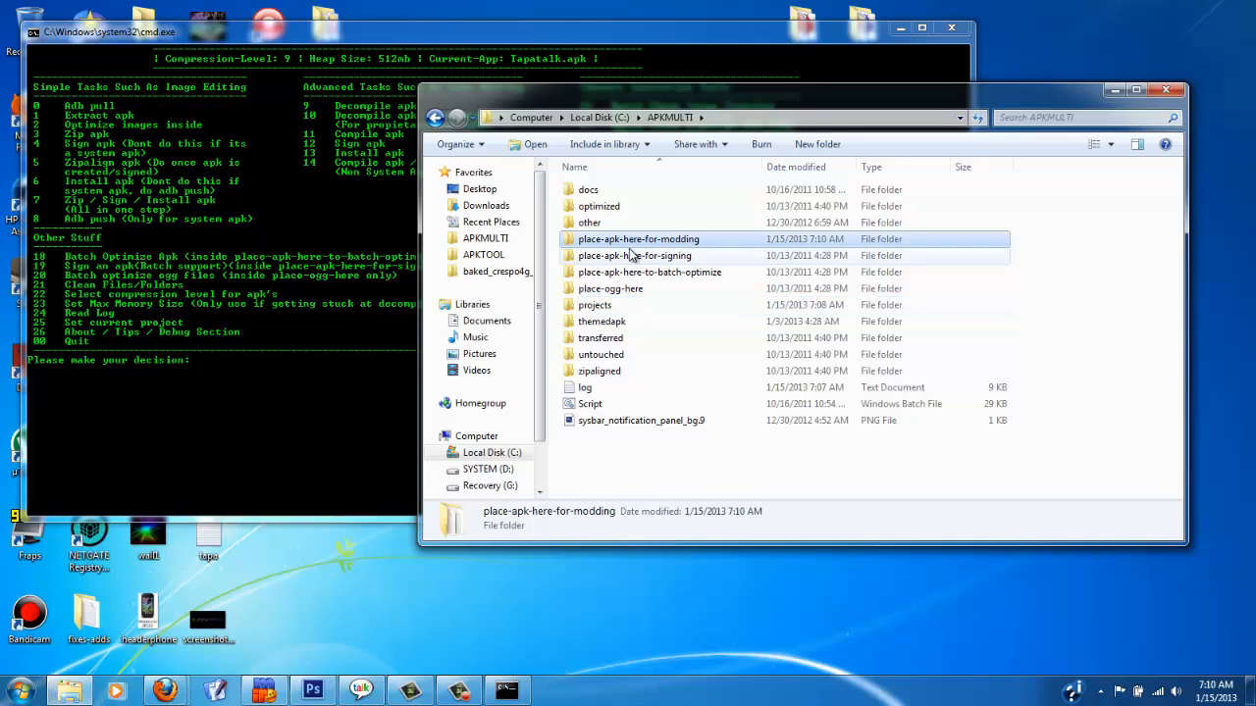
{"action": "double_click", "coordinate": [637, 240]}
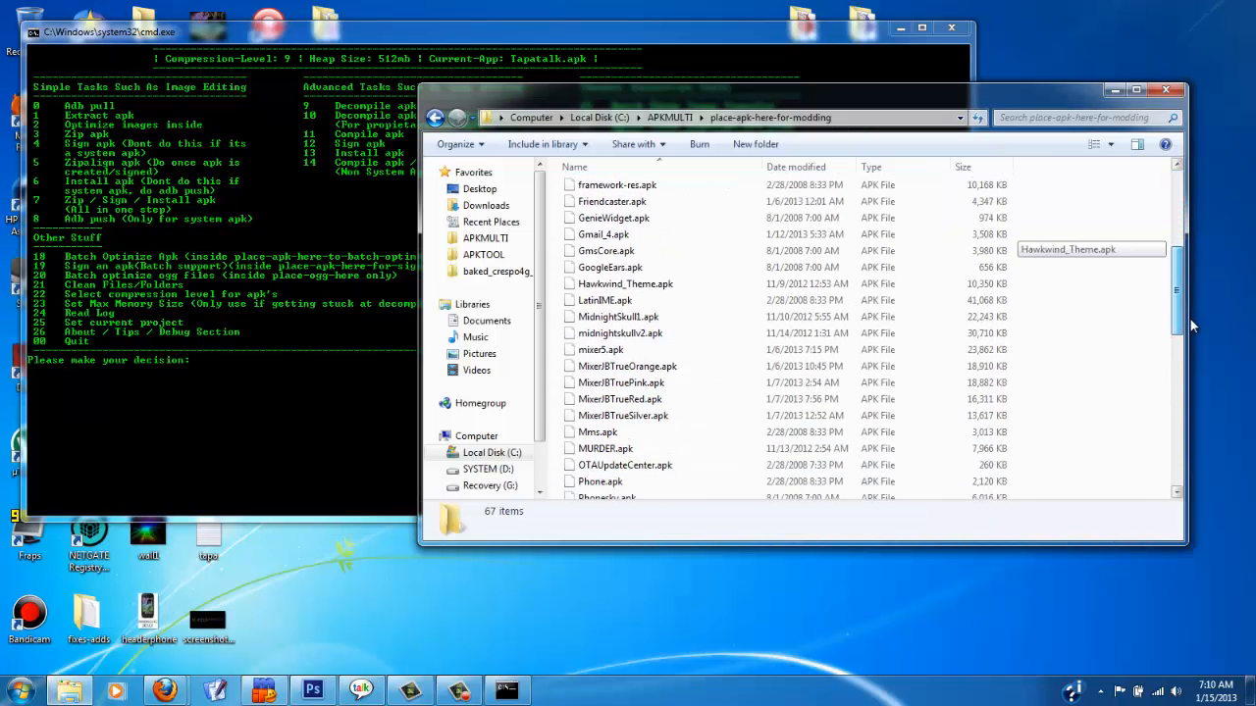
{"action": "scroll", "scroll_direction": "down", "scroll_amount": 3}
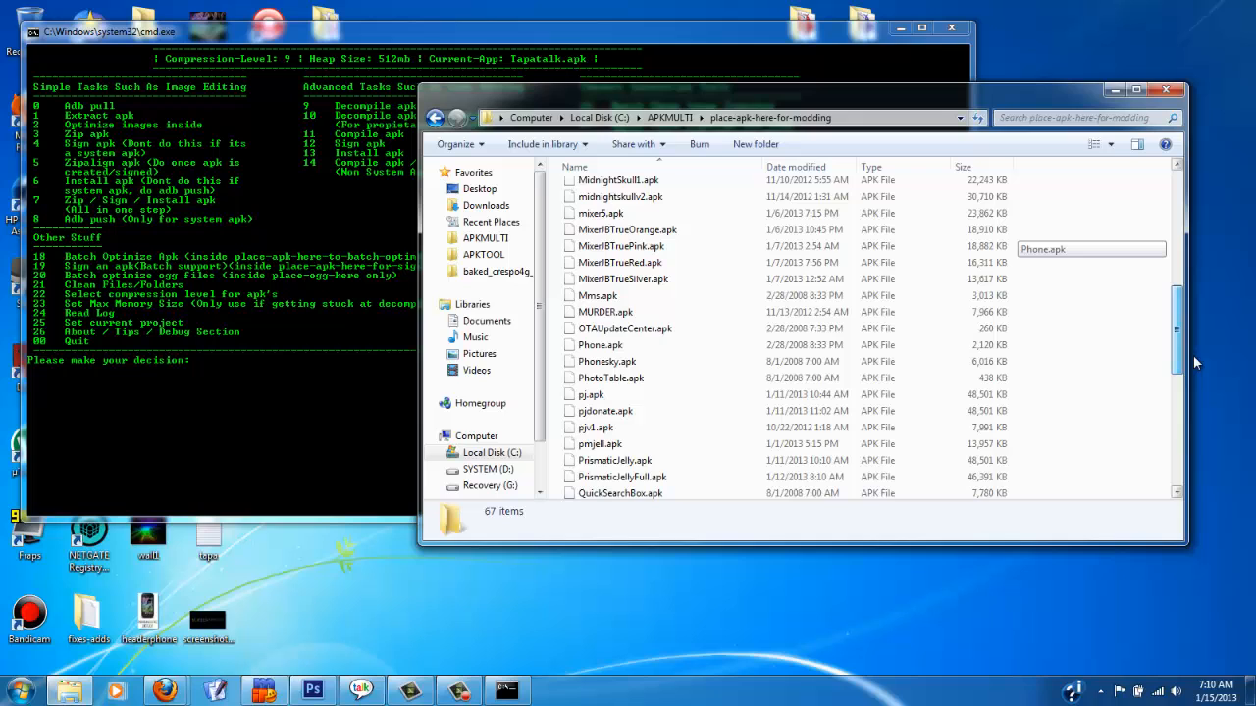
{"action": "scroll", "scroll_direction": "down", "scroll_amount": 3}
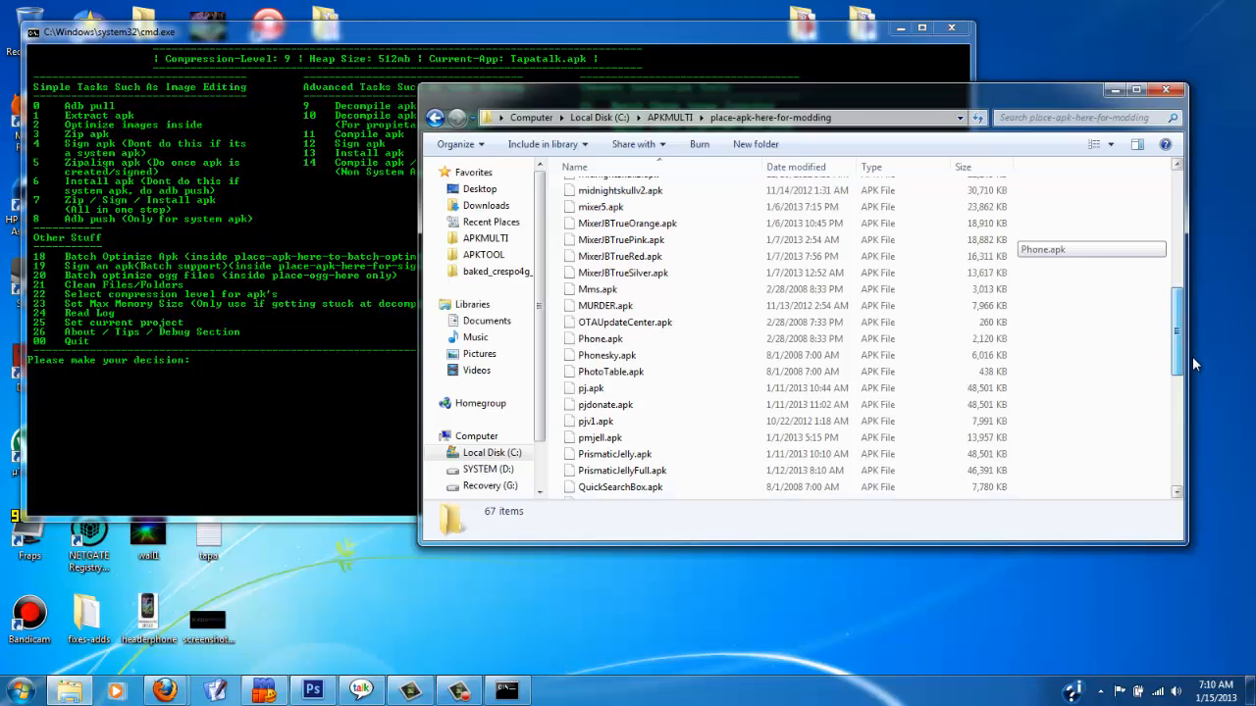
{"action": "scroll", "scroll_direction": "down", "scroll_amount": 3}
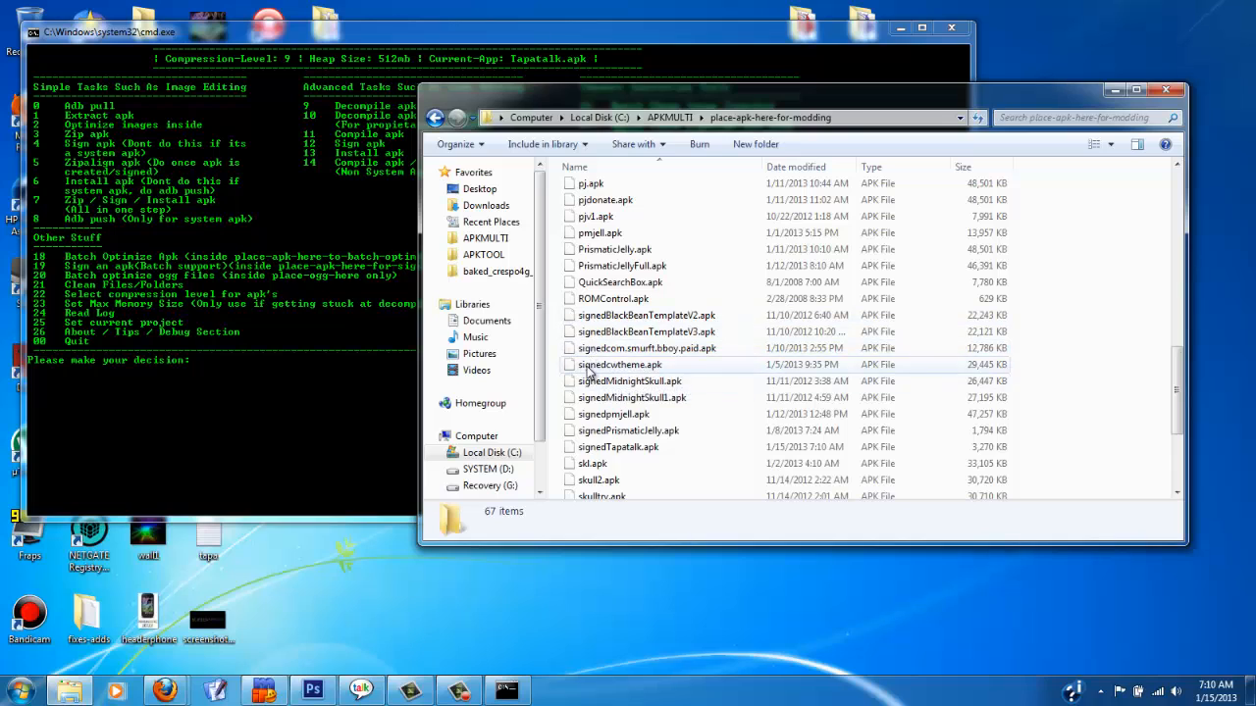
{"action": "left_click", "coordinate": [618, 447]}
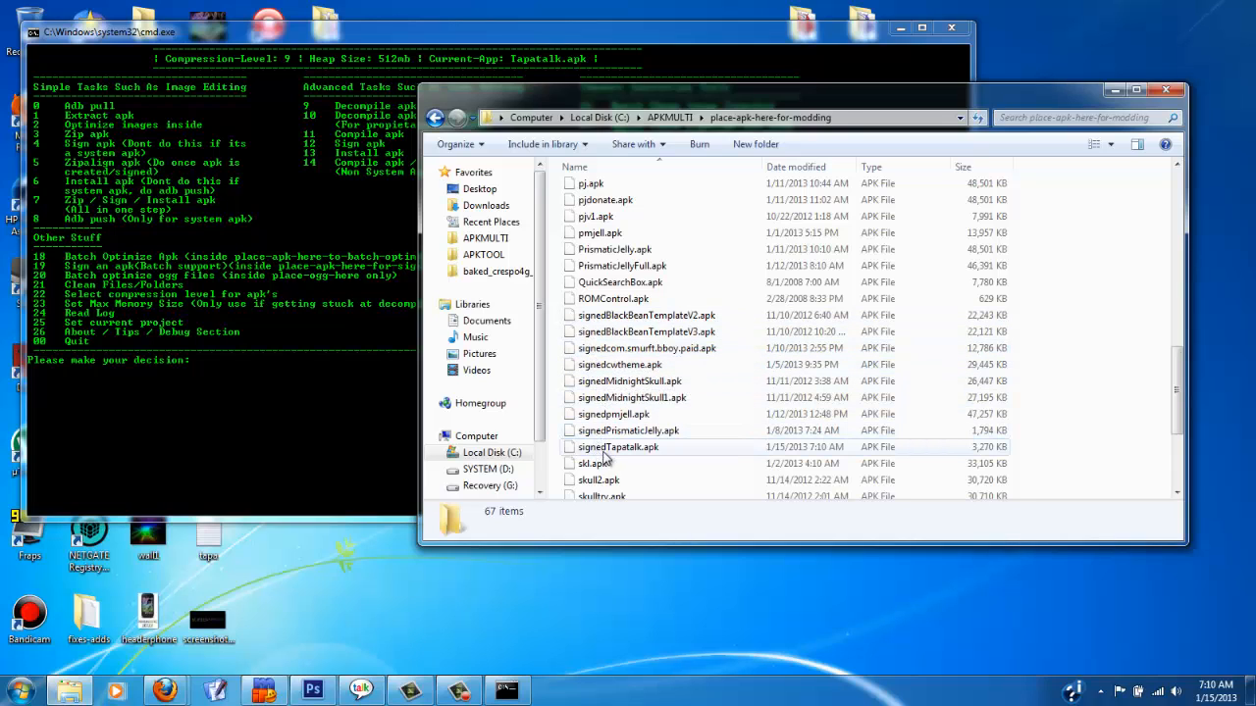
{"action": "mouse_move", "coordinate": [592, 463]}
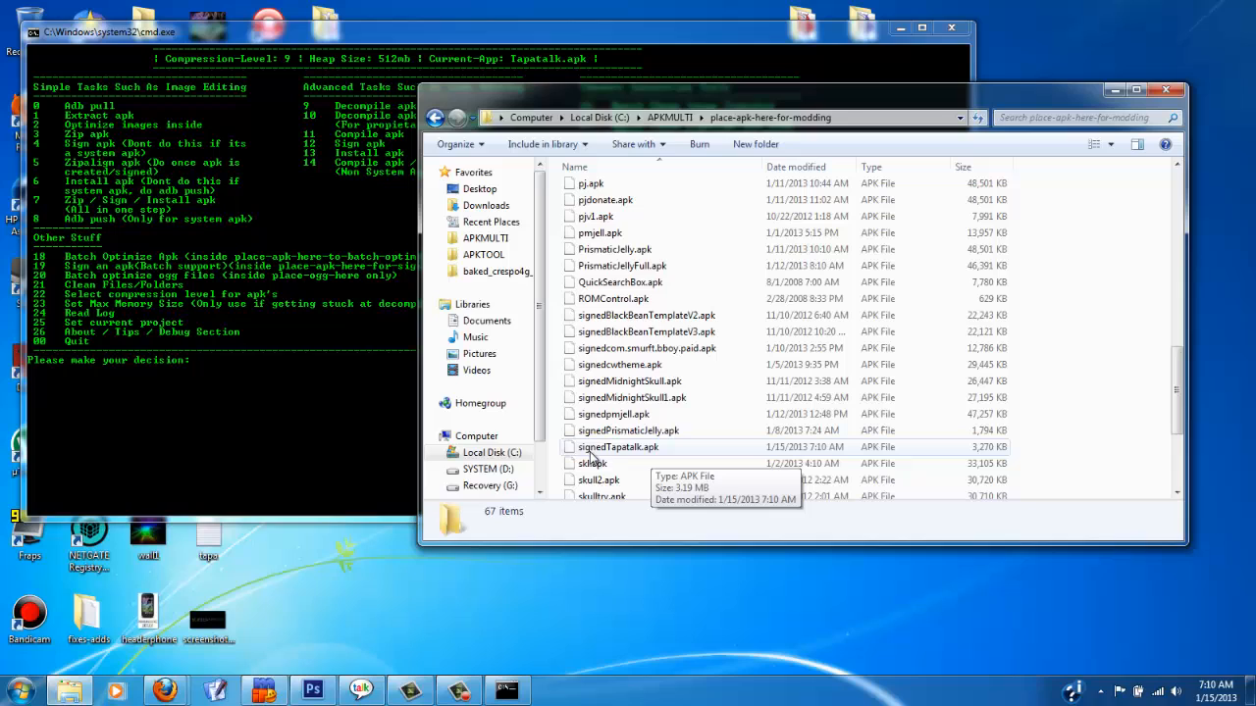
{"action": "mouse_move", "coordinate": [624, 459]}
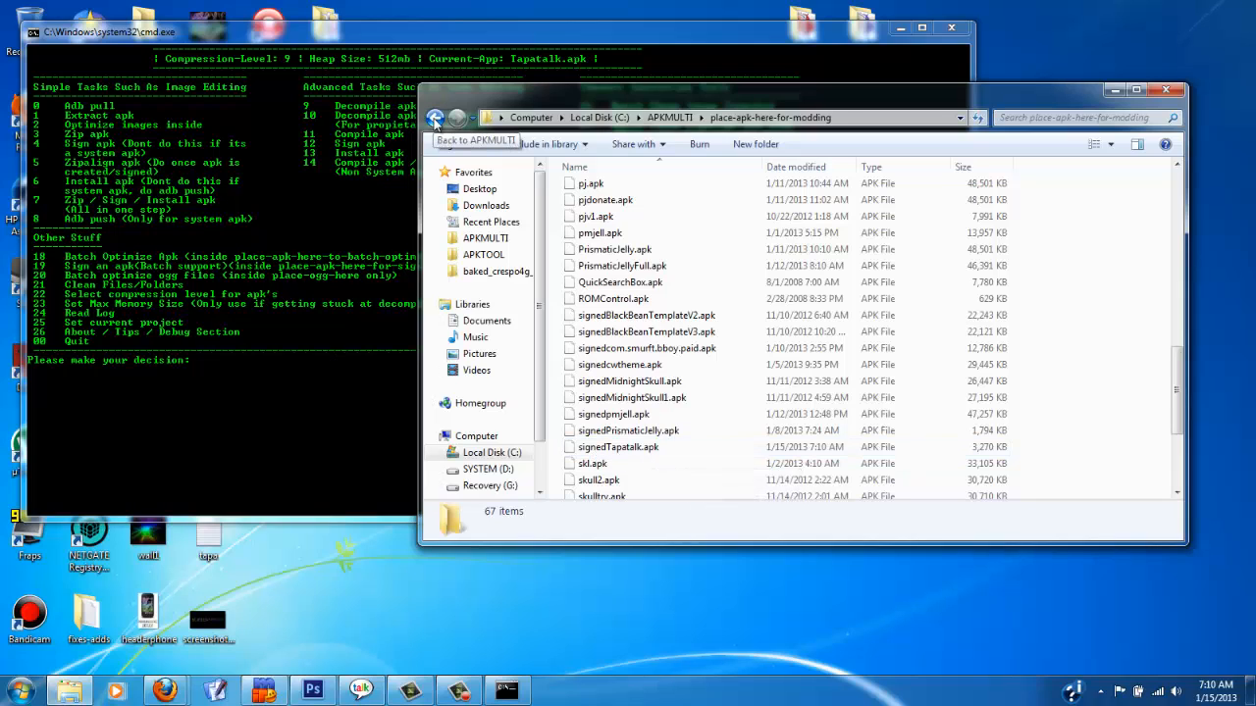
{"action": "left_click", "coordinate": [436, 117]}
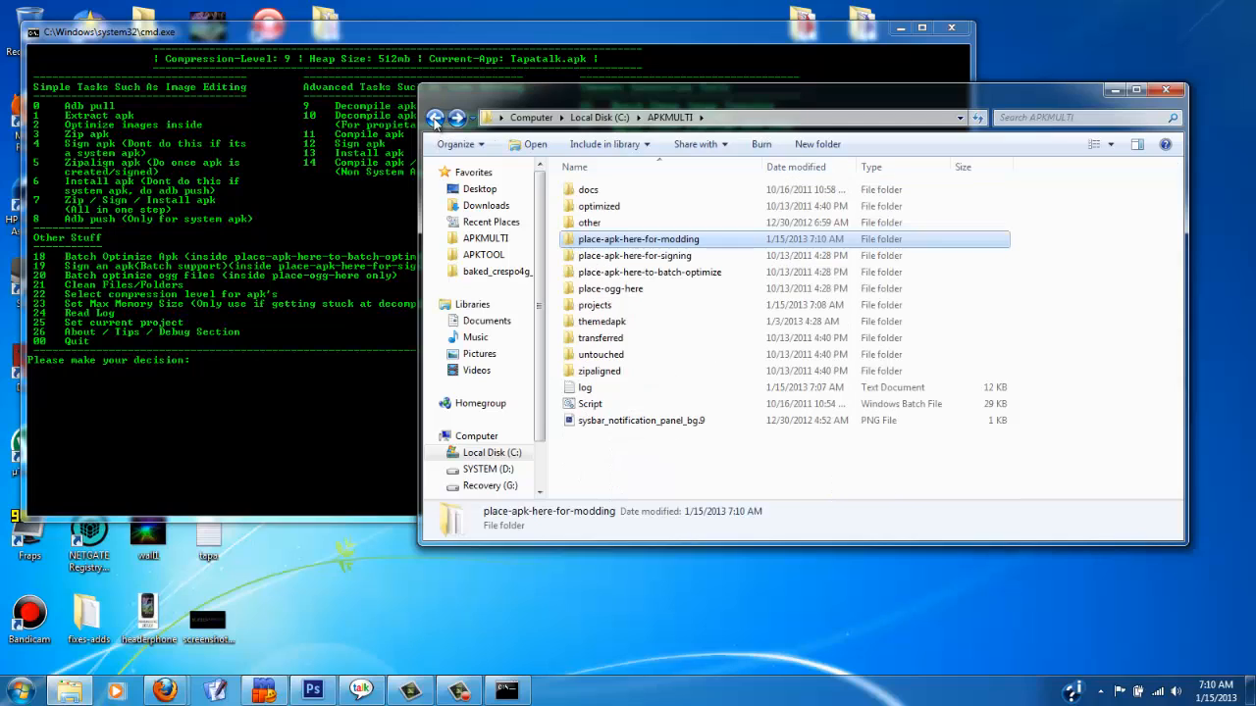
{"action": "mouse_move", "coordinate": [673, 307]}
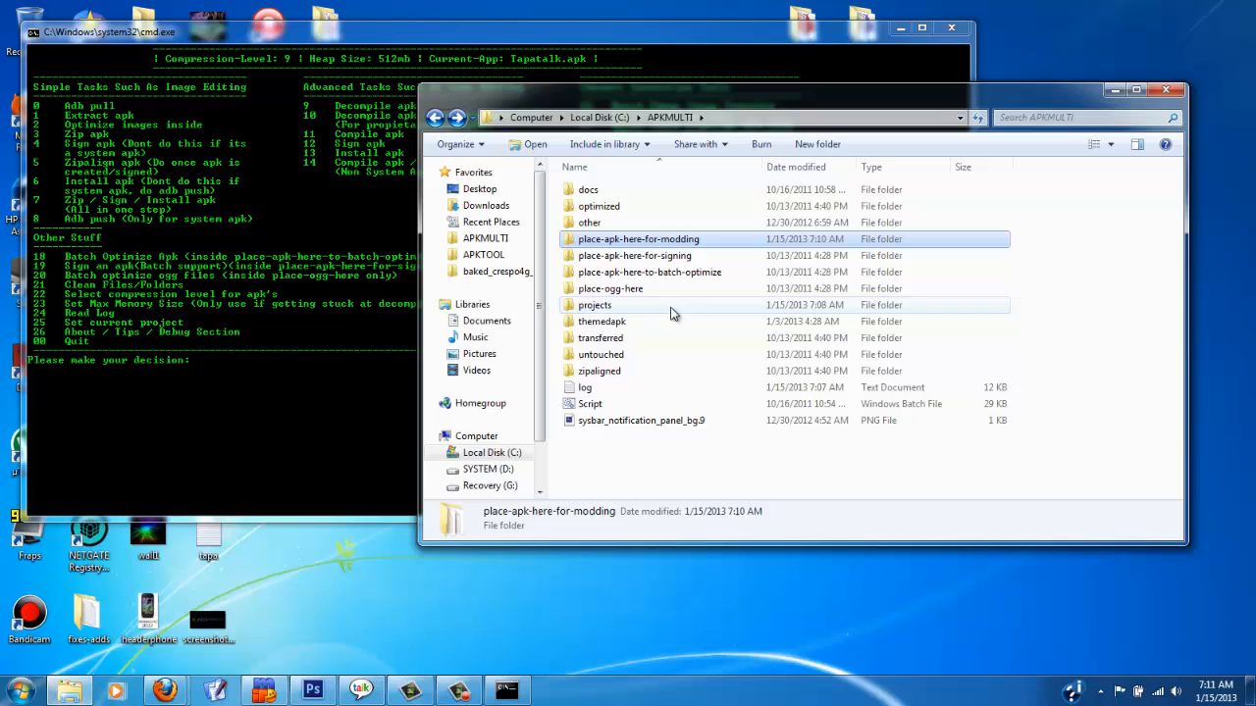
{"action": "mouse_move", "coordinate": [351, 400]}
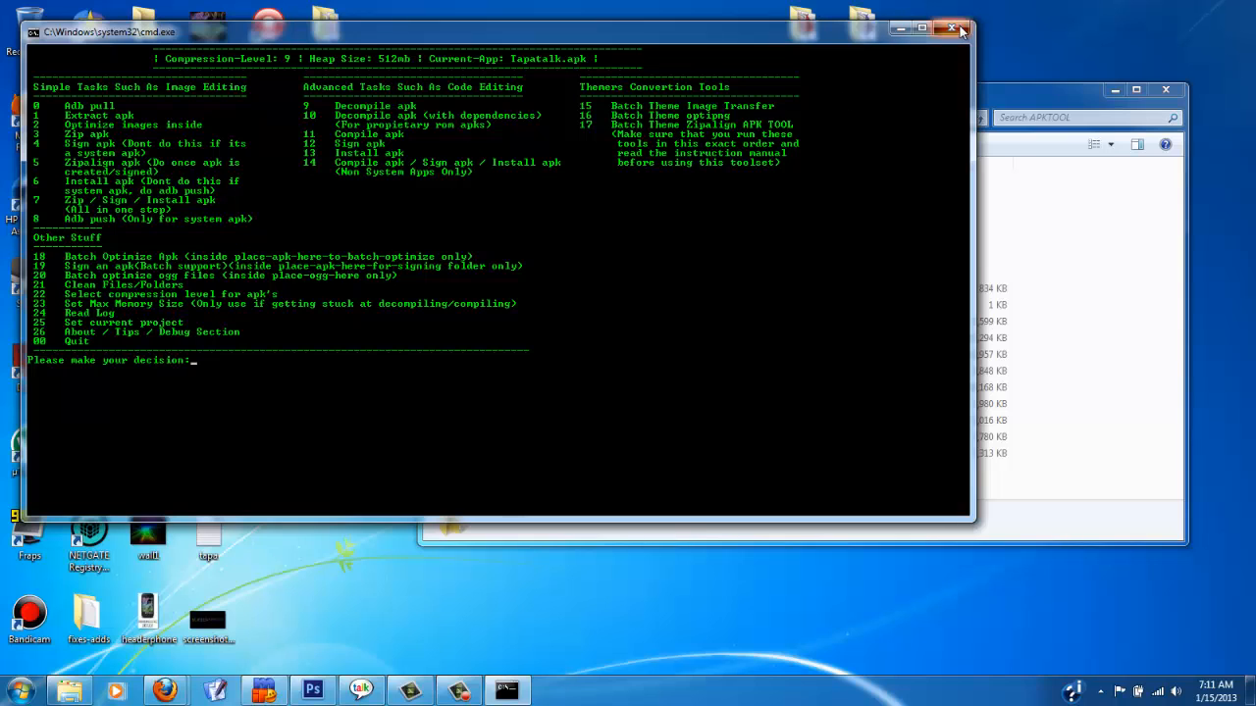
Close the APK Multi-Tool console and start an administrator command prompt from the Start menu.
{"action": "left_click", "coordinate": [922, 27]}
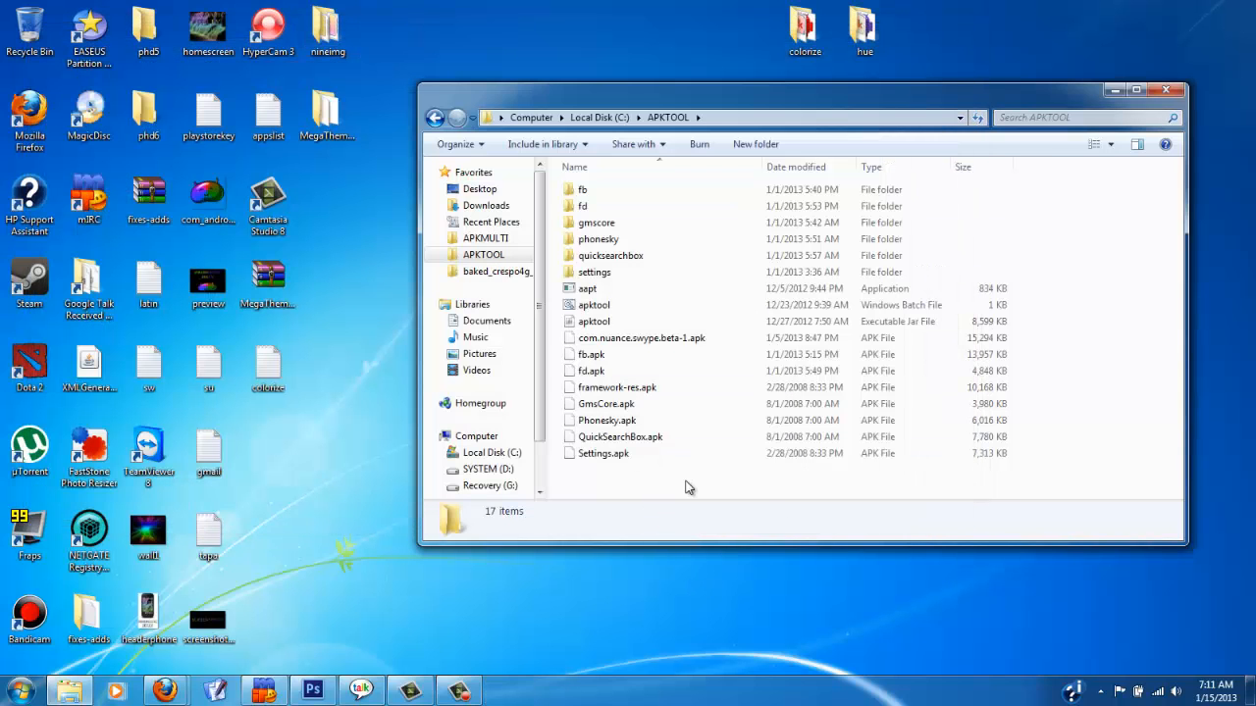
{"action": "left_click", "coordinate": [17, 690]}
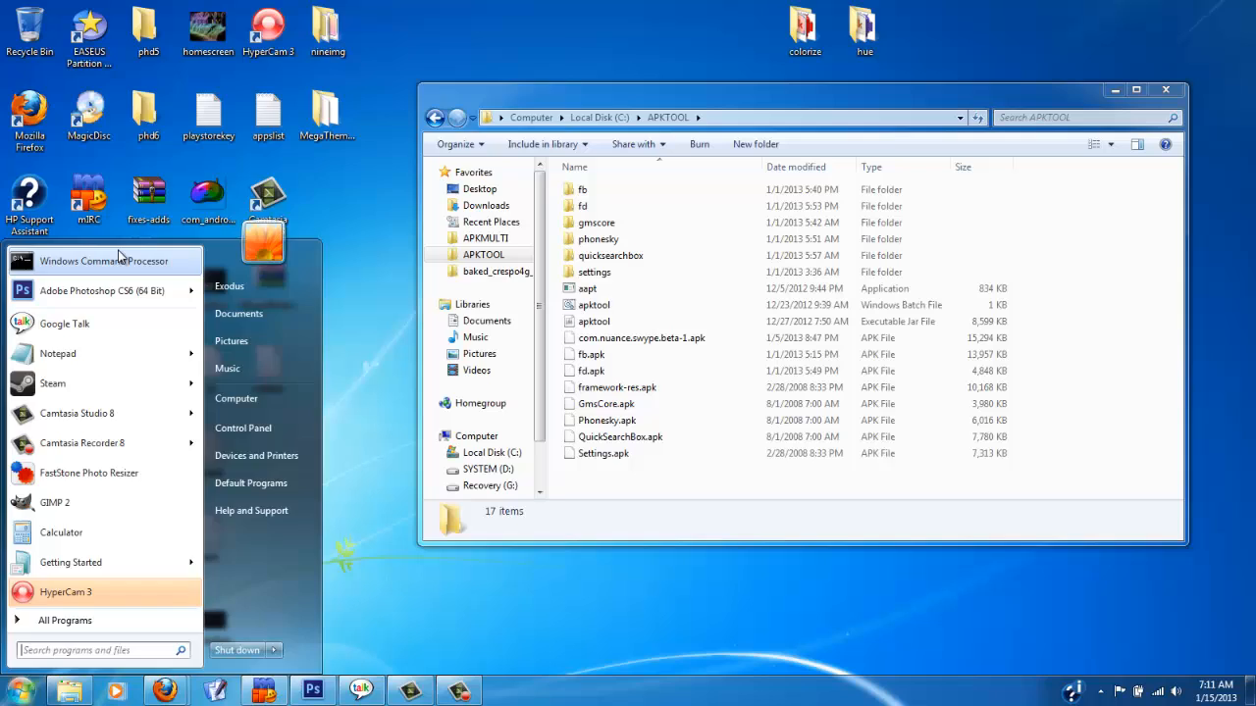
{"action": "left_click", "coordinate": [102, 261]}
{"action": "type", "text": "cd"}
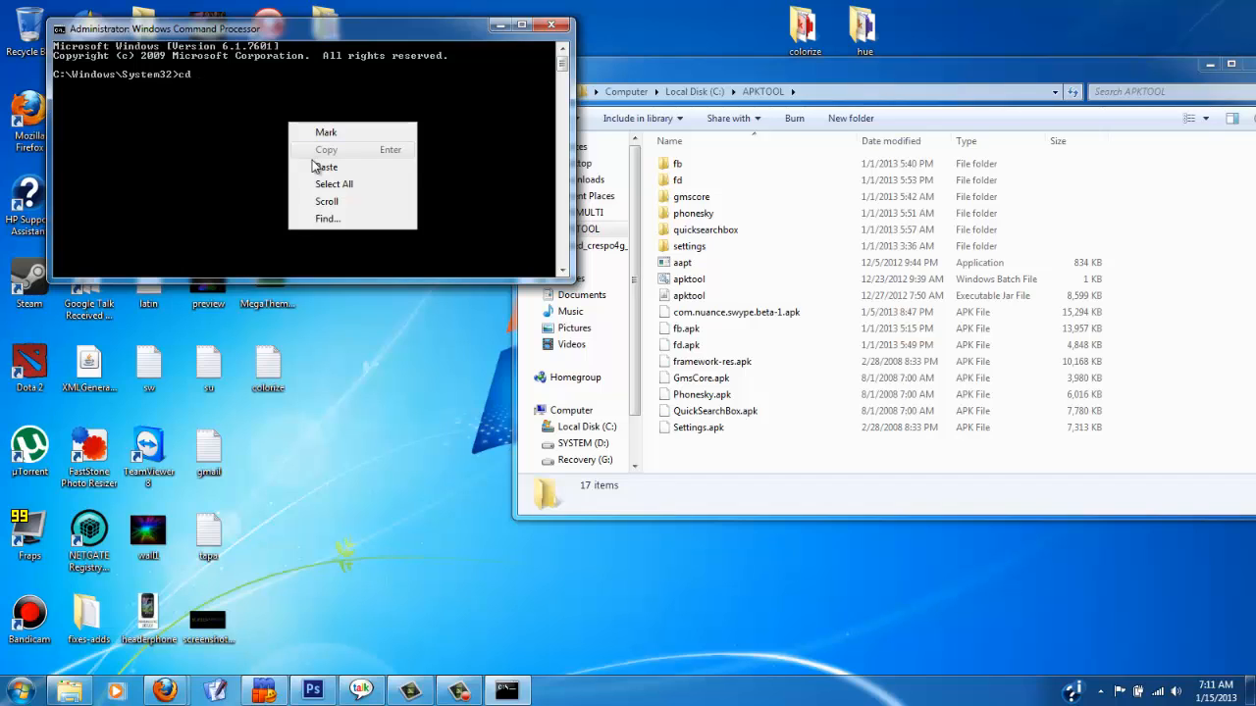
Paste cd C:\APKTOOL into the prompt and delete the old settings folder, confirming with Yes.
{"action": "left_click", "coordinate": [326, 167]}
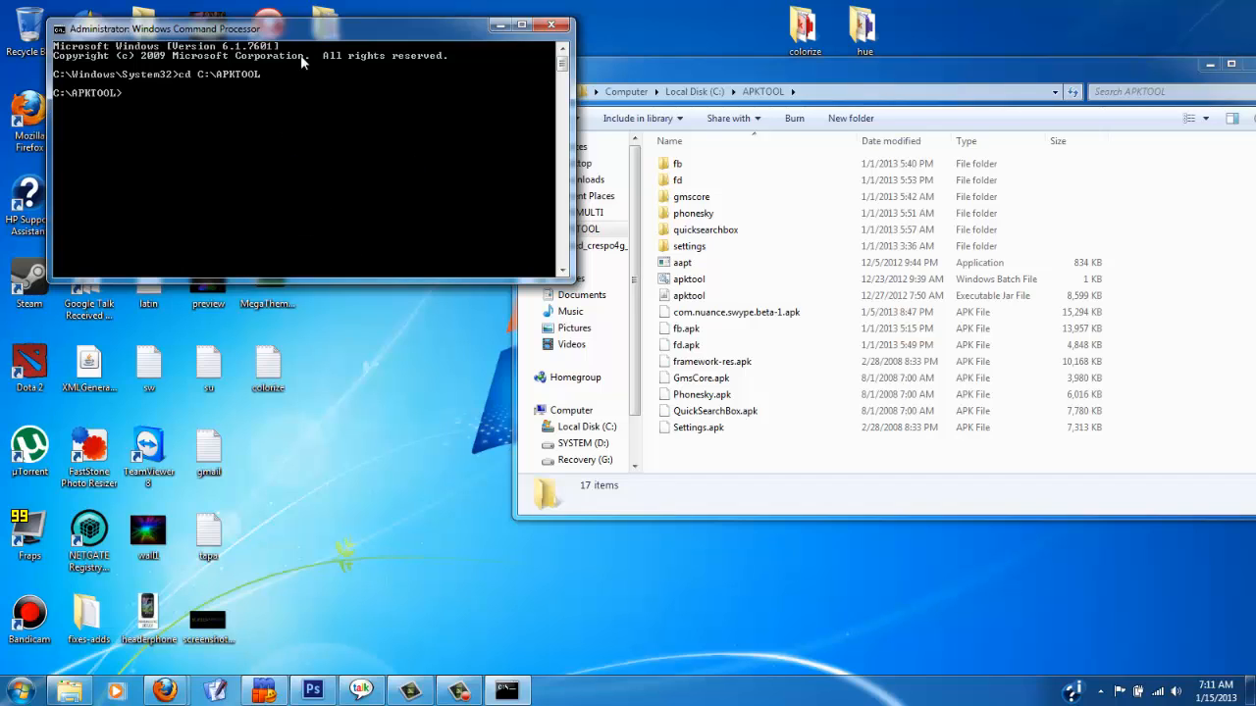
{"action": "mouse_move", "coordinate": [463, 188]}
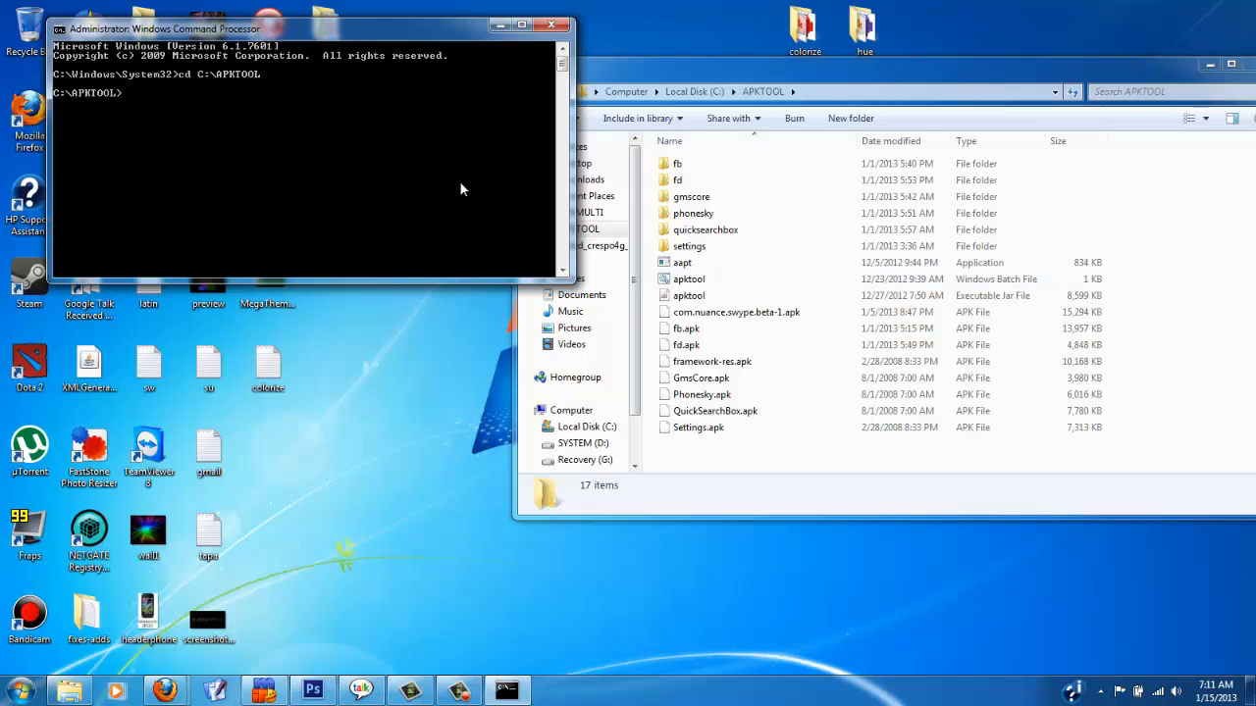
{"action": "mouse_move", "coordinate": [698, 253]}
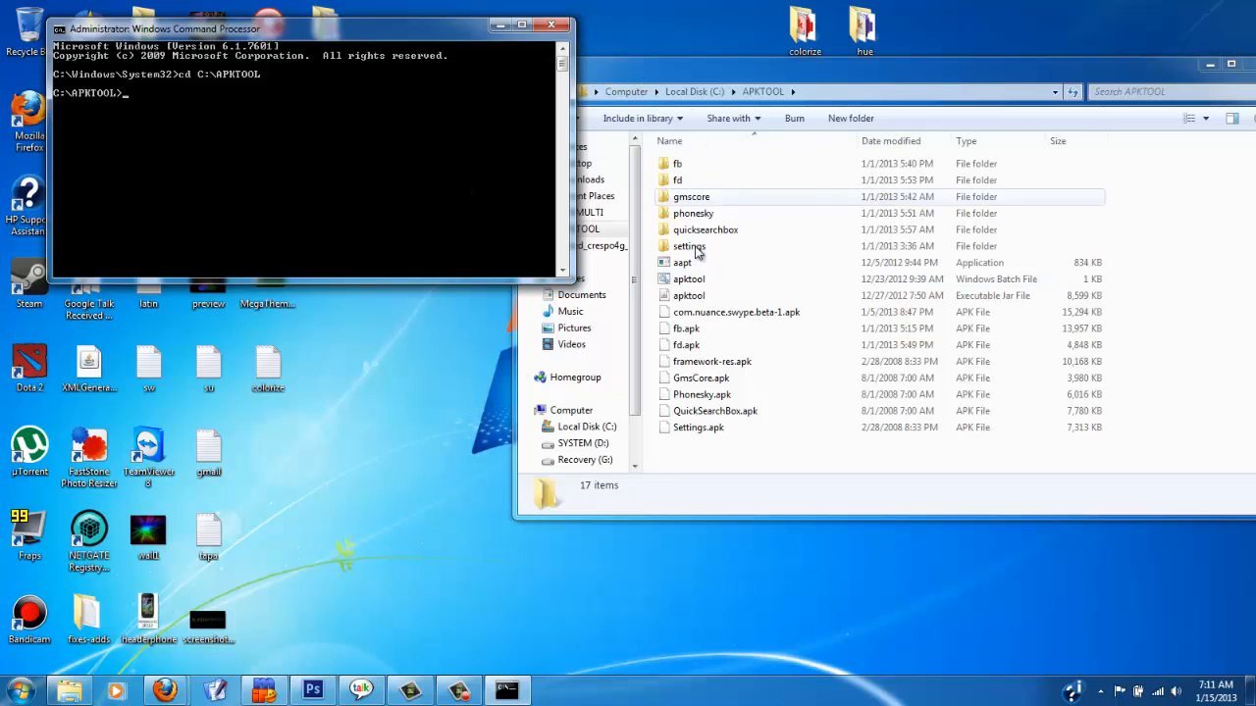
{"action": "mouse_move", "coordinate": [691, 181]}
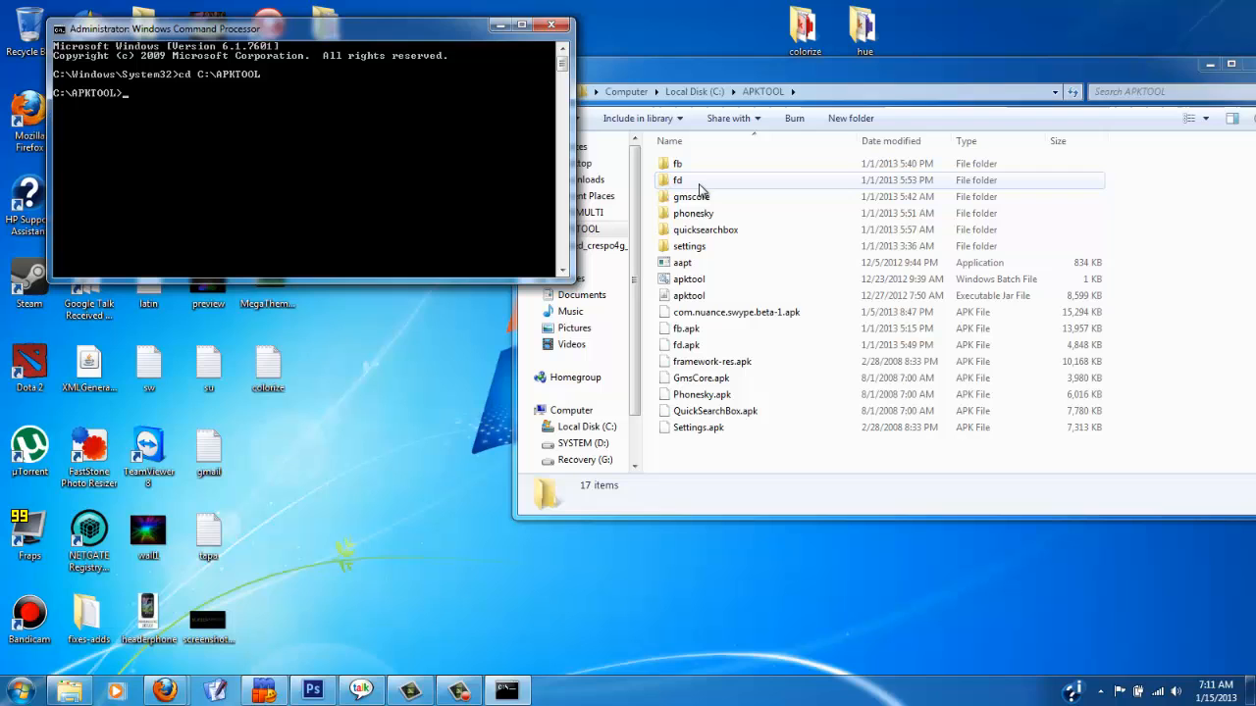
{"action": "right_click", "coordinate": [689, 248]}
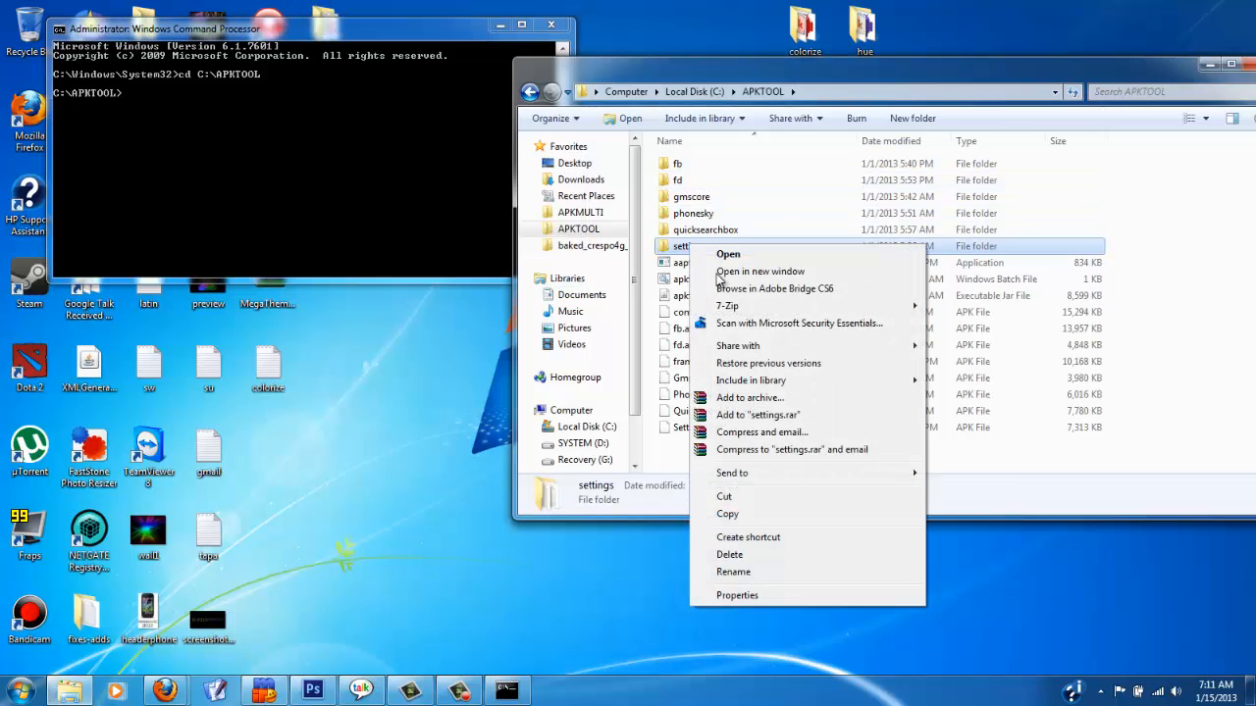
{"action": "left_click", "coordinate": [730, 553]}
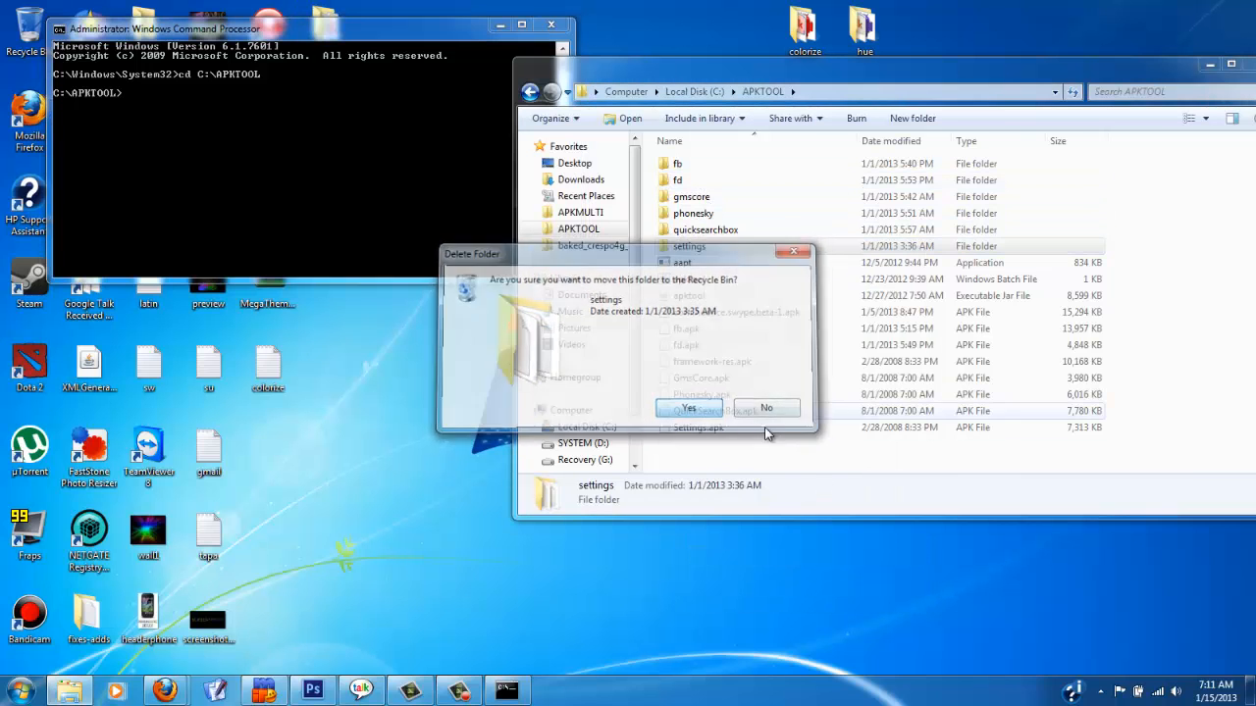
{"action": "left_click", "coordinate": [689, 406]}
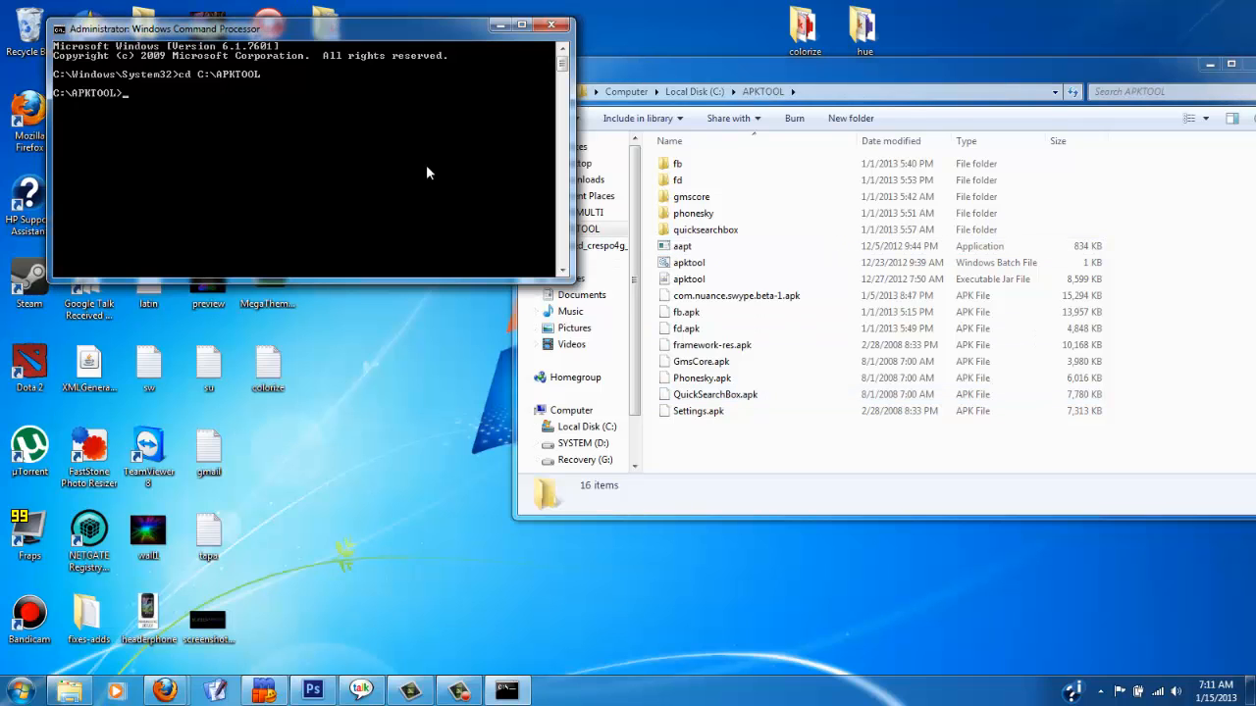
{"action": "mouse_move", "coordinate": [420, 176]}
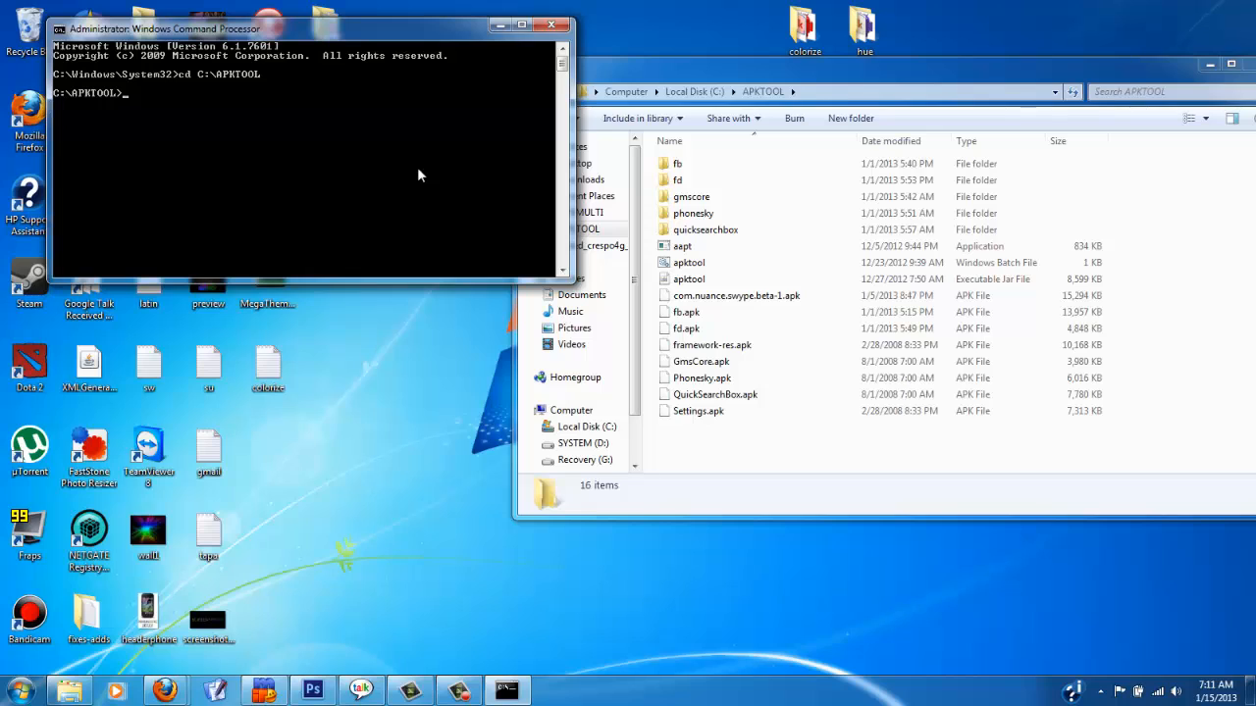
Decompile the app with apktool d, retrying after the misspelled Setting.apk until Settings.apk decodes.
{"action": "type", "text": "apktool d"}
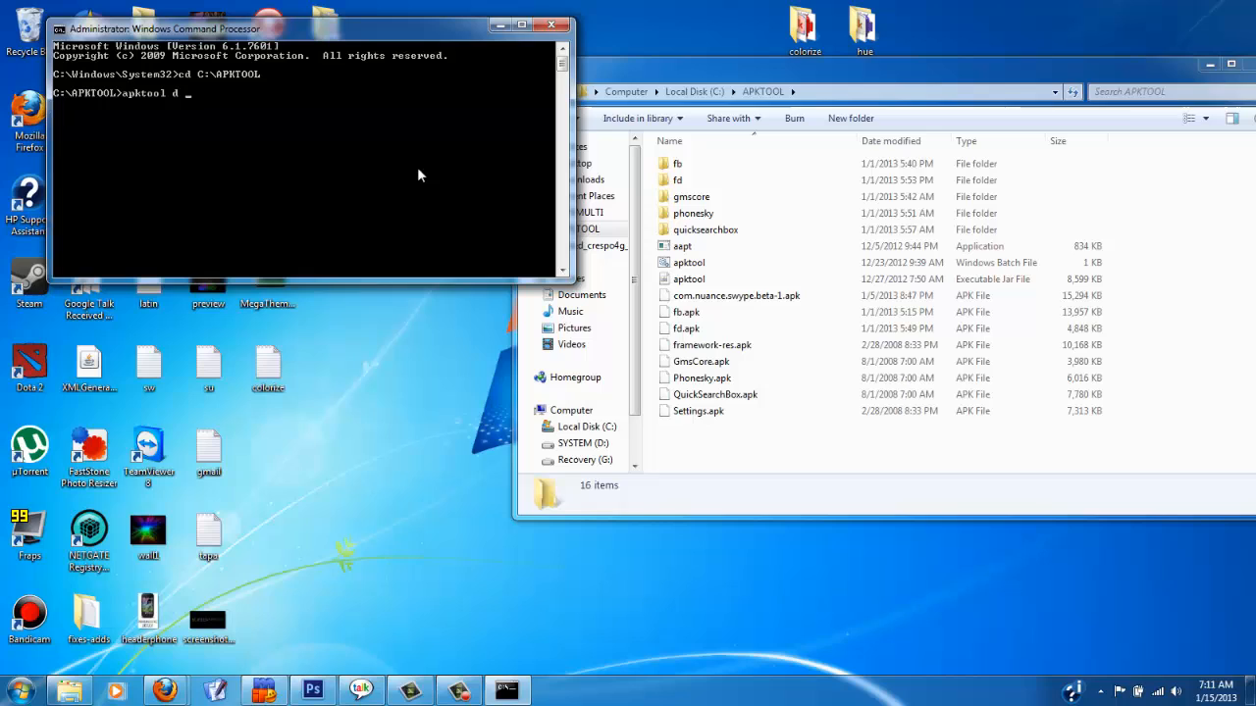
{"action": "type", "text": "Se"}
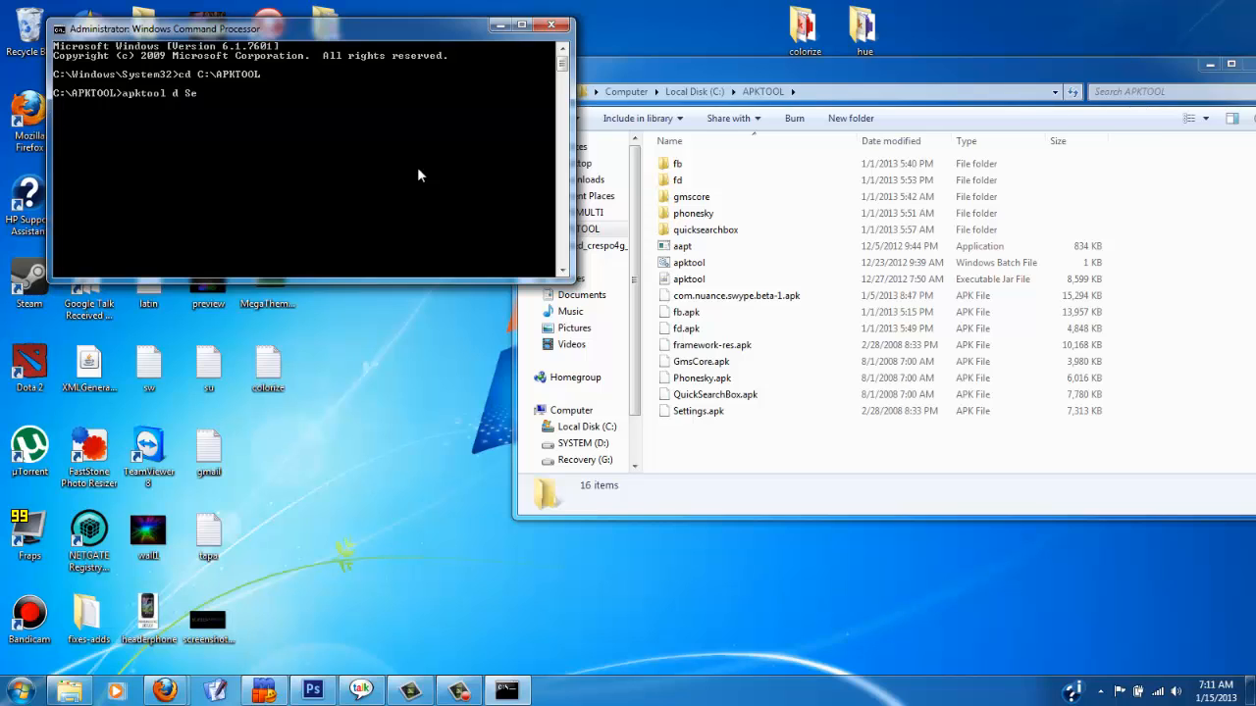
{"action": "type", "text": "tting.apk"}
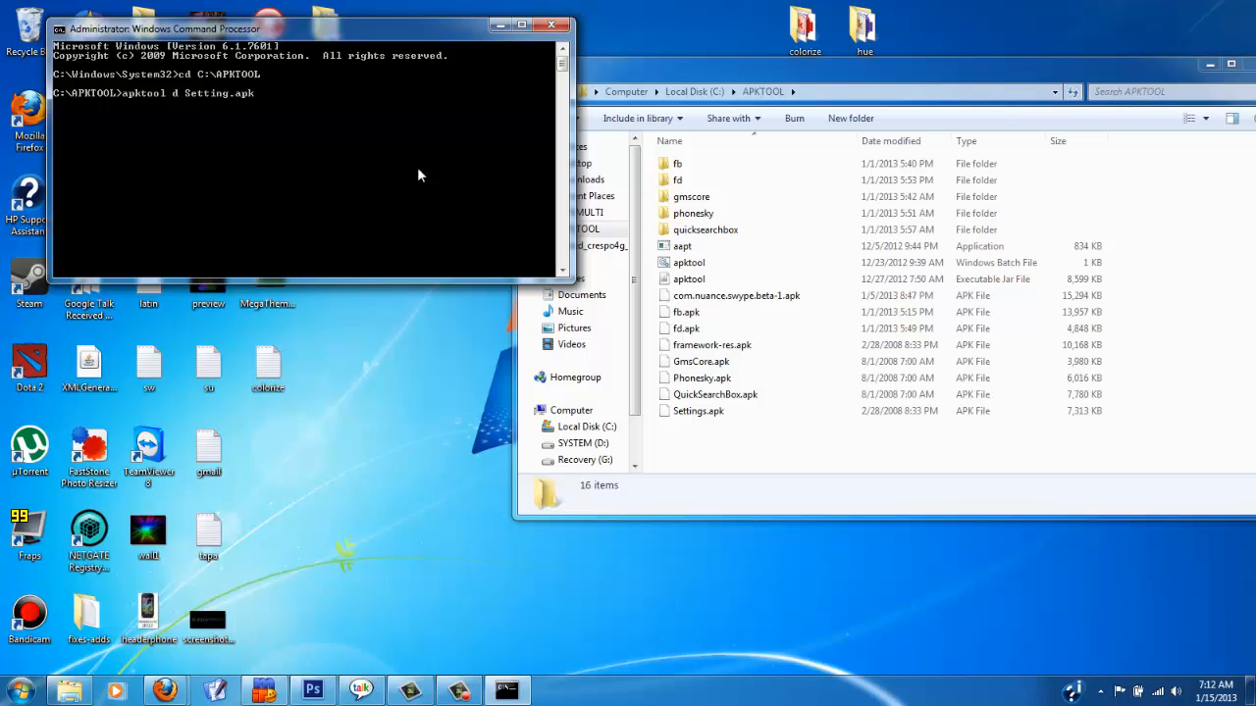
{"action": "type", "text": "setting"}
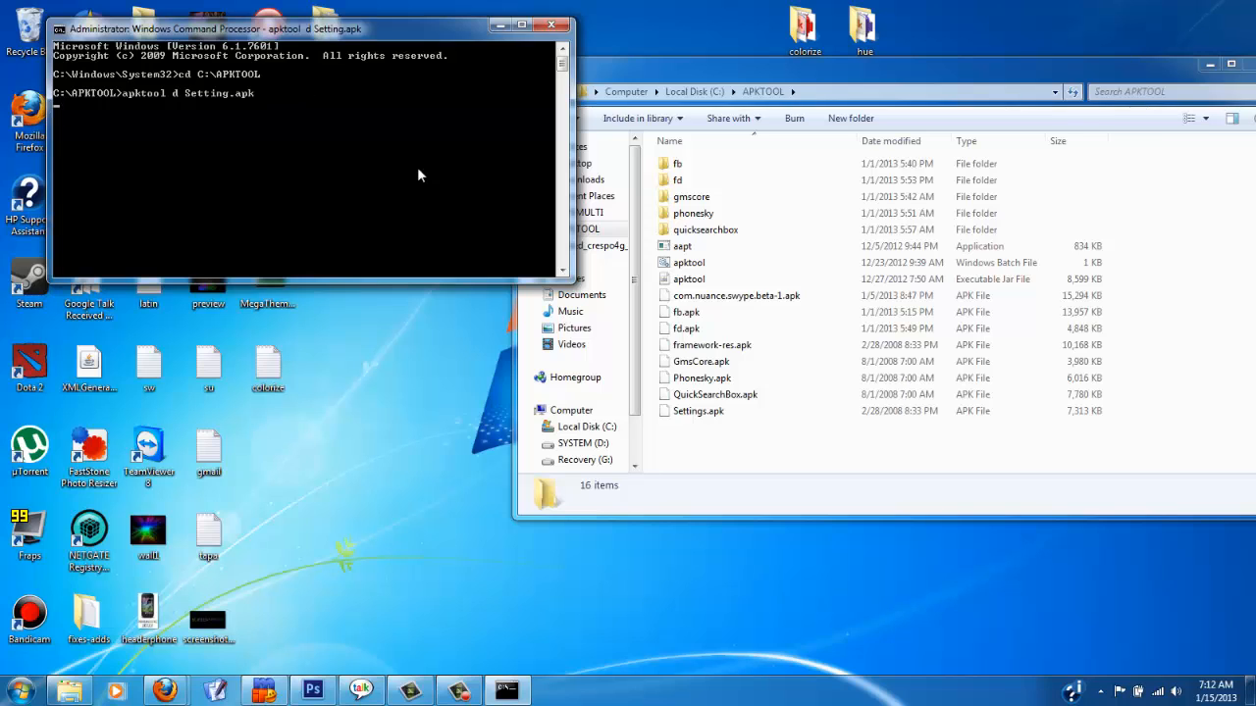
{"action": "key", "text": "Return"}
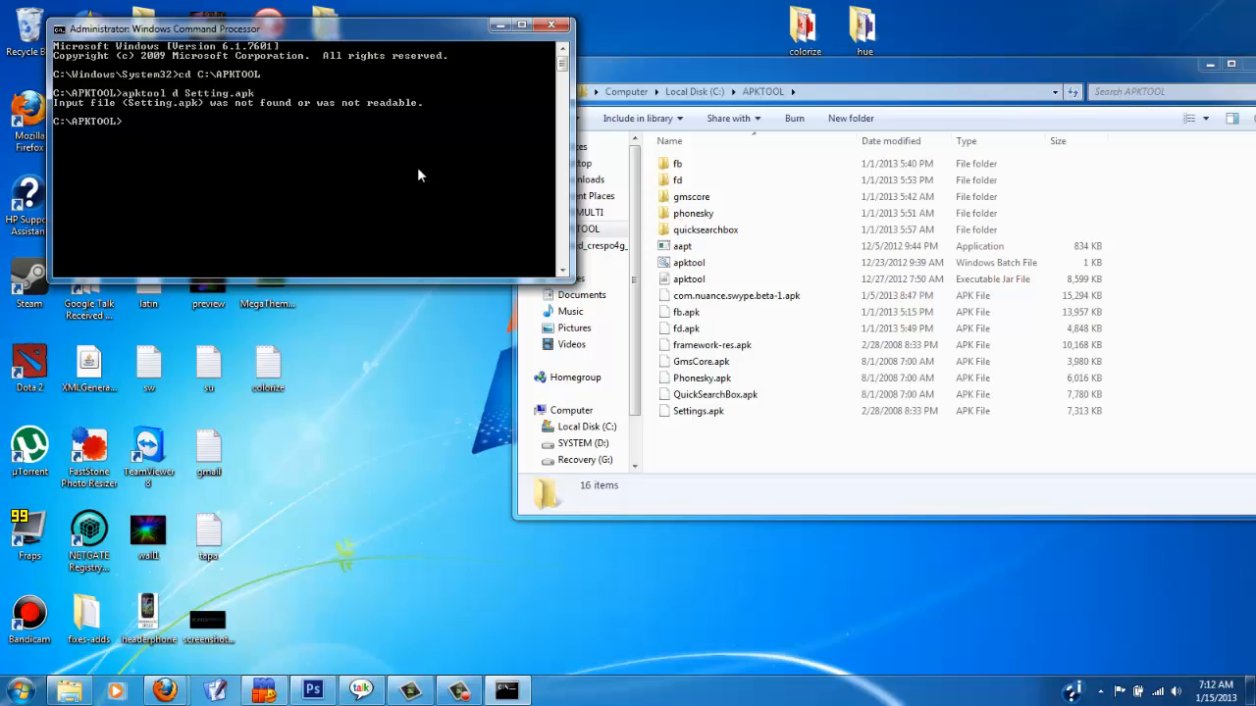
{"action": "type", "text": "apktool d Setting.apk"}
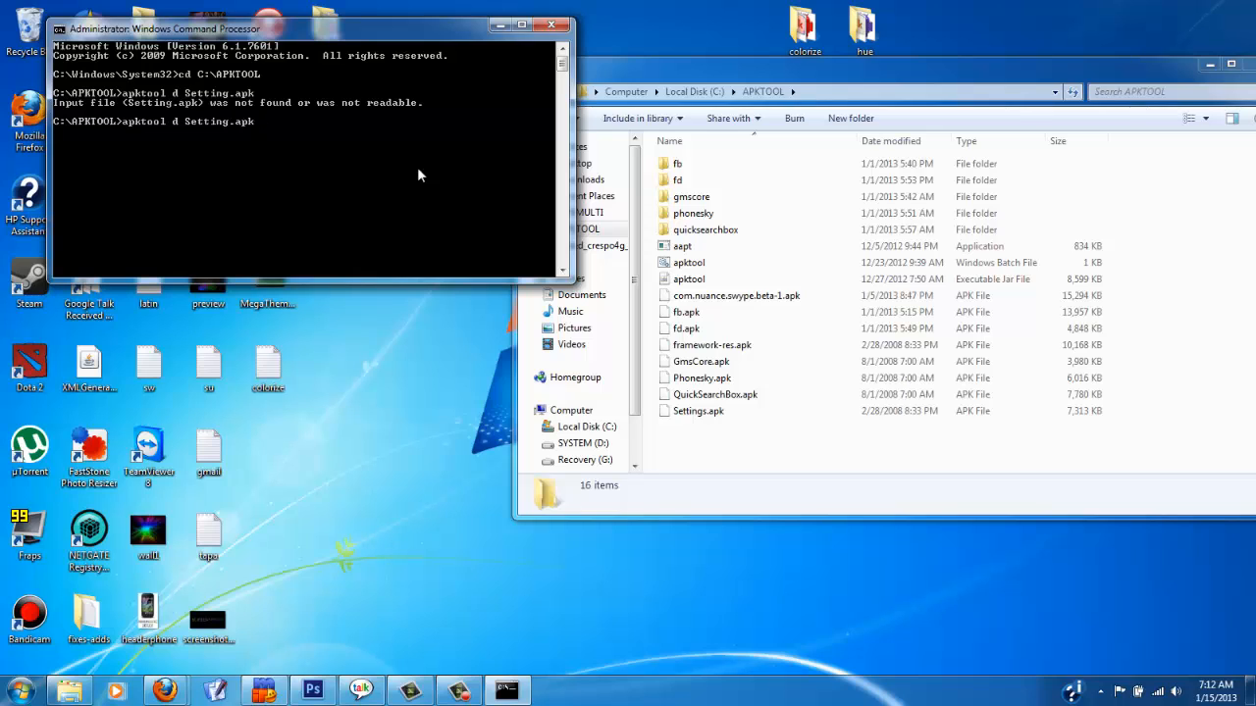
{"action": "type", "text": "Settin"}
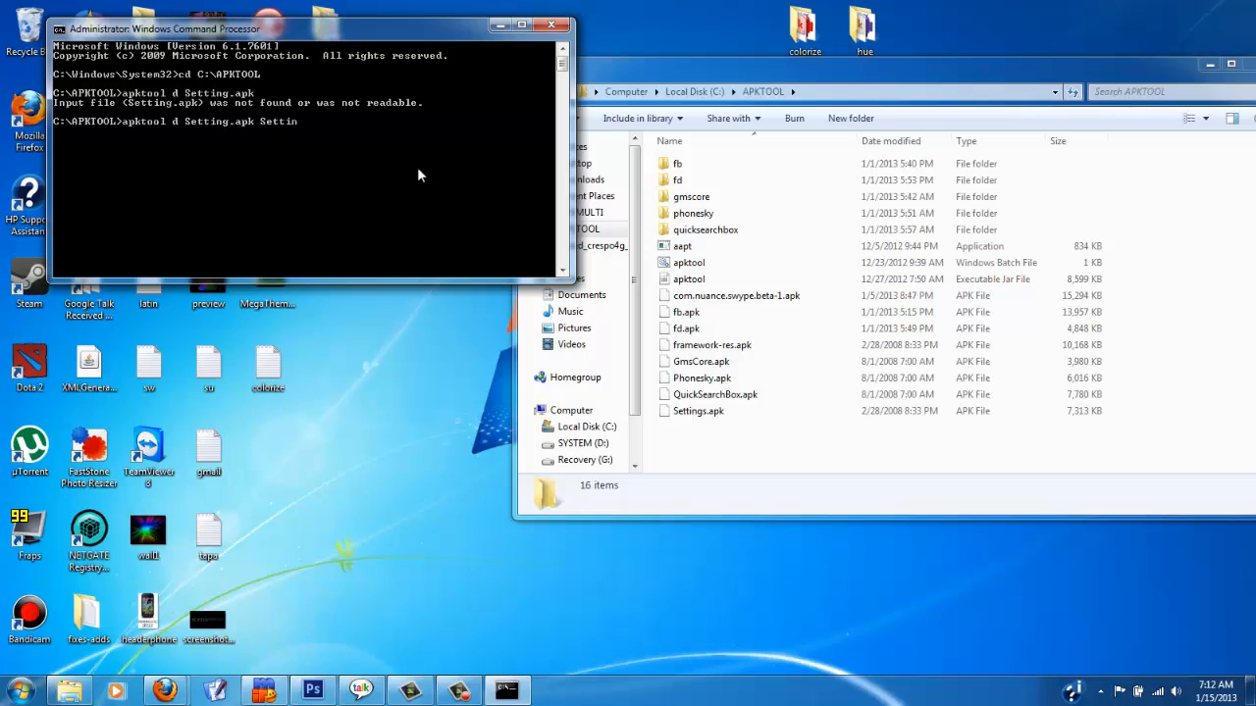
{"action": "key", "text": "Return"}
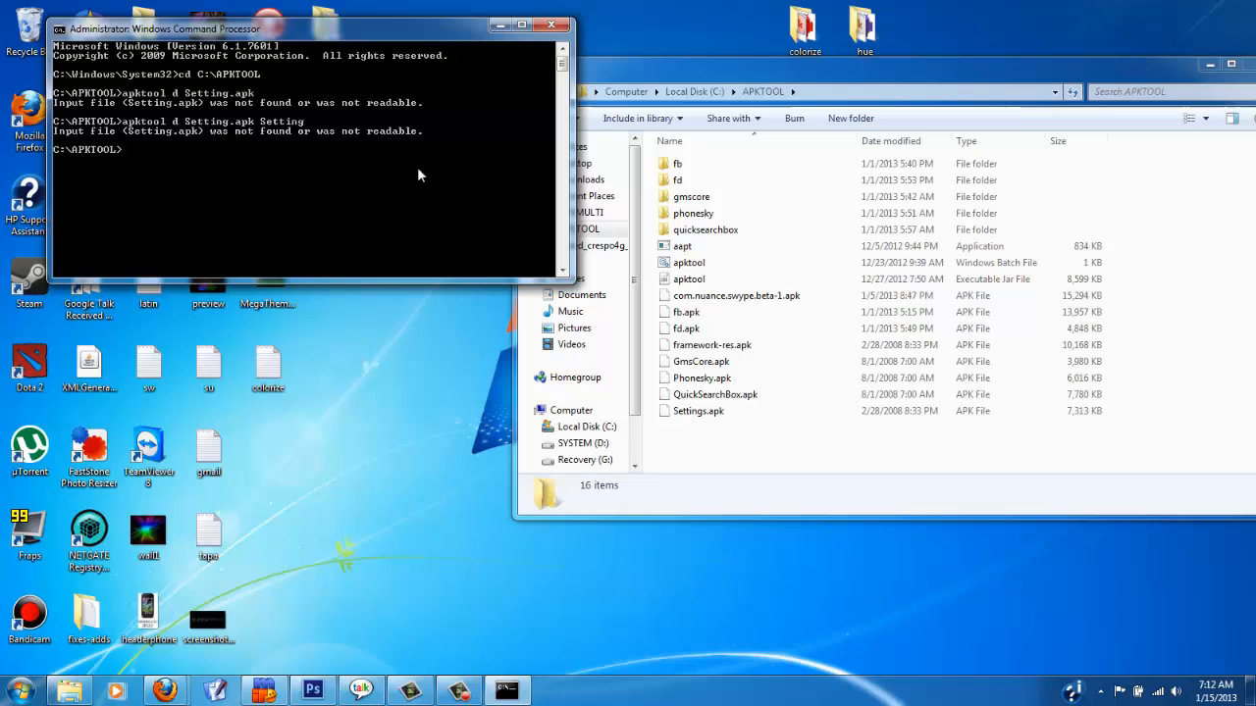
{"action": "type", "text": "apktool d Setting.apk Setting"}
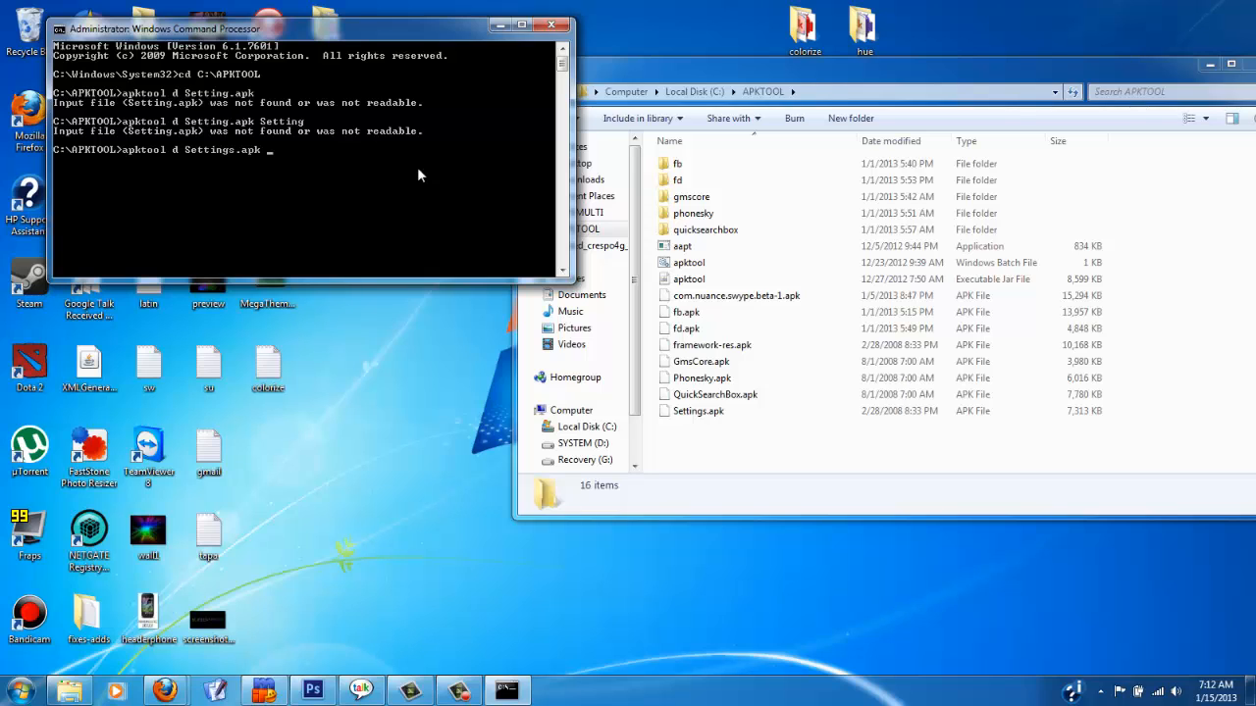
{"action": "key", "text": "Return"}
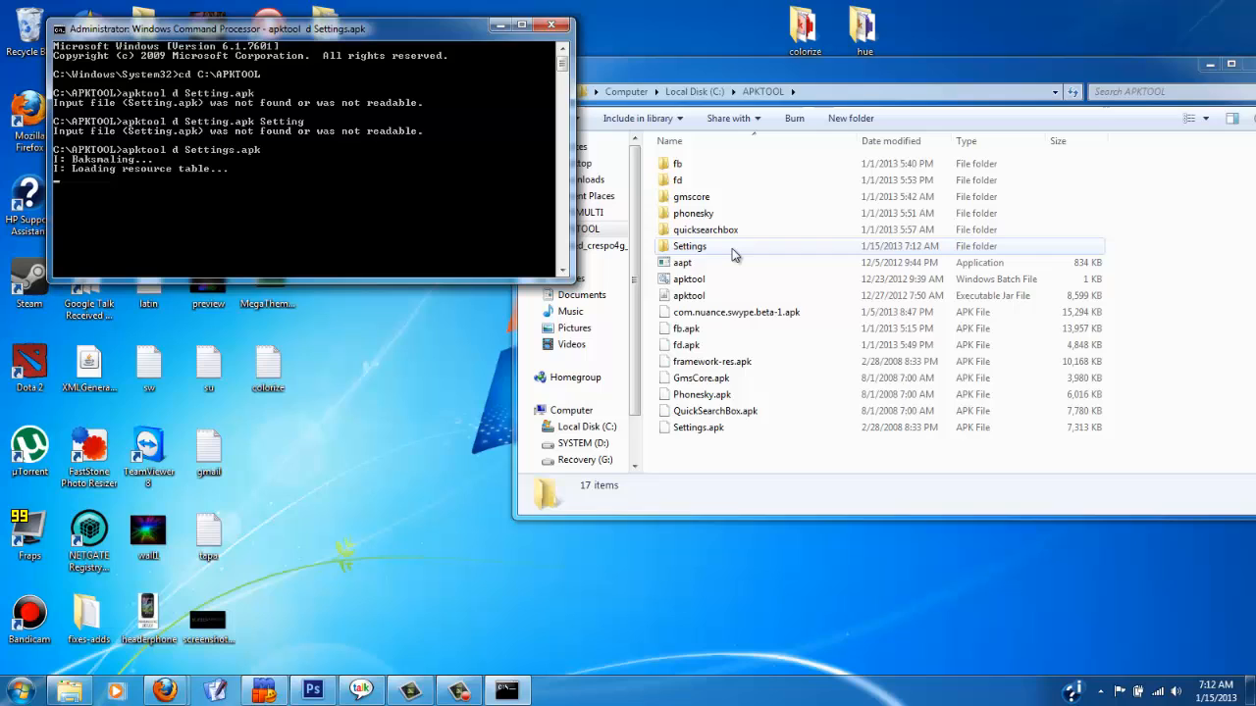
Inspect the new Settings folder and its res folder in Explorer, then return to APKTOOL.
{"action": "double_click", "coordinate": [691, 247]}
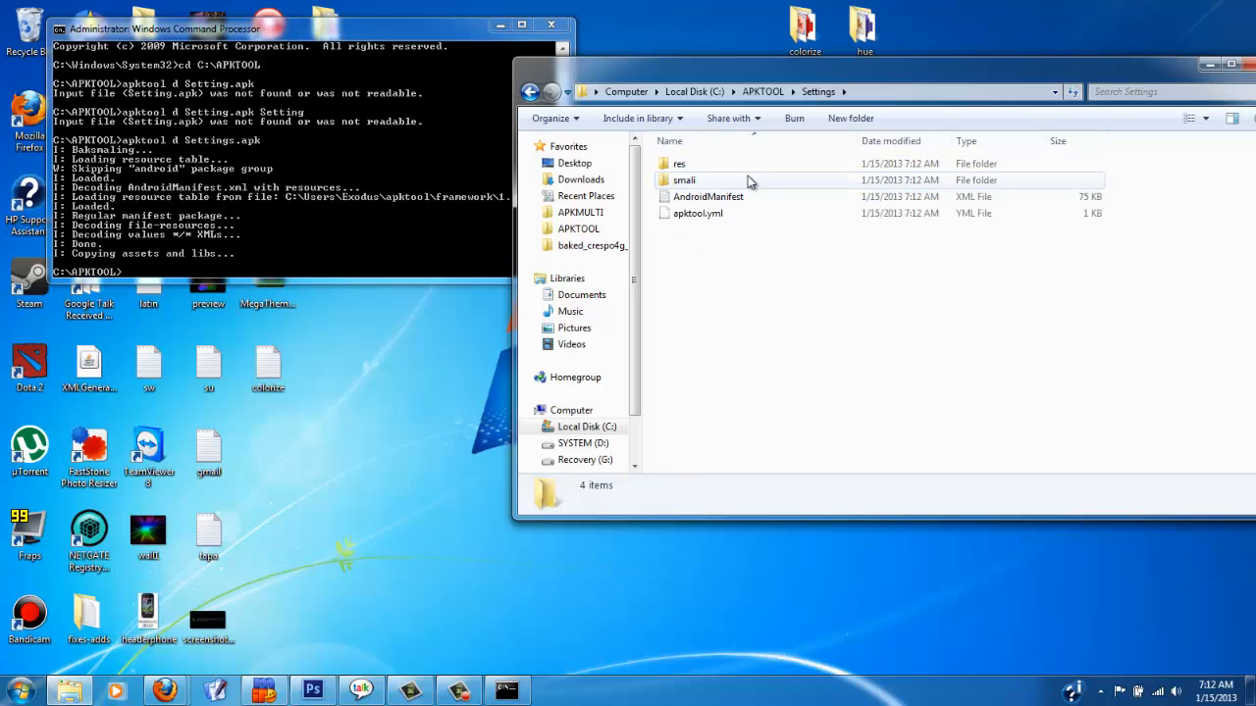
{"action": "double_click", "coordinate": [679, 163]}
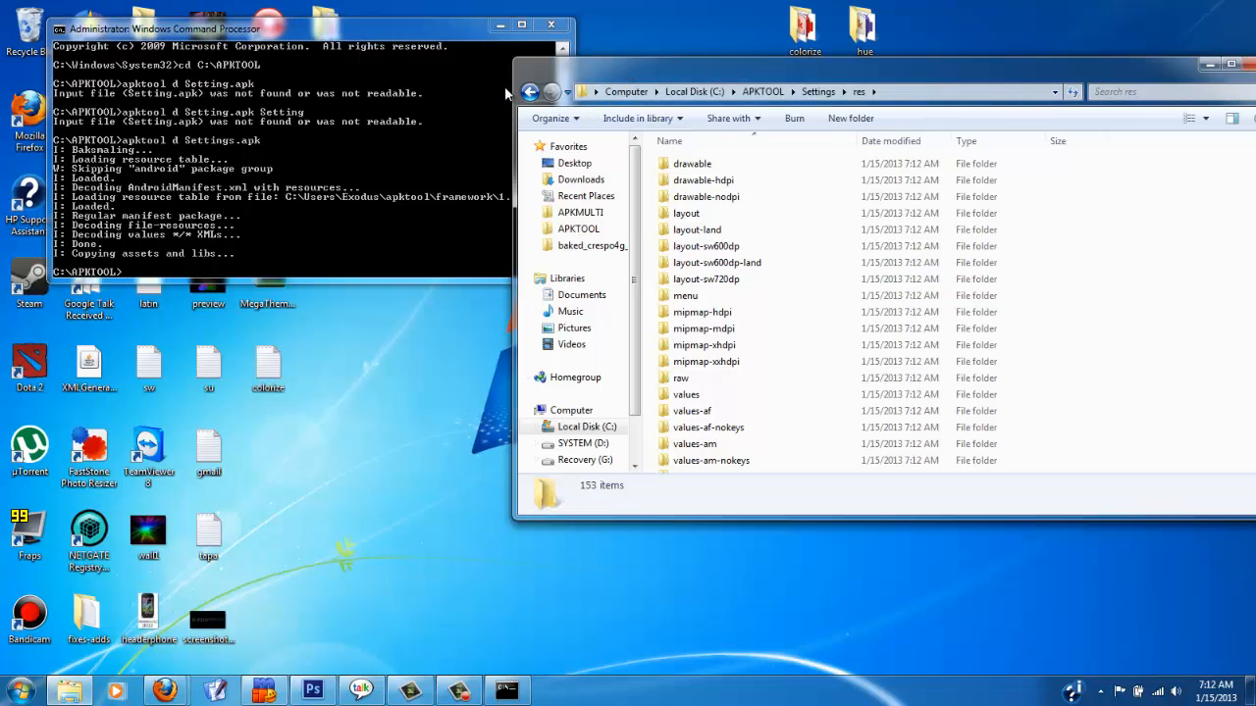
{"action": "left_click", "coordinate": [530, 92]}
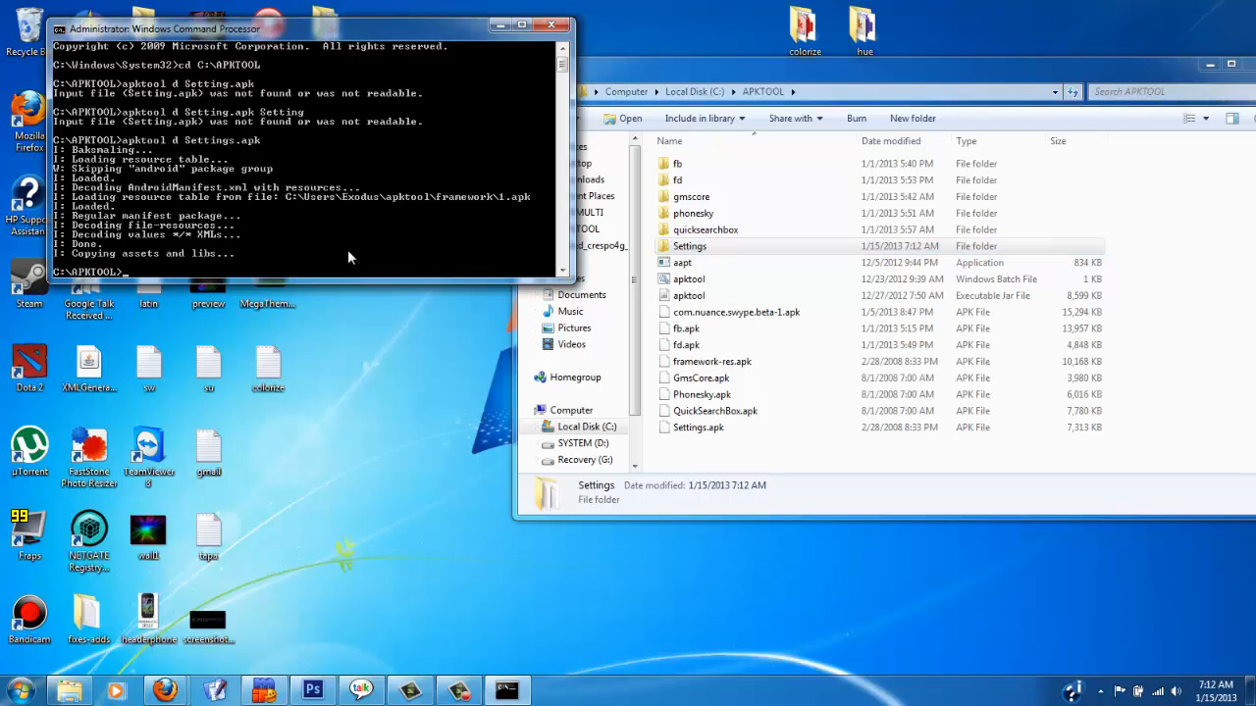
{"action": "type", "text": "apktool d Settings.apk"}
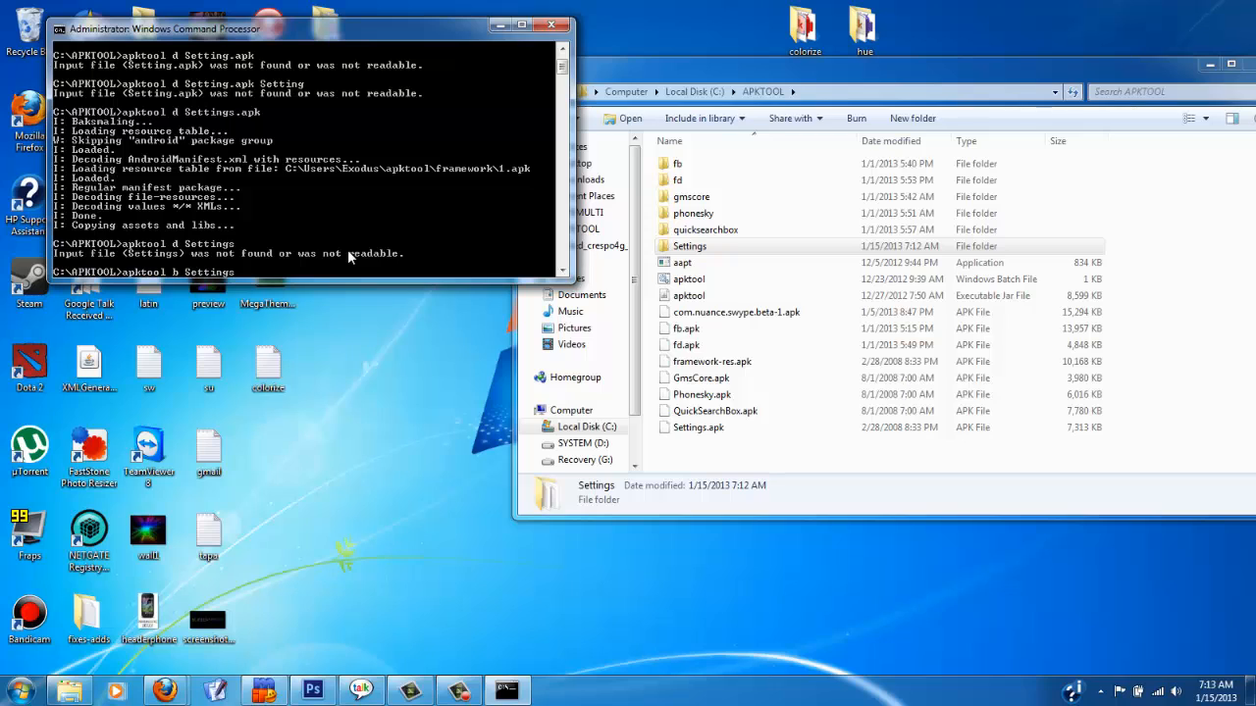
Rebuild the Settings folder into an apk with apktool b, then reopen the folder showing build and dist.
{"action": "key", "text": "Return"}
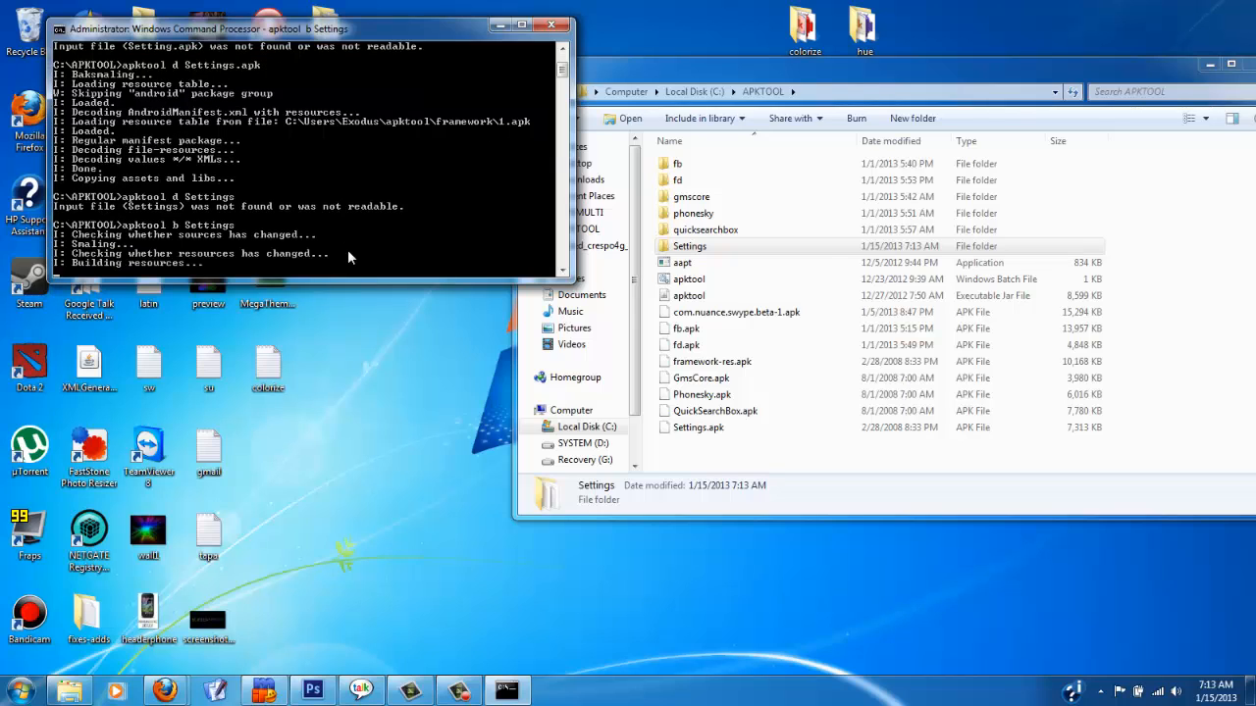
{"action": "mouse_move", "coordinate": [510, 161]}
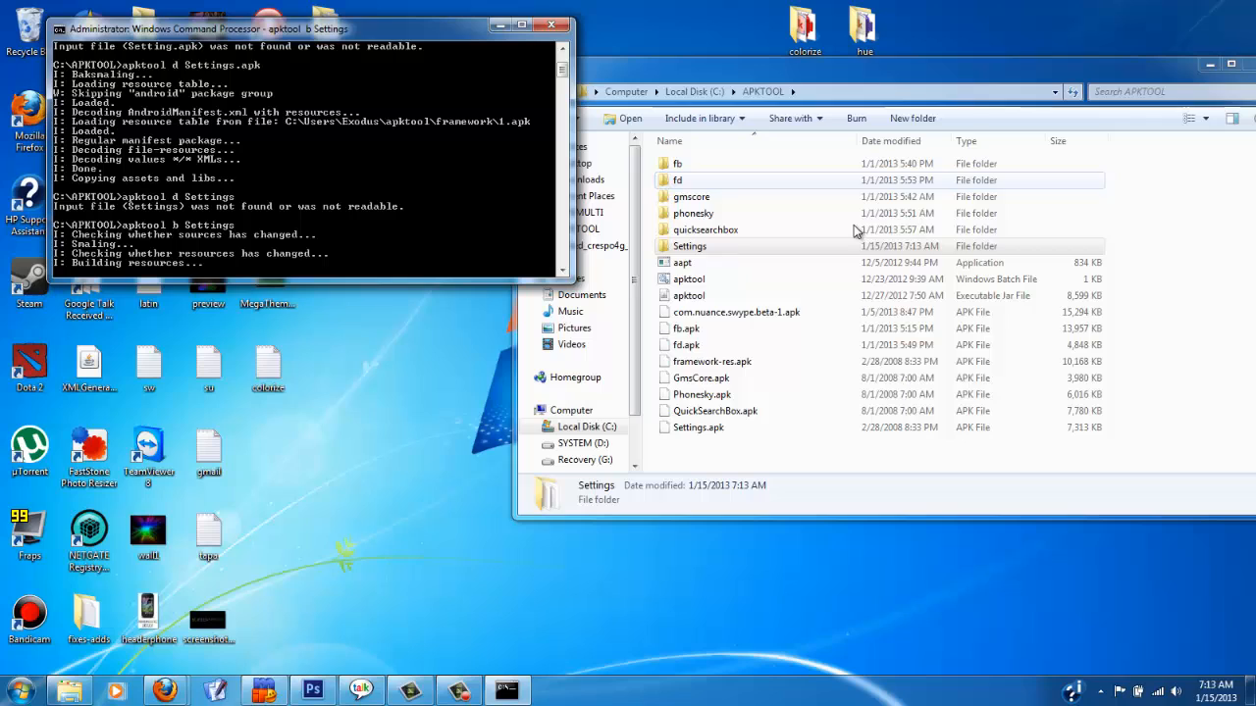
{"action": "left_click", "coordinate": [691, 247]}
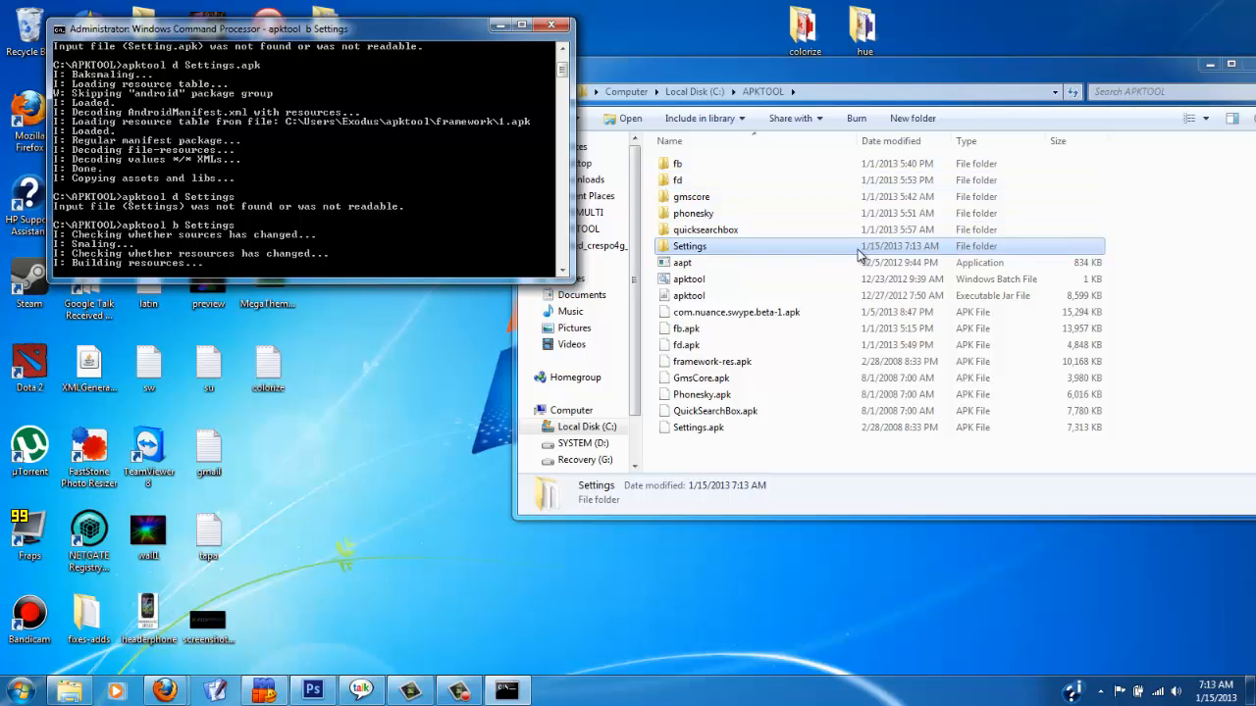
{"action": "mouse_move", "coordinate": [1012, 243]}
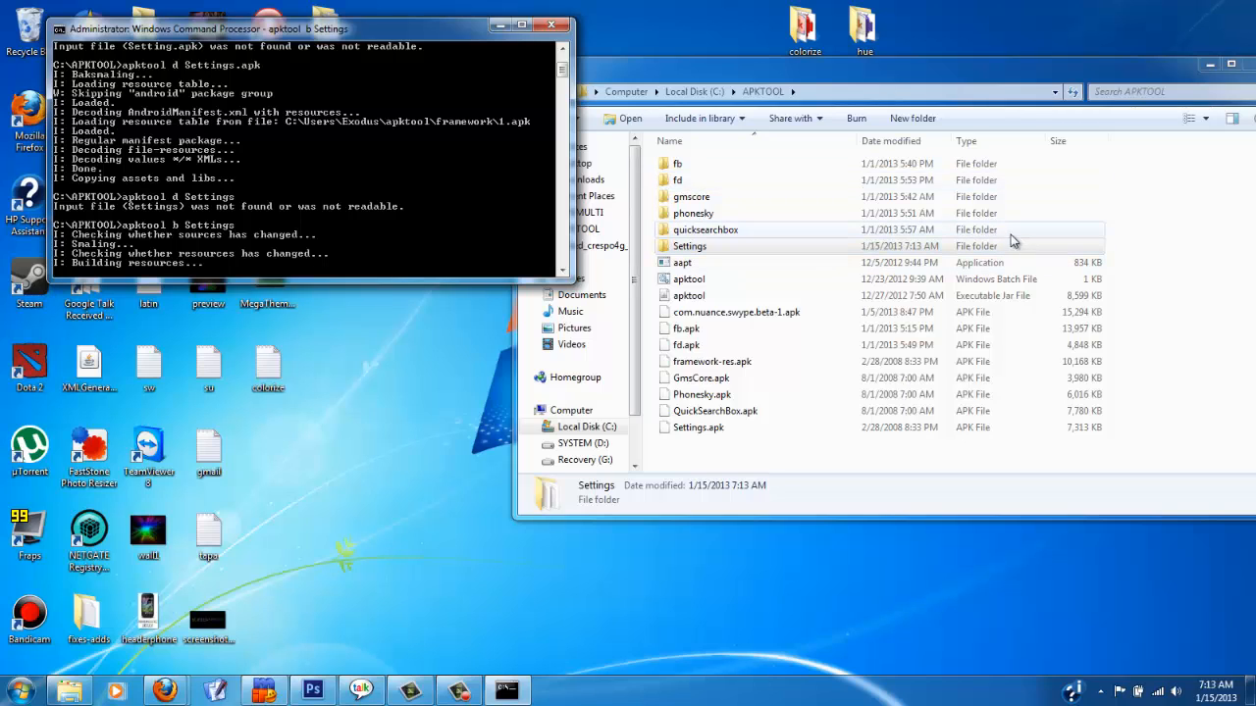
{"action": "mouse_move", "coordinate": [824, 214]}
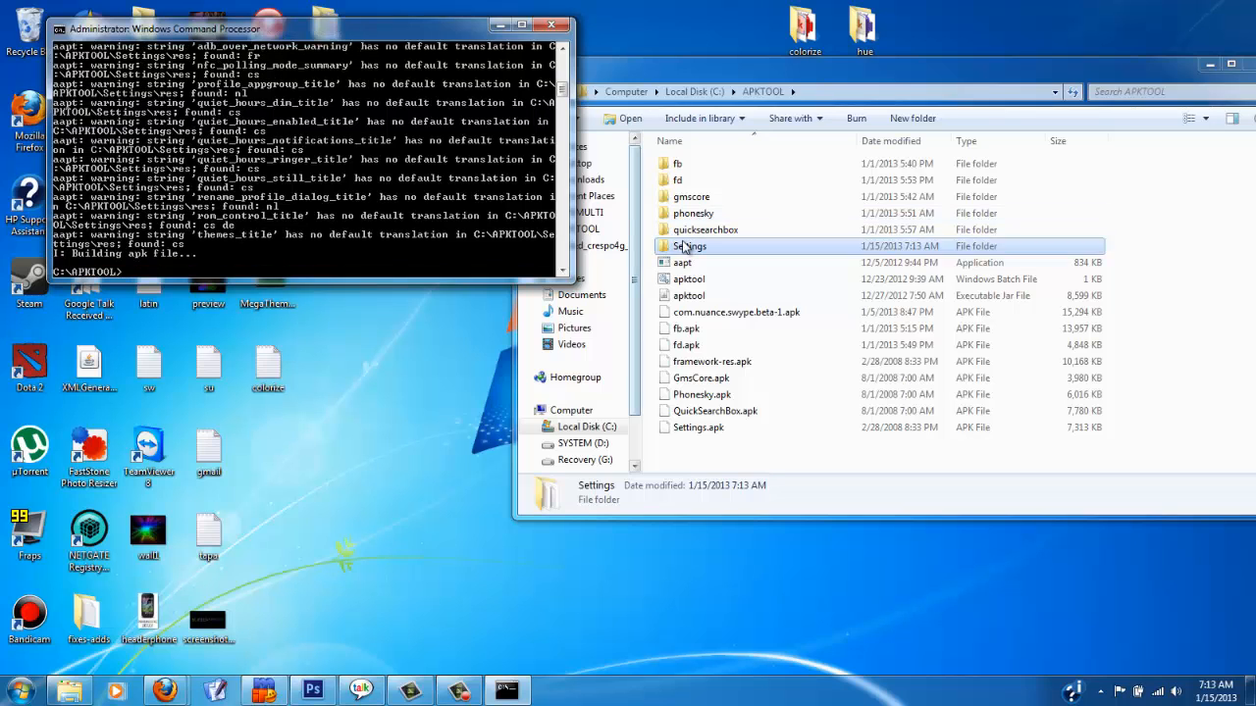
{"action": "double_click", "coordinate": [691, 247]}
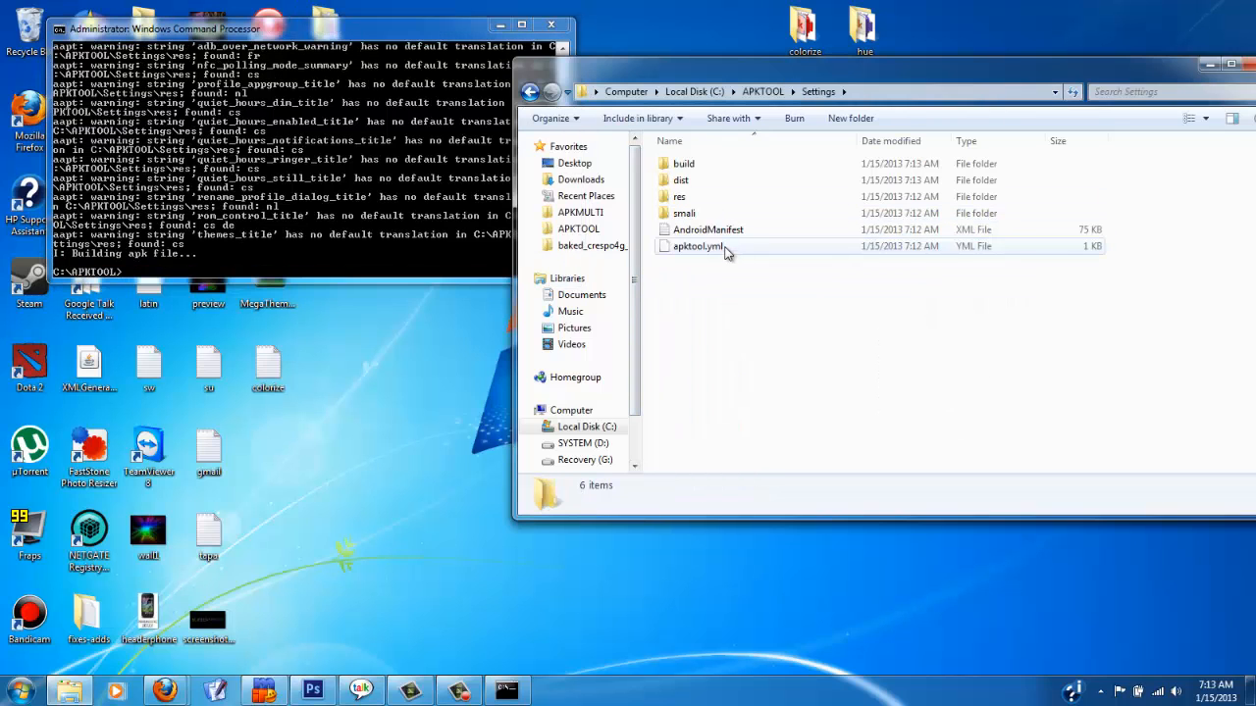
{"action": "mouse_move", "coordinate": [716, 181]}
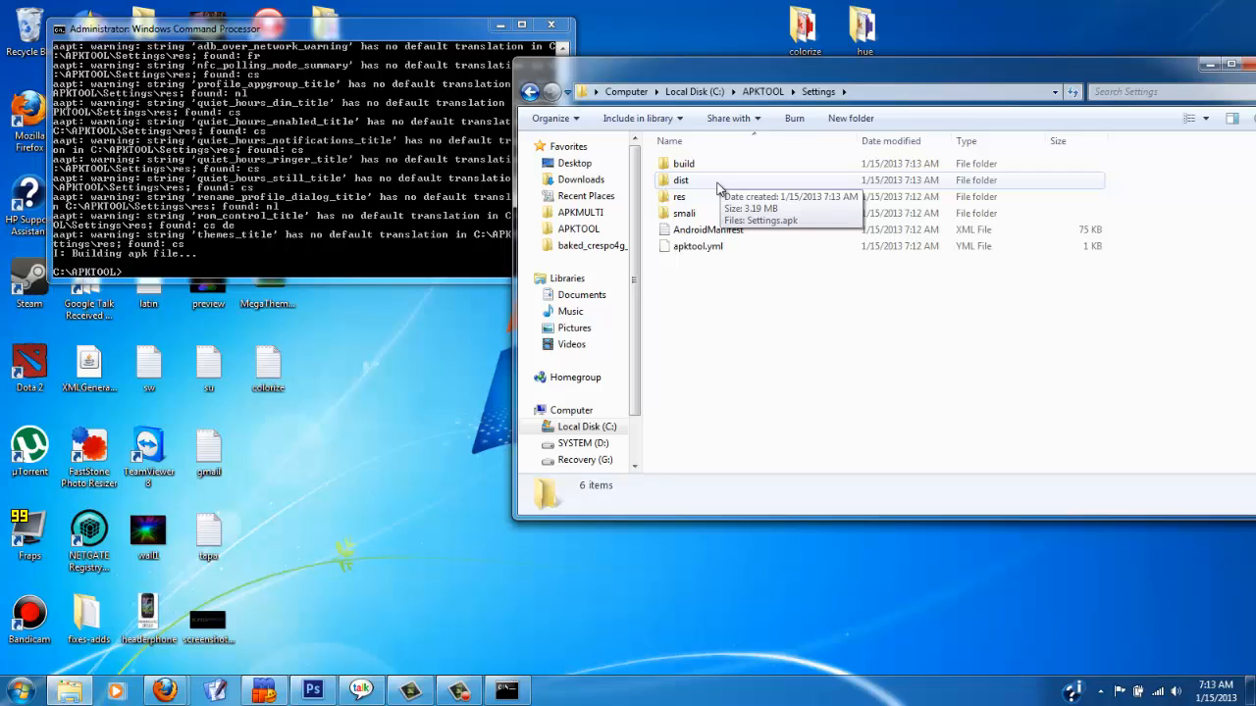
{"action": "double_click", "coordinate": [681, 180]}
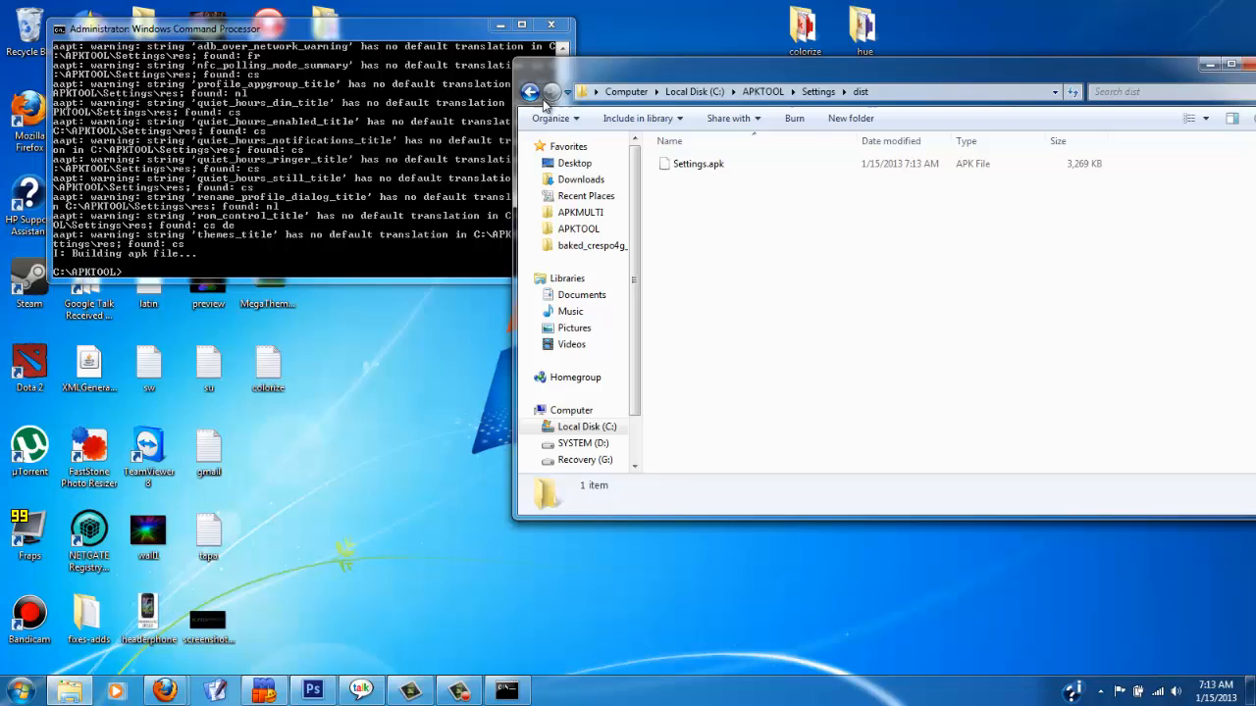
{"action": "left_click", "coordinate": [699, 164]}
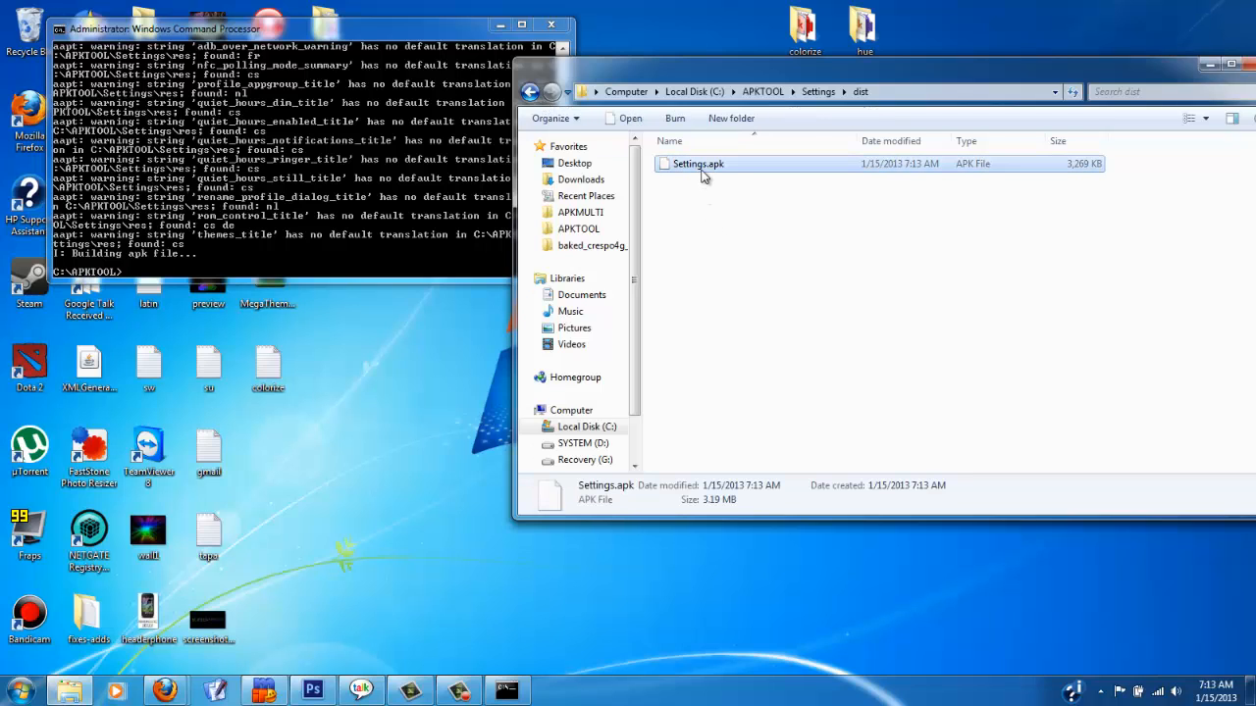
{"action": "left_click", "coordinate": [698, 163]}
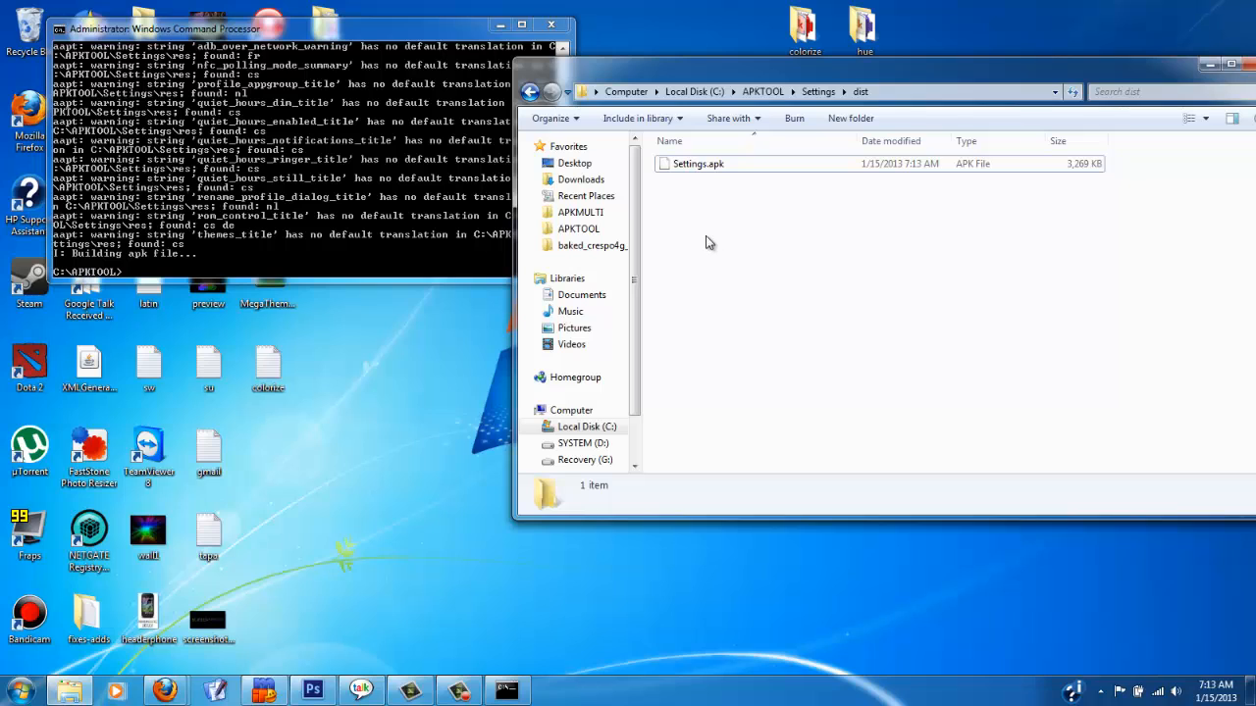
{"action": "left_click", "coordinate": [816, 92]}
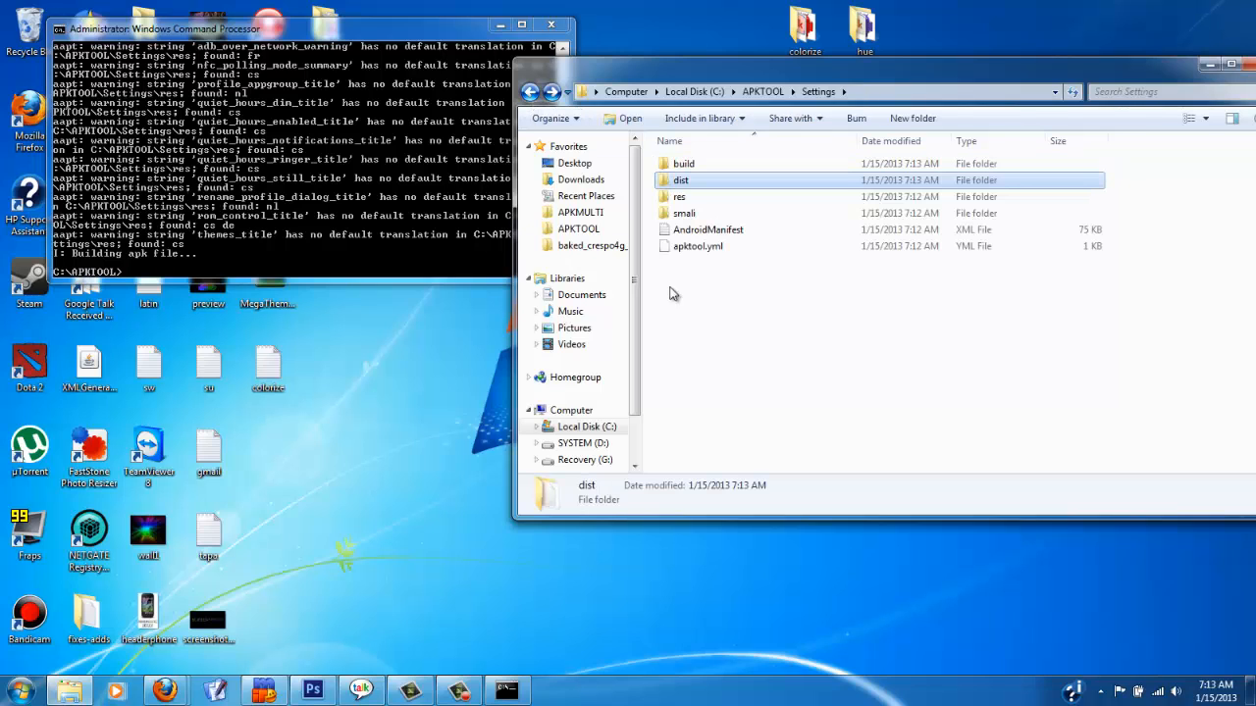
{"action": "left_click", "coordinate": [706, 330]}
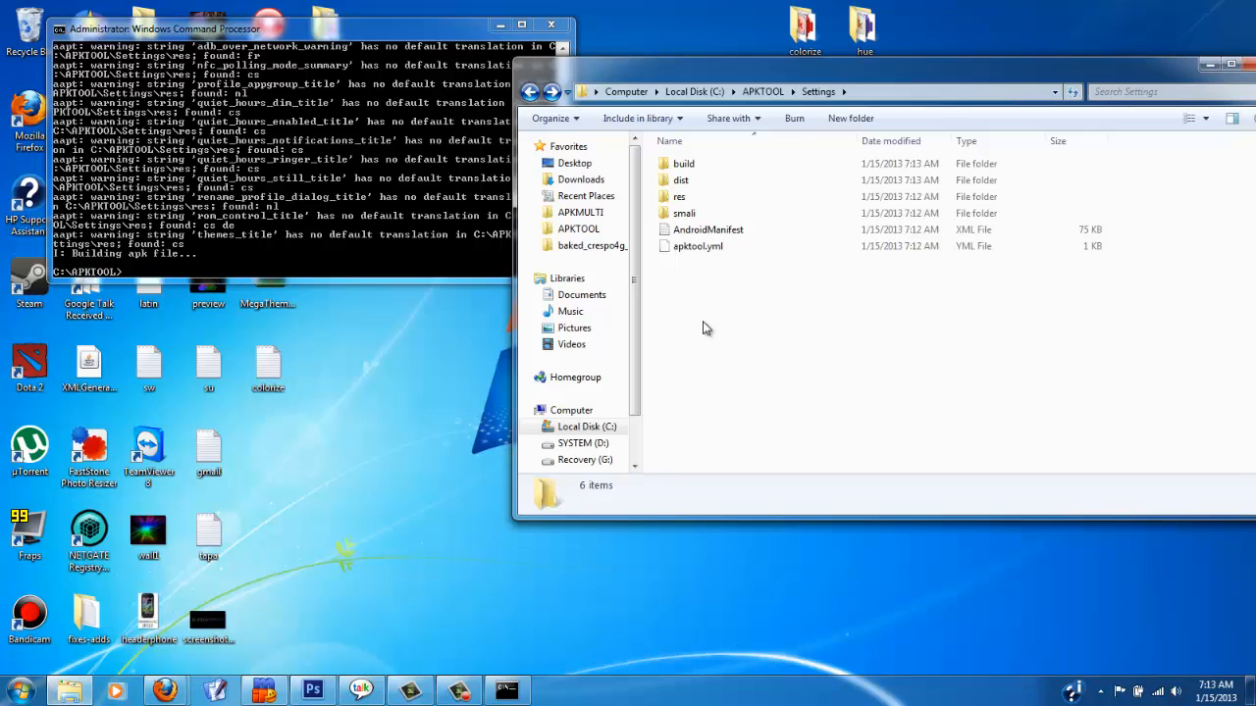
{"action": "mouse_move", "coordinate": [530, 89]}
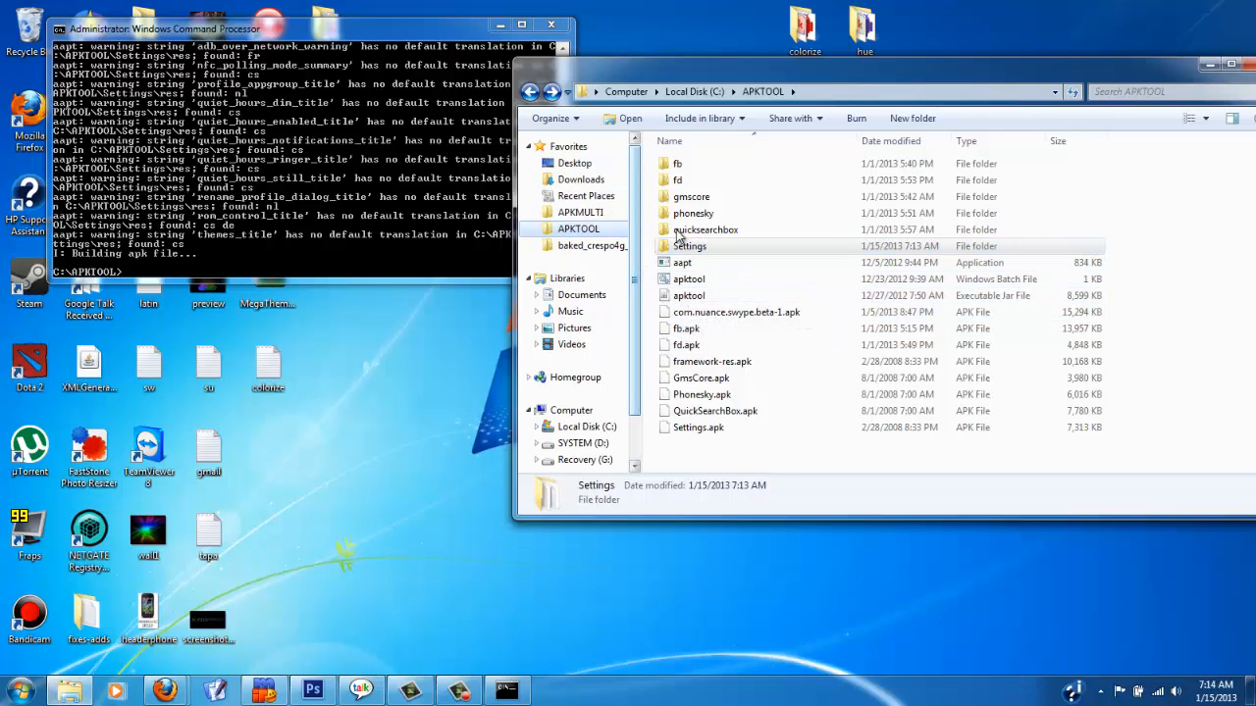
{"action": "mouse_move", "coordinate": [693, 212]}
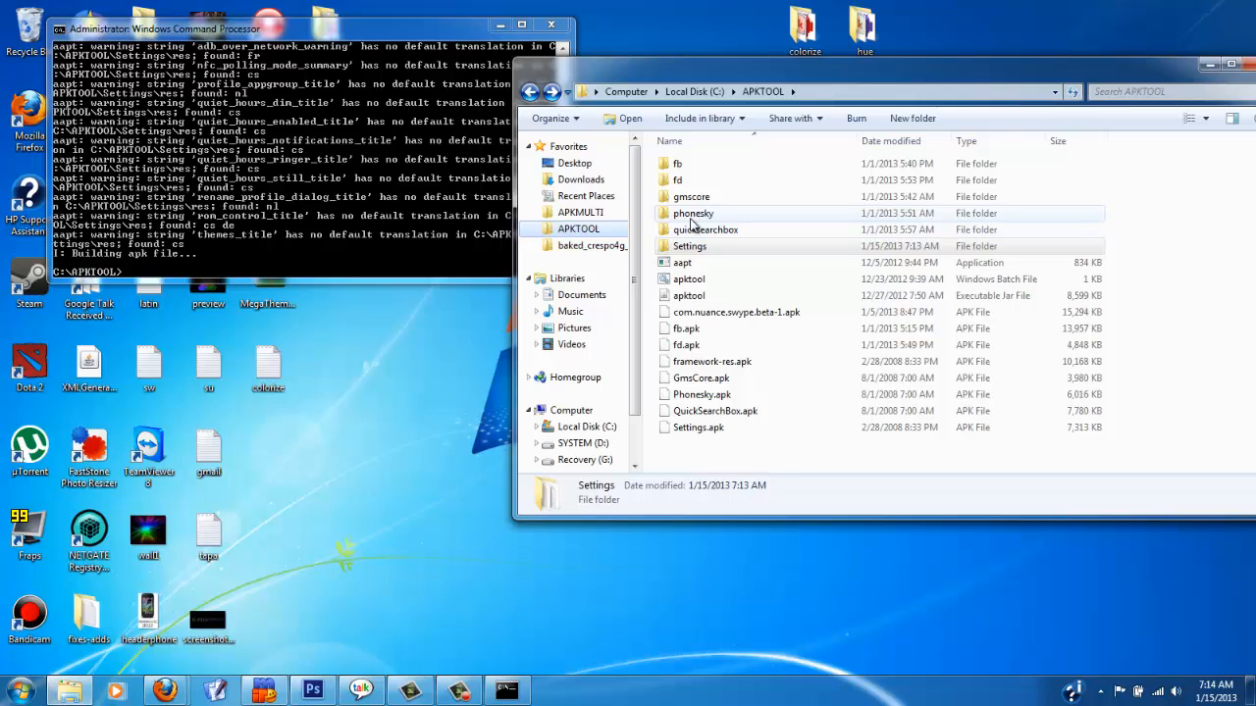
Browse APKMULTI > projects > Tapatalk.apk, view its AndroidManifest, then go back up to APKMULTI.
{"action": "left_click", "coordinate": [580, 212]}
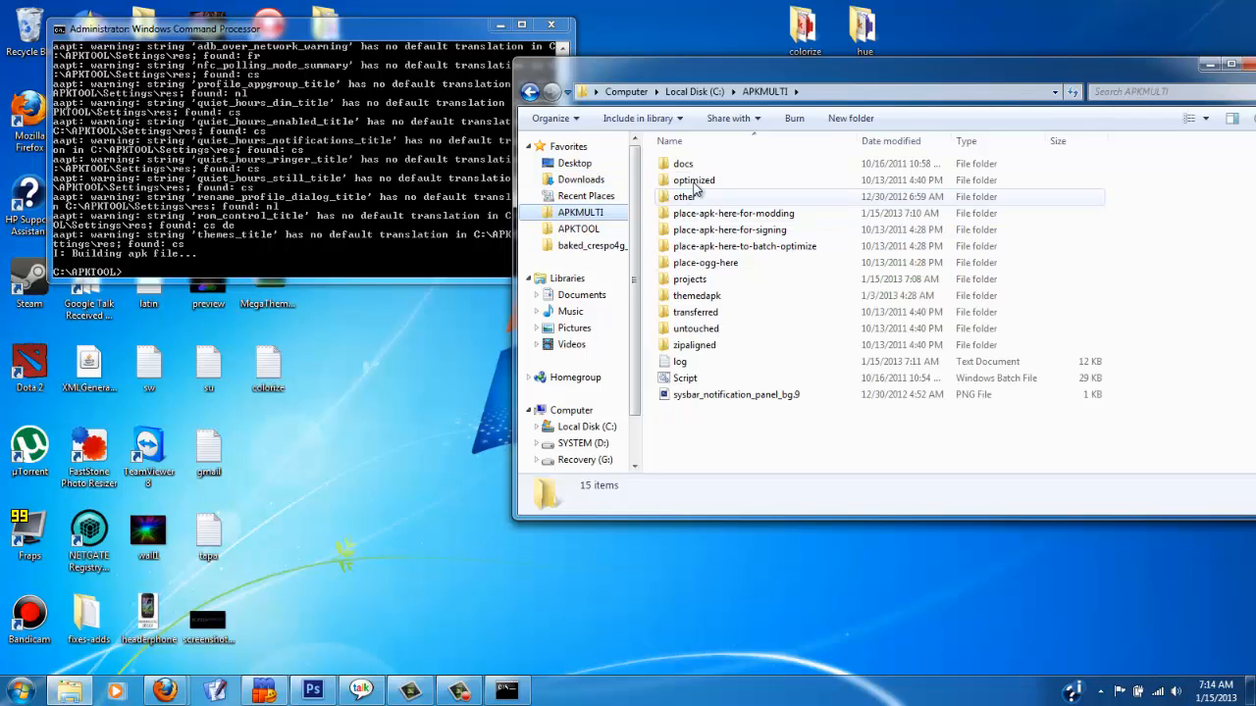
{"action": "mouse_move", "coordinate": [716, 218]}
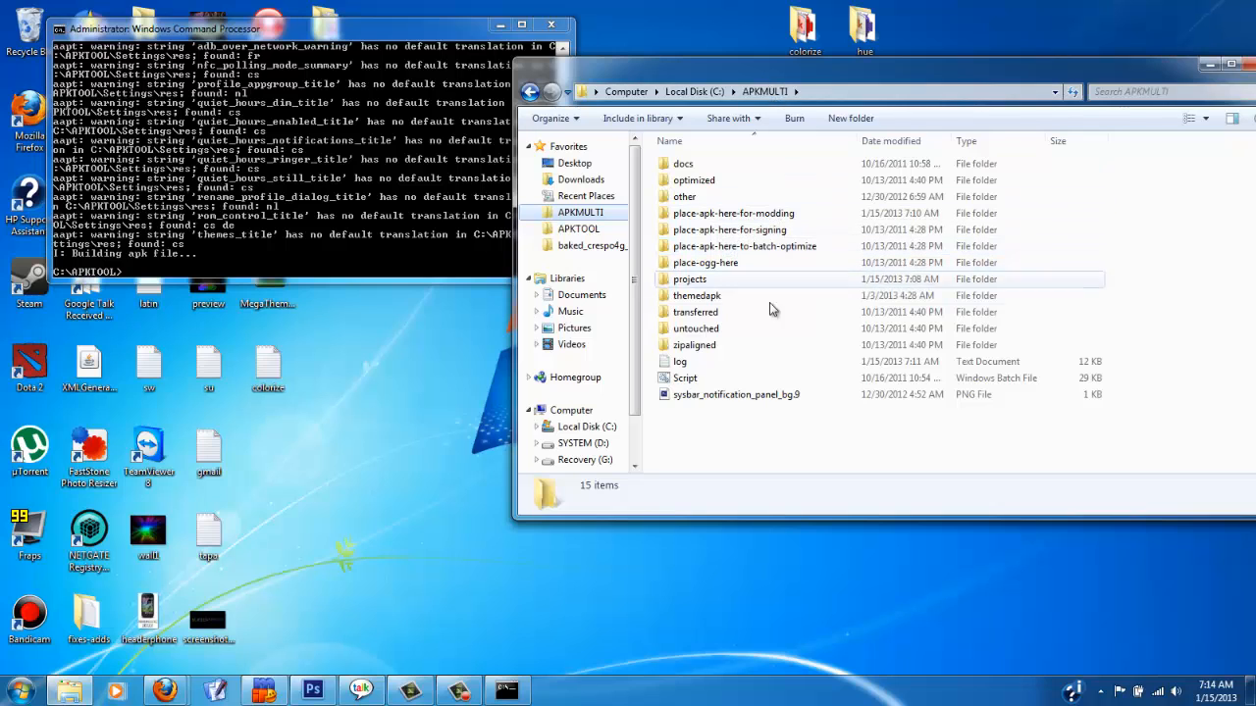
{"action": "double_click", "coordinate": [689, 278]}
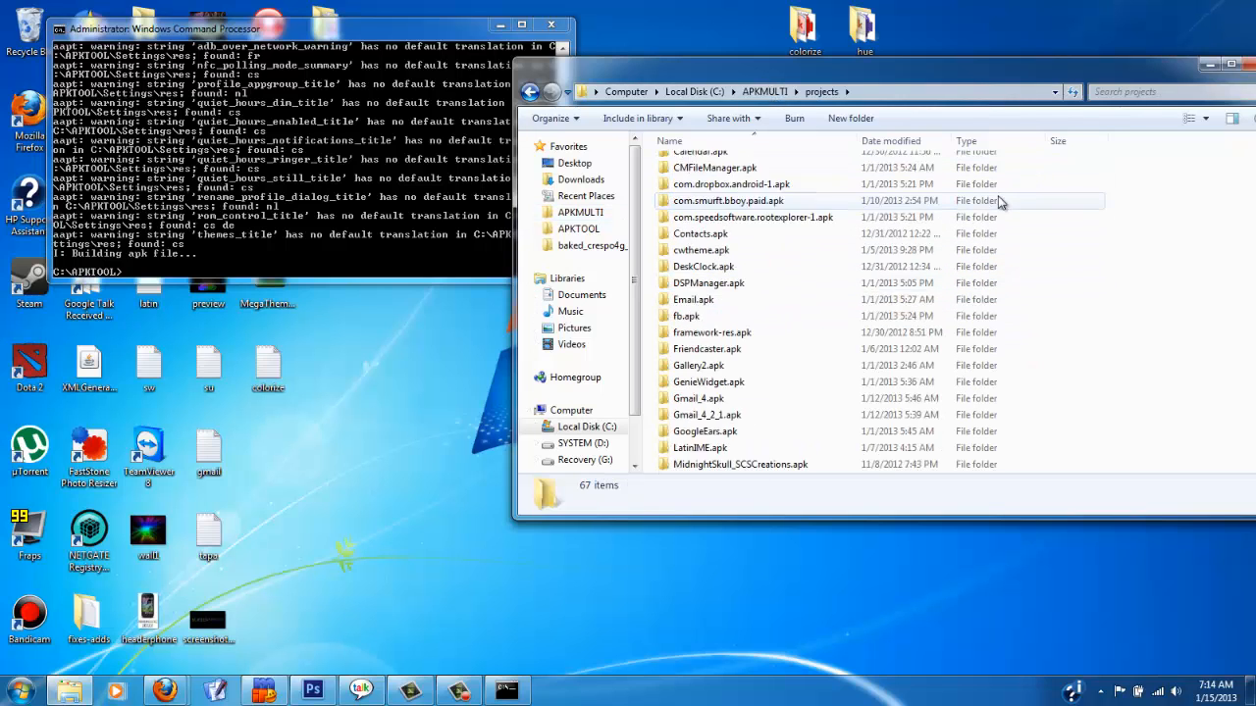
{"action": "scroll", "scroll_direction": "down", "scroll_amount": 3}
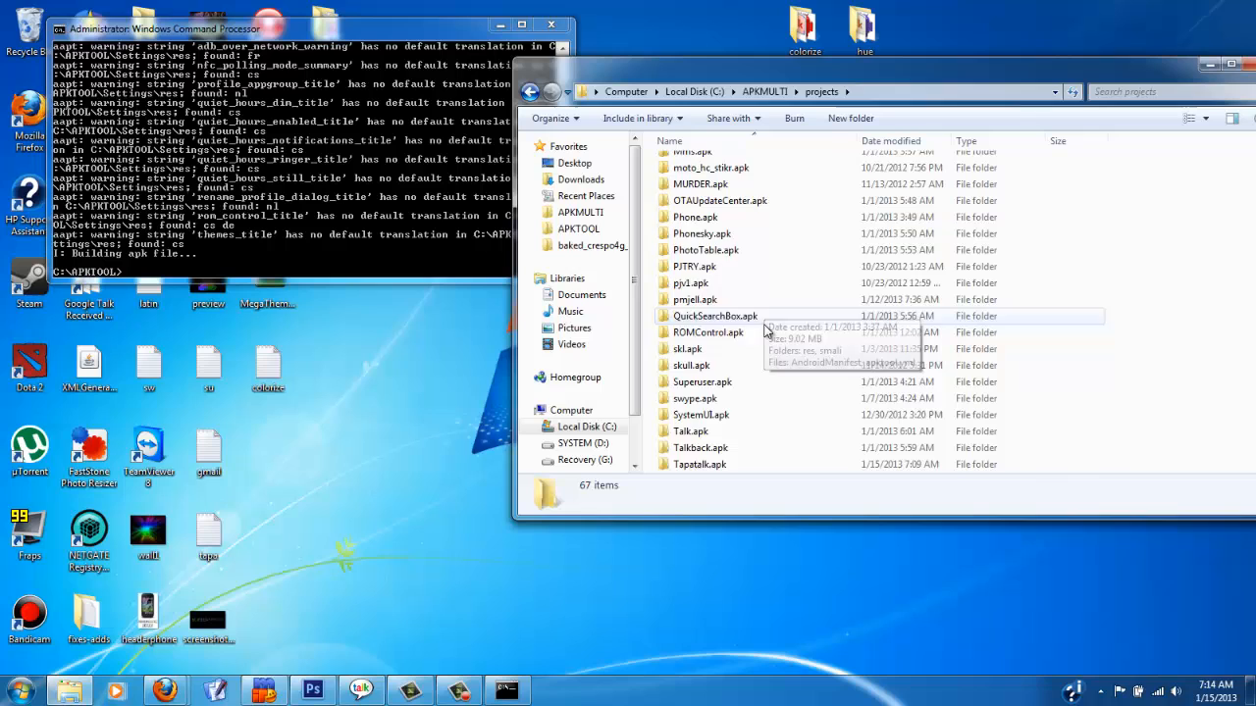
{"action": "double_click", "coordinate": [698, 463]}
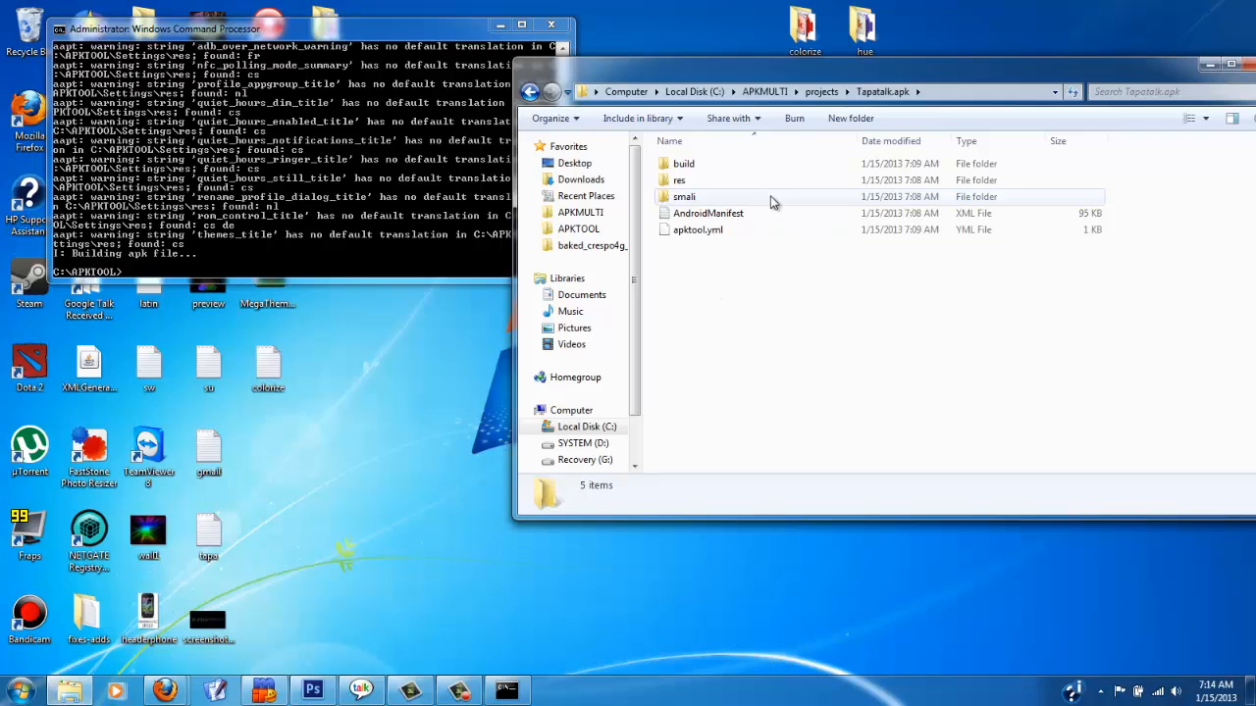
{"action": "double_click", "coordinate": [679, 180]}
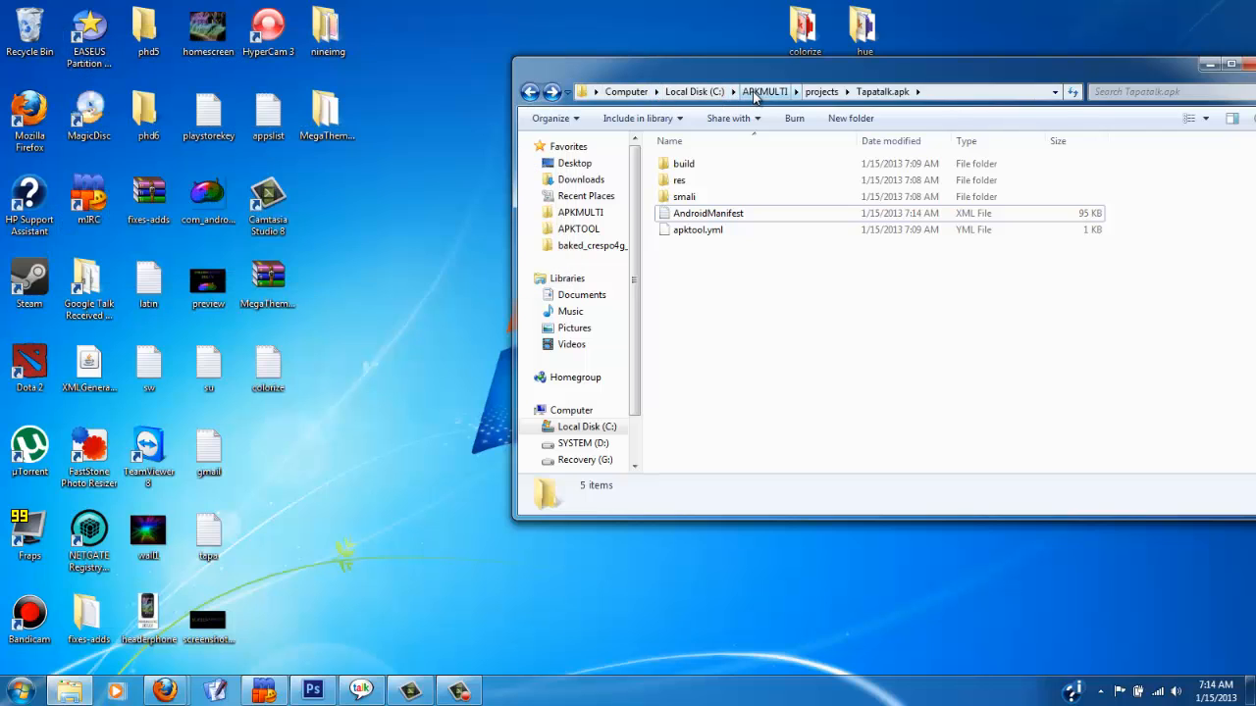
{"action": "left_click", "coordinate": [766, 92]}
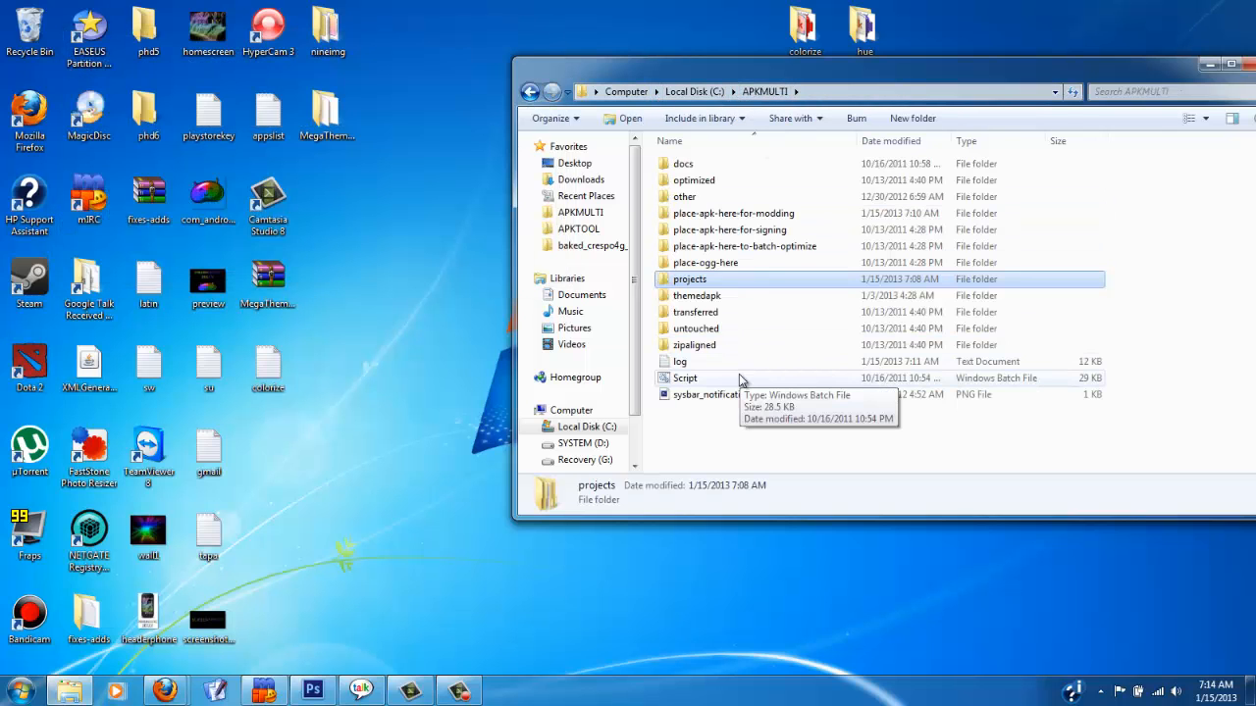
Run the script with 512 MB heap, set project 6 (Tapatalk.apk) via option 25, and compile with option 14.
{"action": "double_click", "coordinate": [683, 377]}
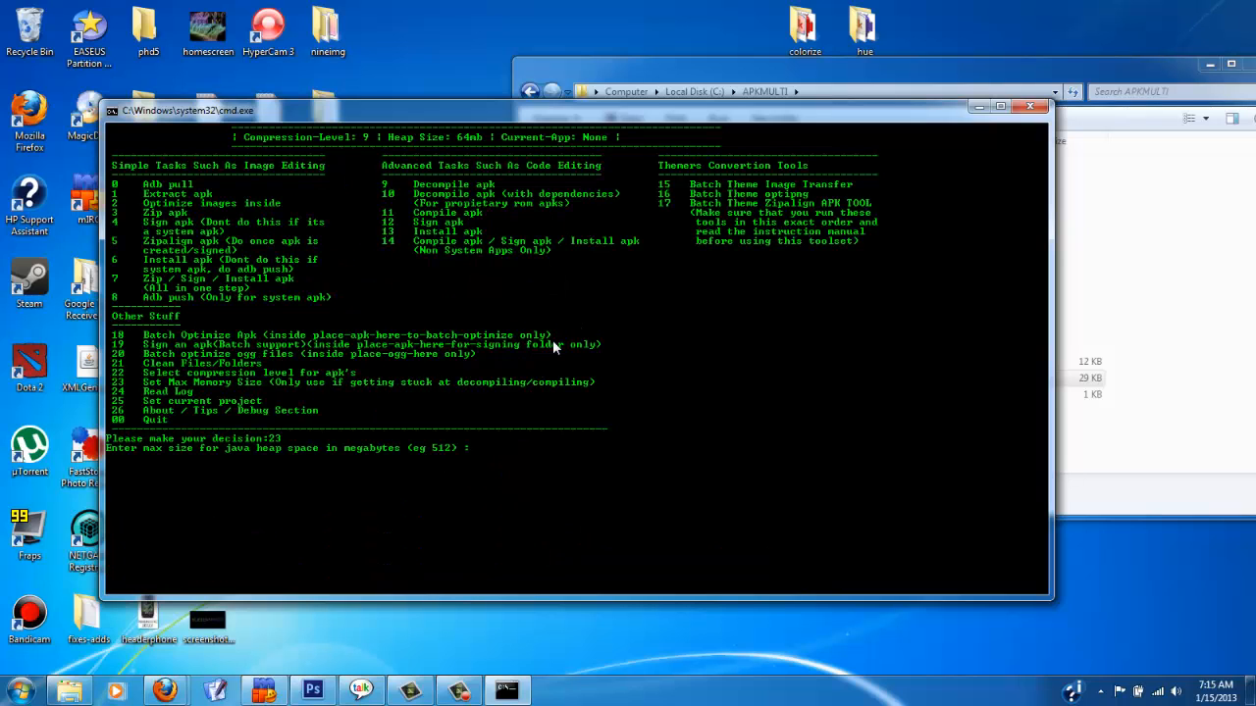
{"action": "type", "text": "512"}
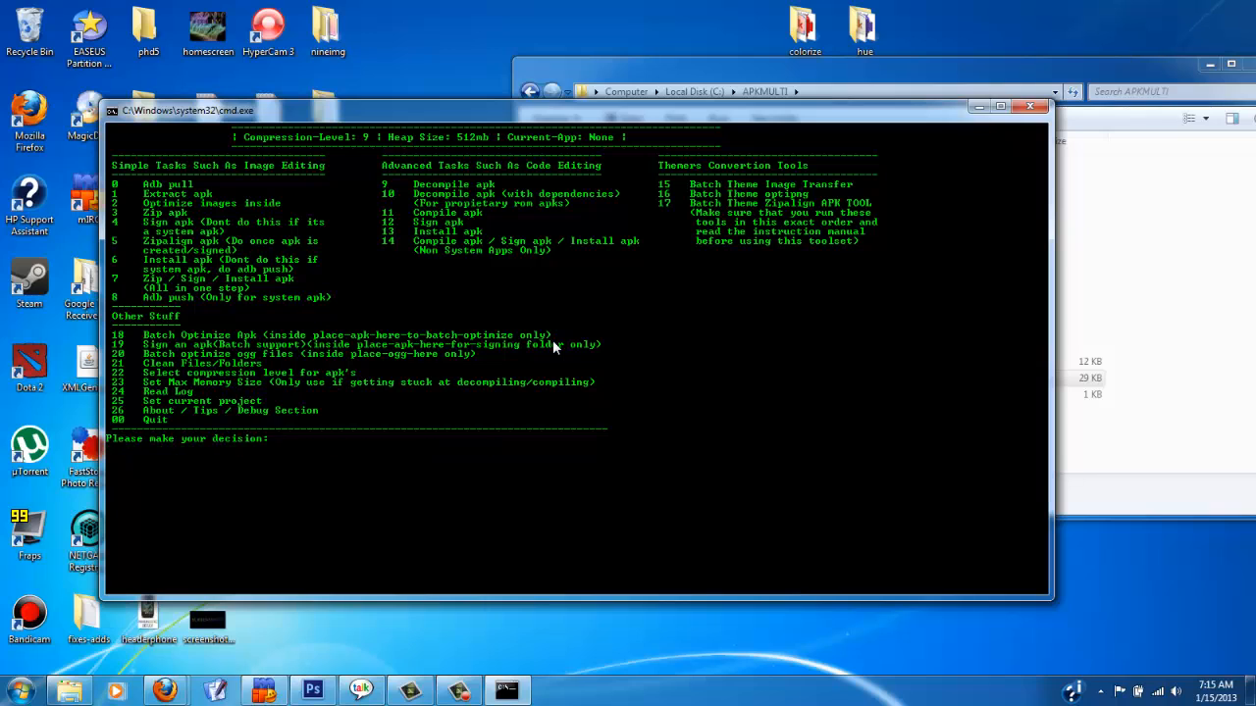
{"action": "type", "text": "25"}
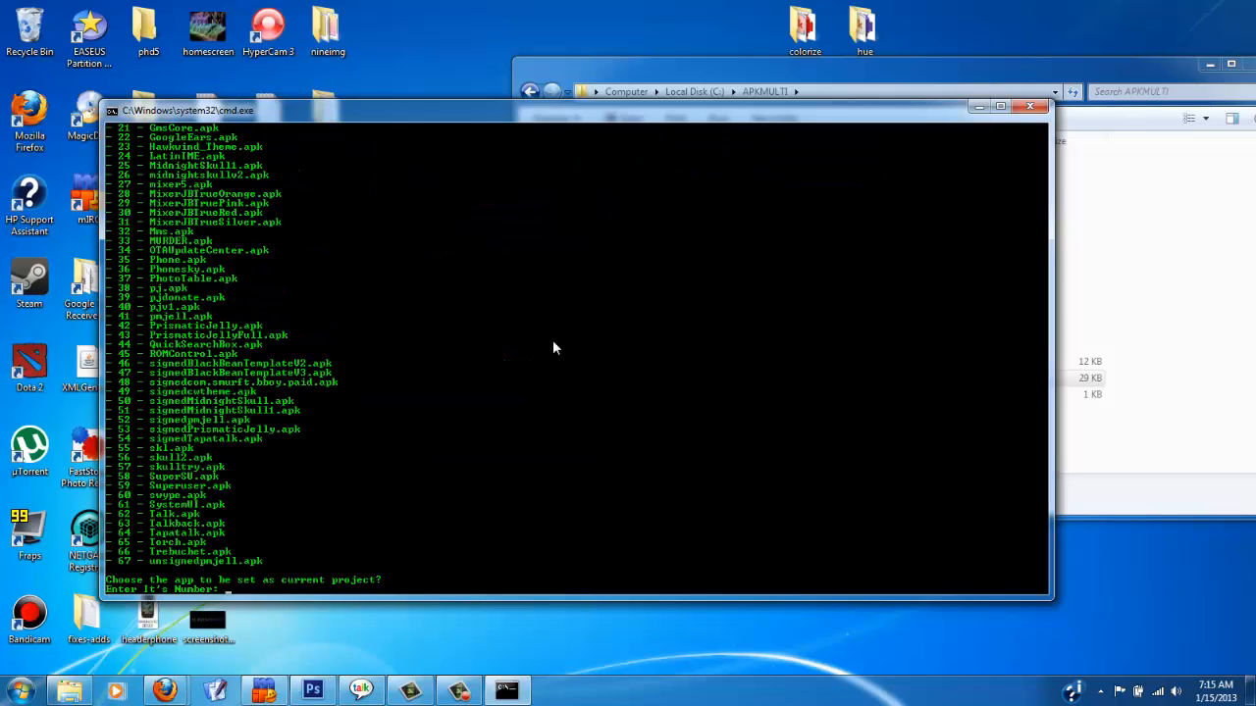
{"action": "type", "text": "6"}
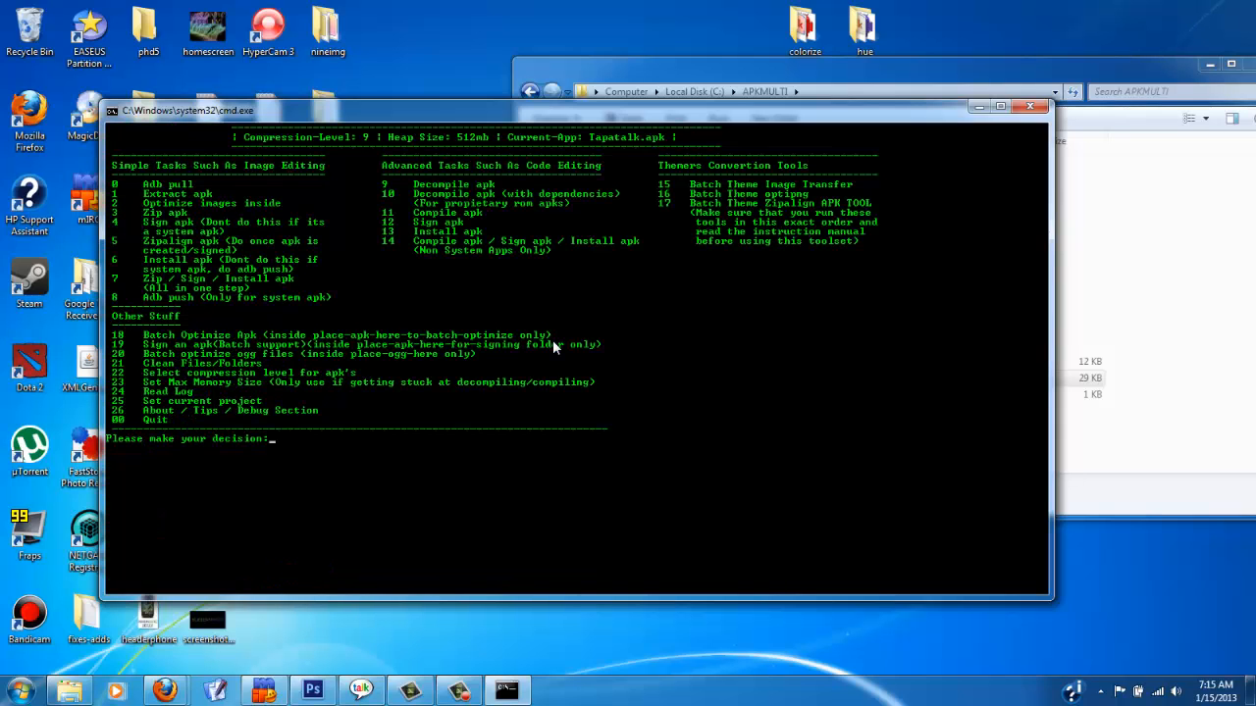
{"action": "type", "text": "14"}
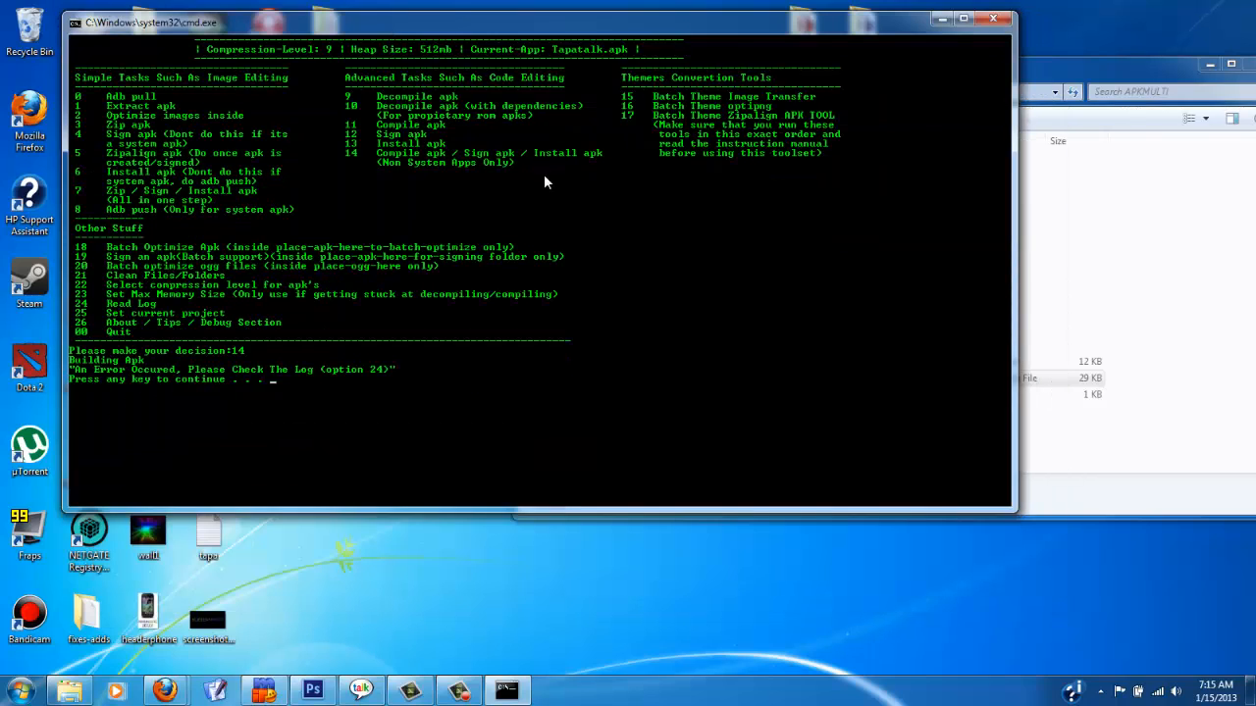
{"action": "mouse_move", "coordinate": [247, 389]}
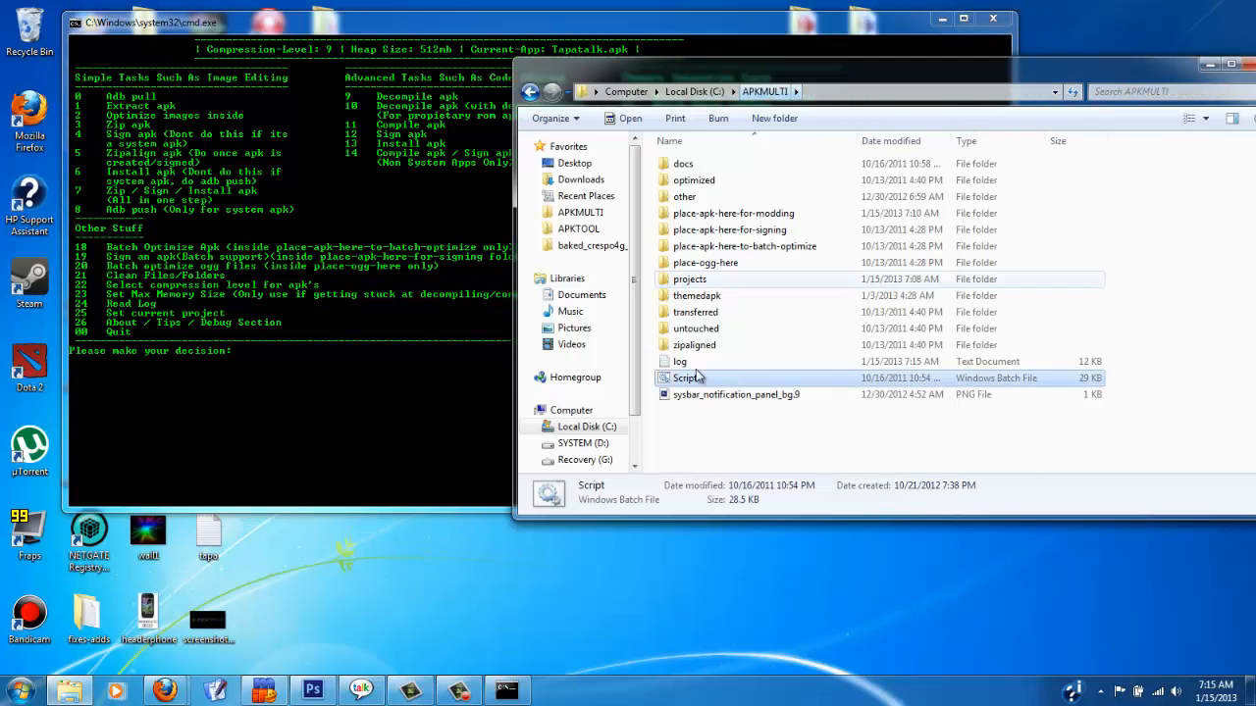
Read the log's AndroidManifest.xml invalid-token parse error, then bring the APKMULTI folder forward.
{"action": "double_click", "coordinate": [679, 361]}
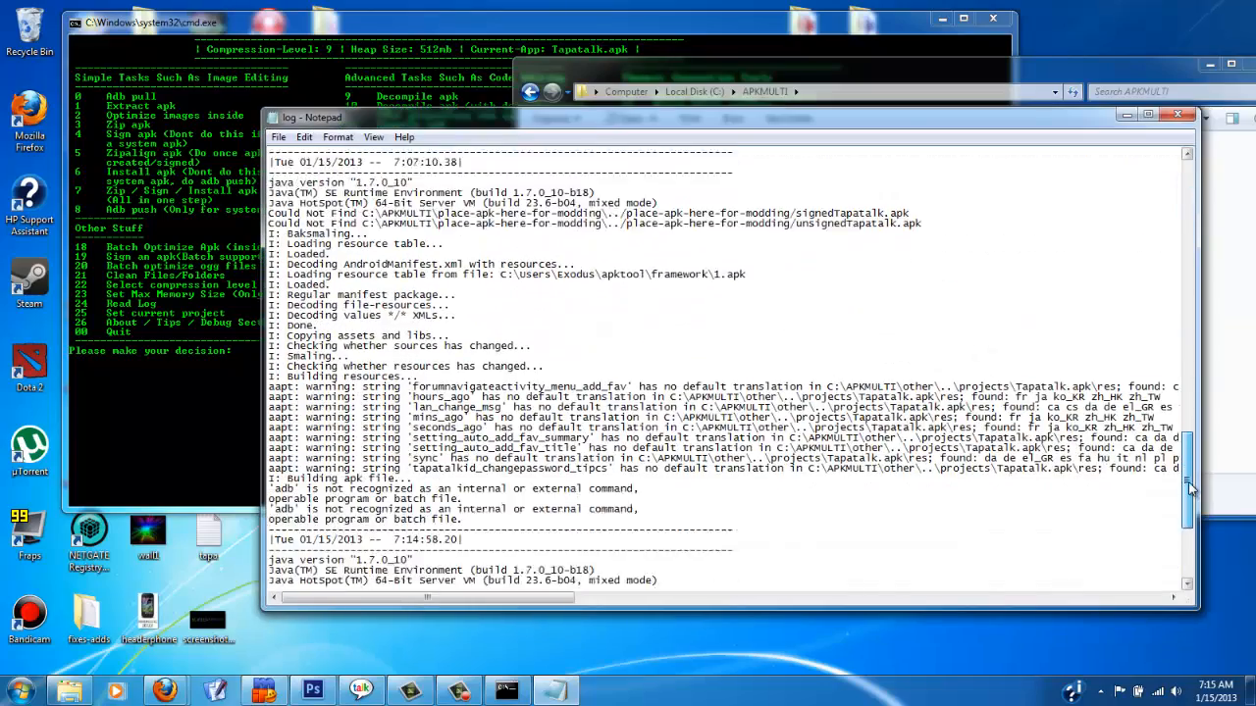
{"action": "scroll", "scroll_direction": "down", "scroll_amount": 3}
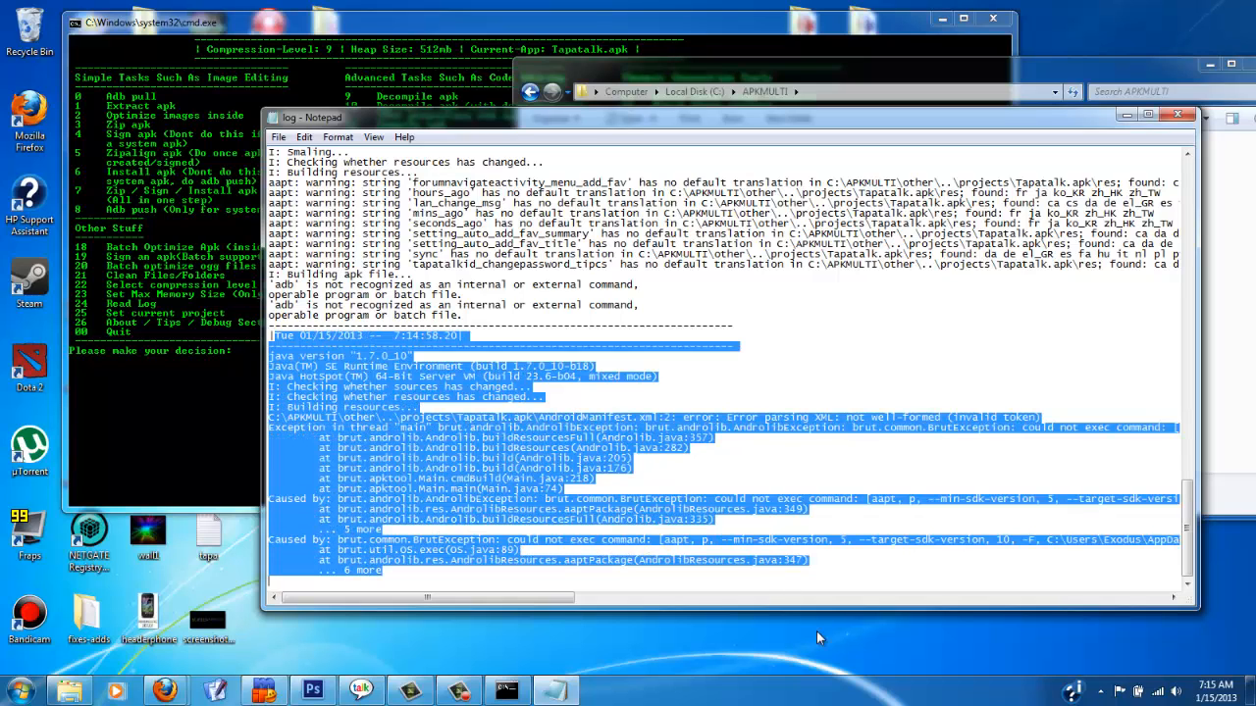
{"action": "mouse_move", "coordinate": [475, 338]}
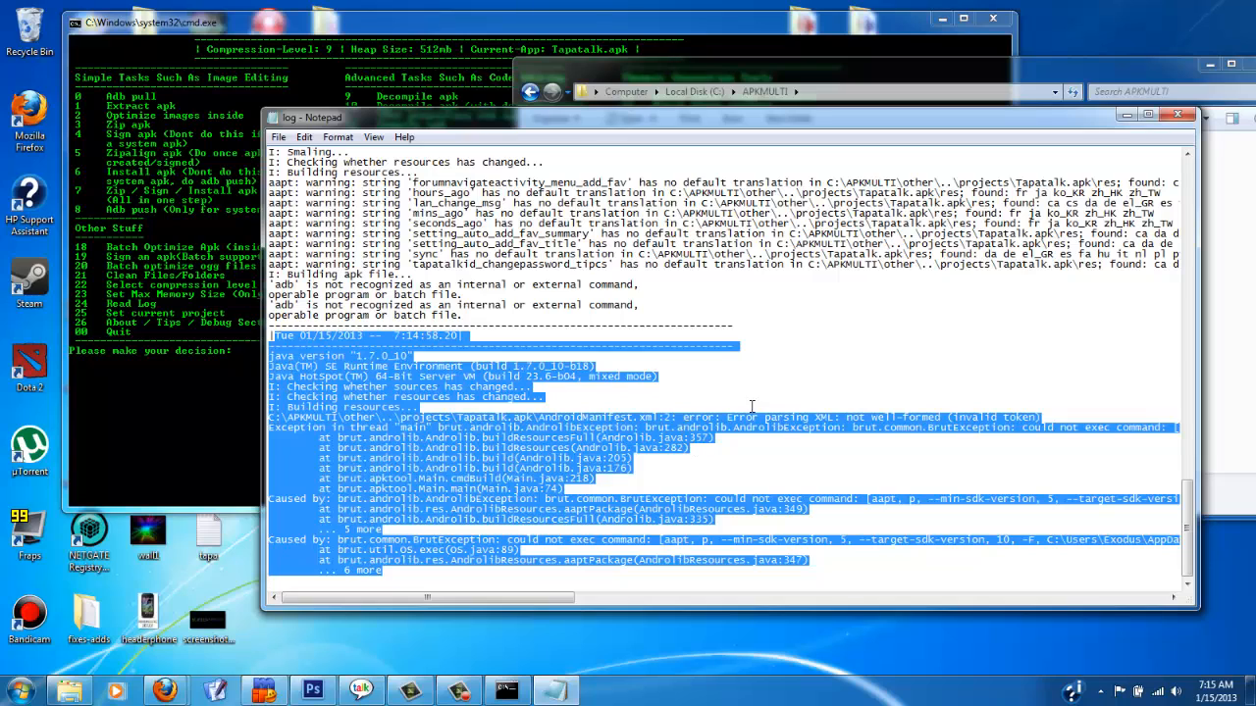
{"action": "left_click", "coordinate": [749, 407]}
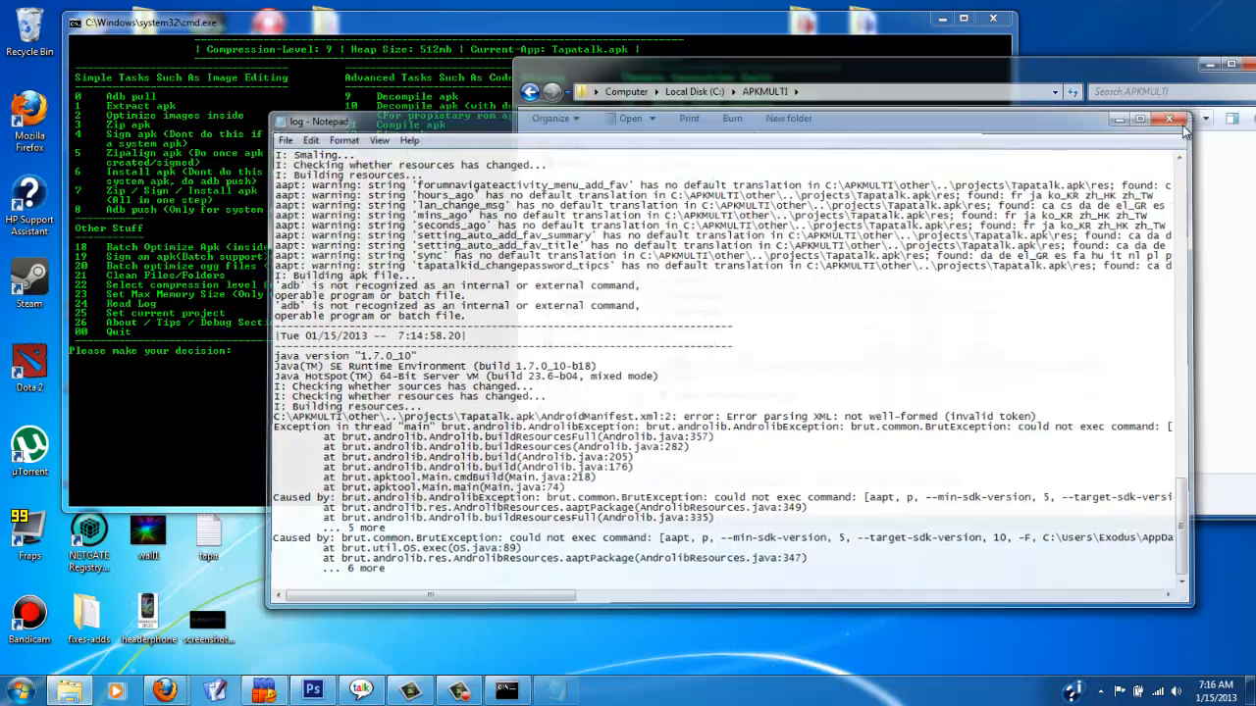
{"action": "left_click", "coordinate": [1170, 120]}
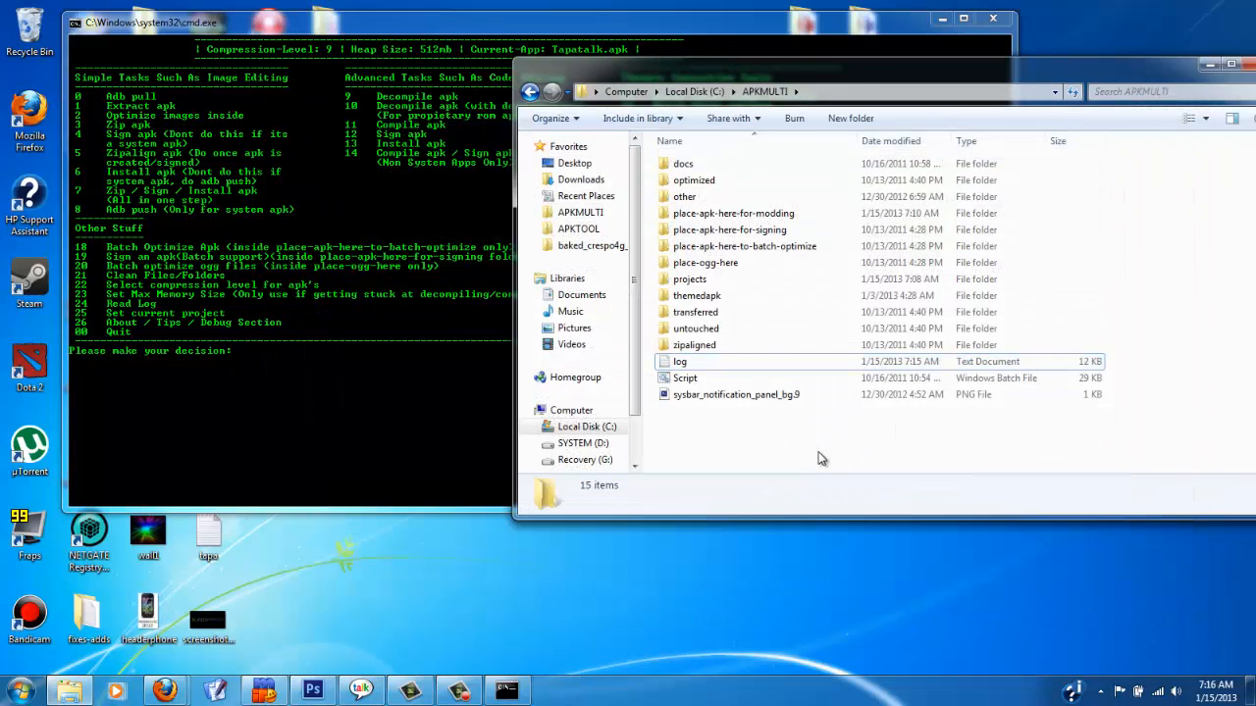